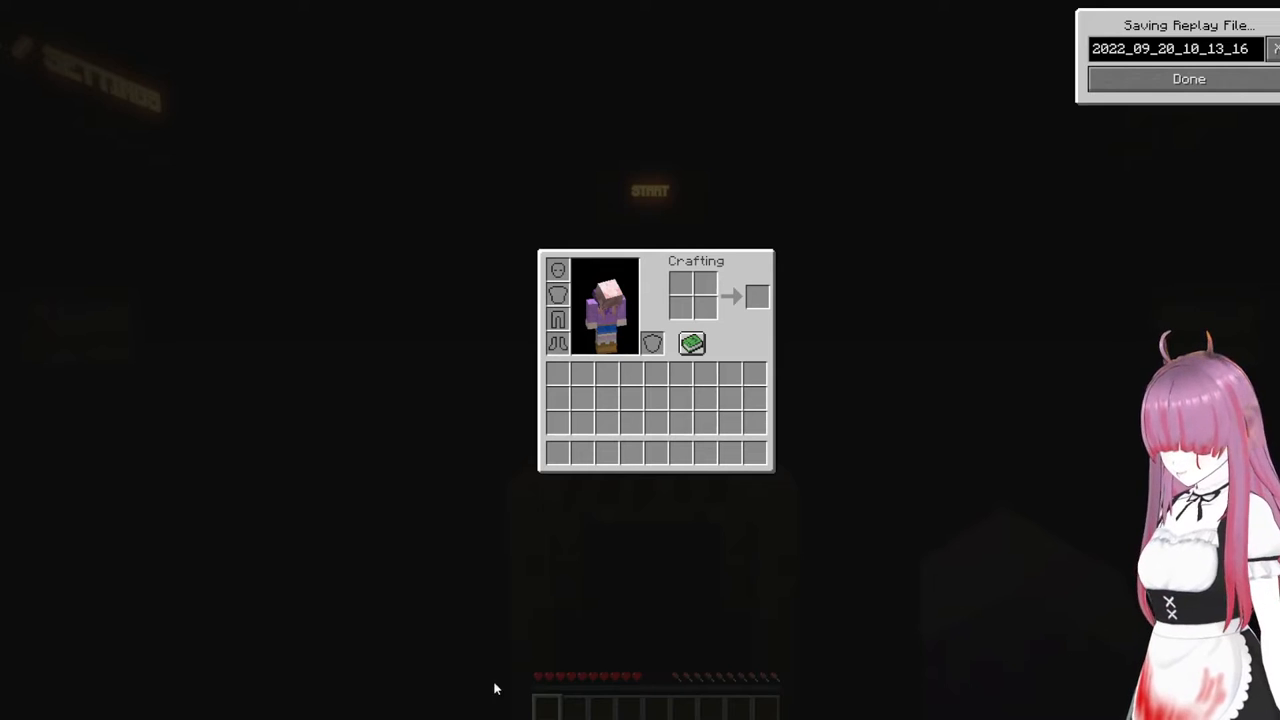
{"action": "mouse_move", "coordinate": [572, 600]}
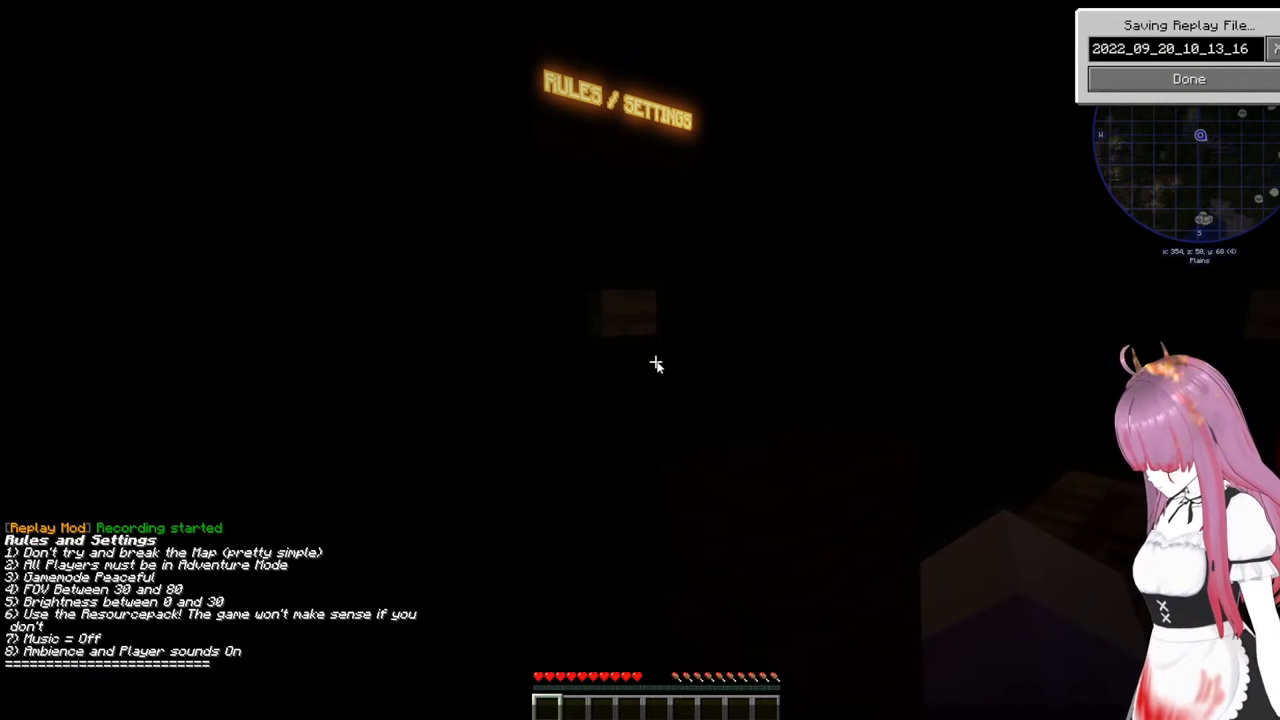
- Approach the START sign with the lit red candle beneath it
{"action": "left_click", "coordinate": [1188, 78]}
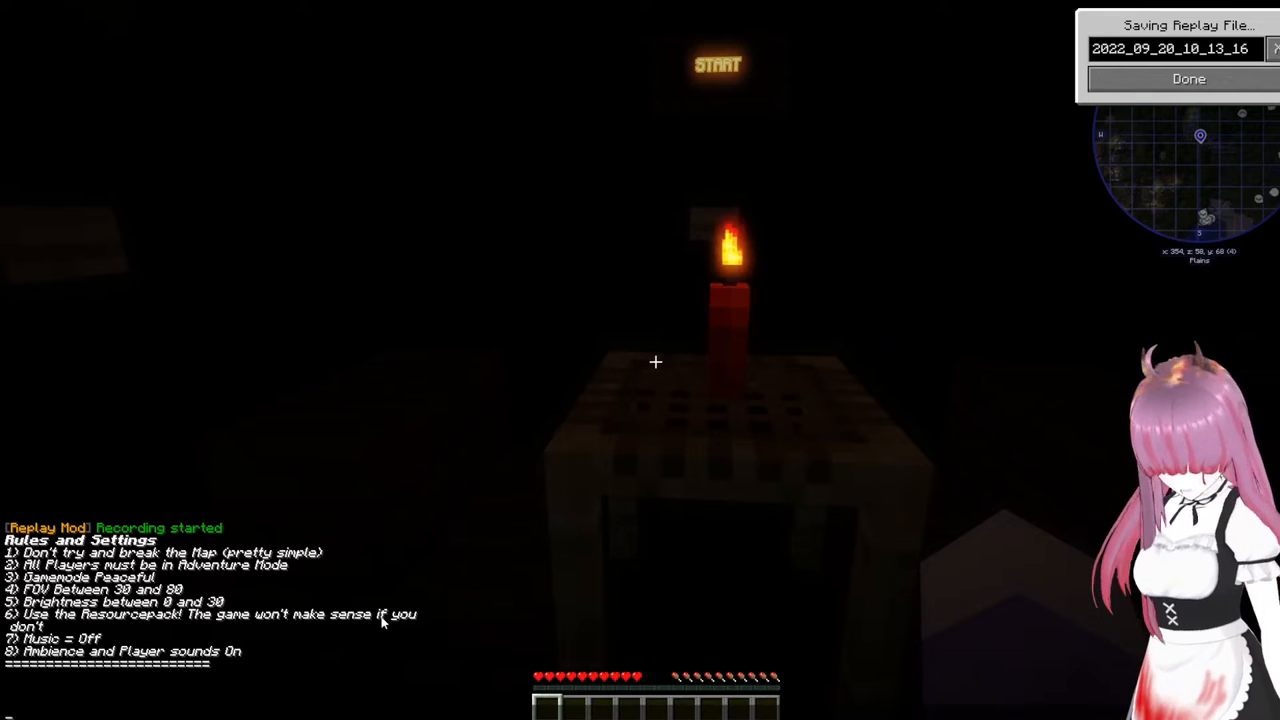
{"action": "mouse_move", "coordinate": [564, 444]}
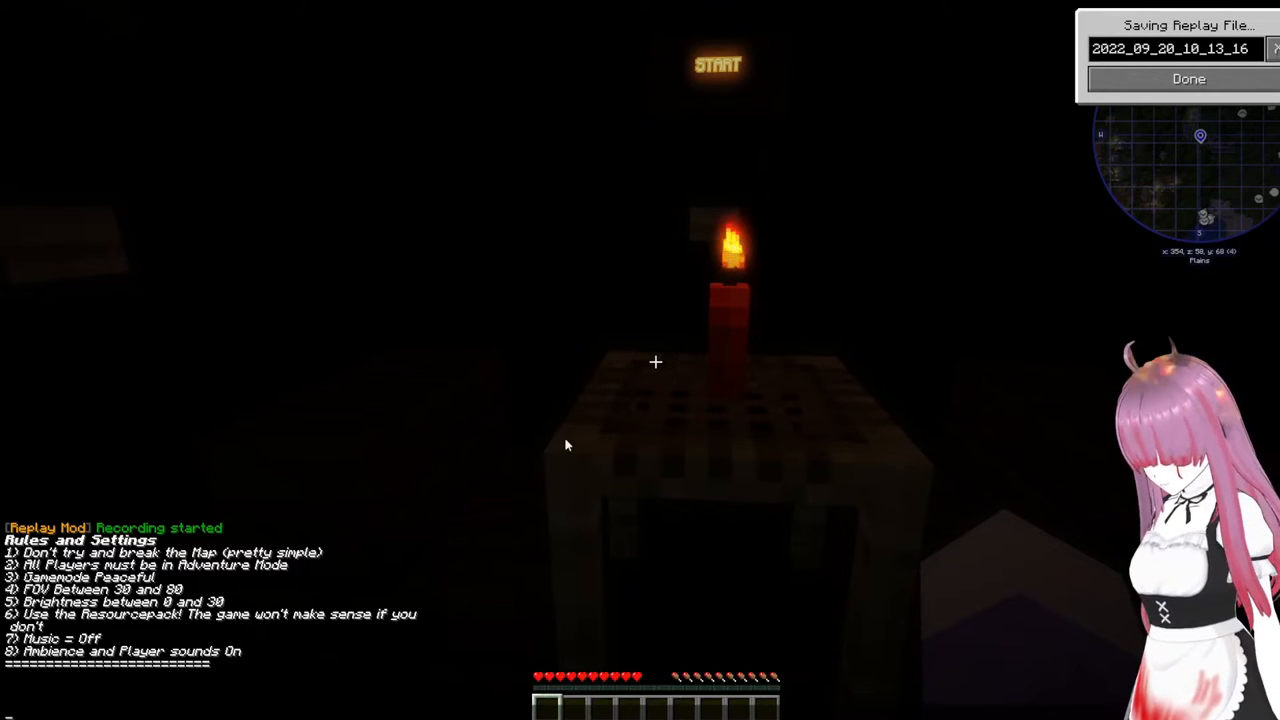
- View the full-screen world map of the walled village and surrounding forest
{"action": "left_click", "coordinate": [1188, 78]}
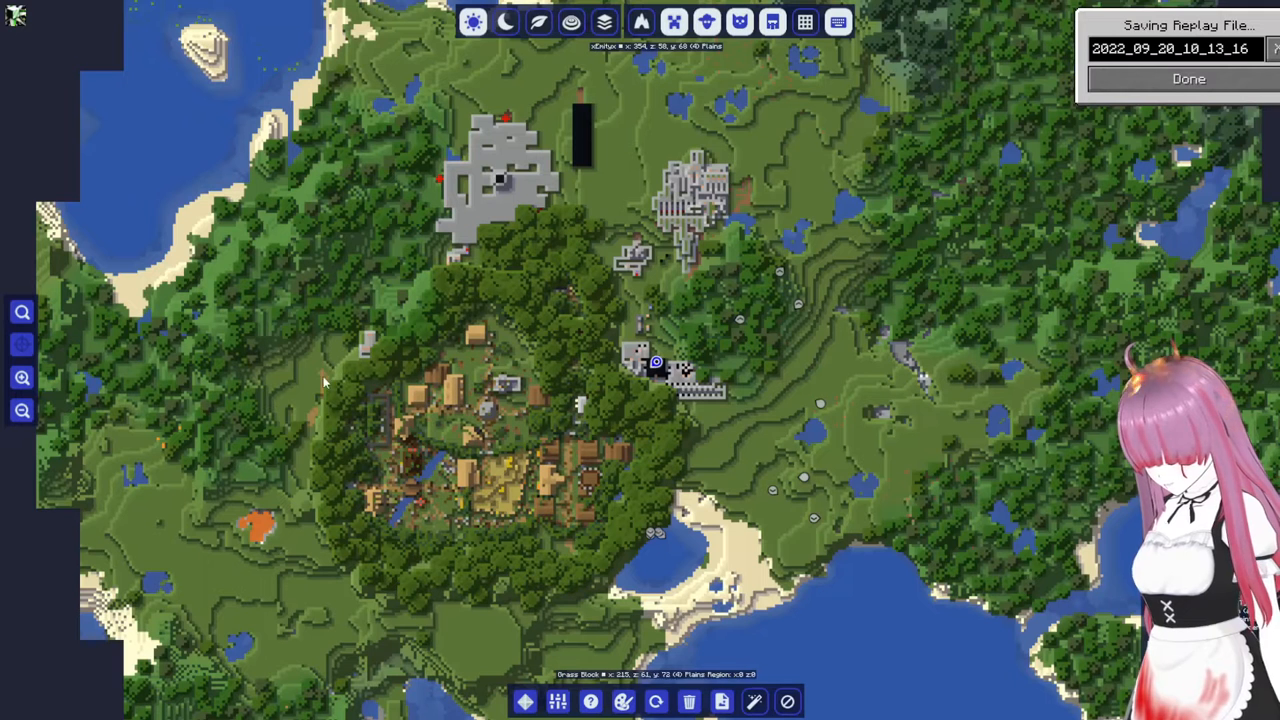
{"action": "mouse_move", "coordinate": [368, 384]}
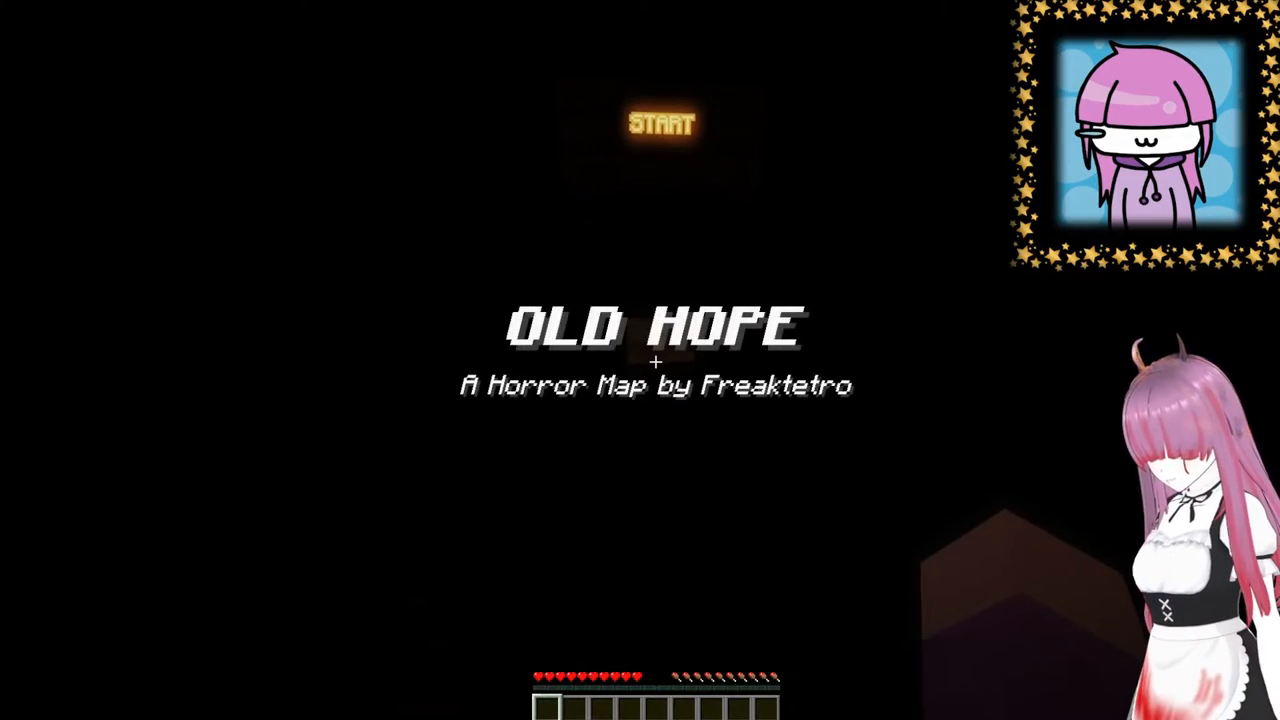
- Launch the Old Hope map so its title card and report book appear
{"action": "left_click", "coordinate": [660, 124]}
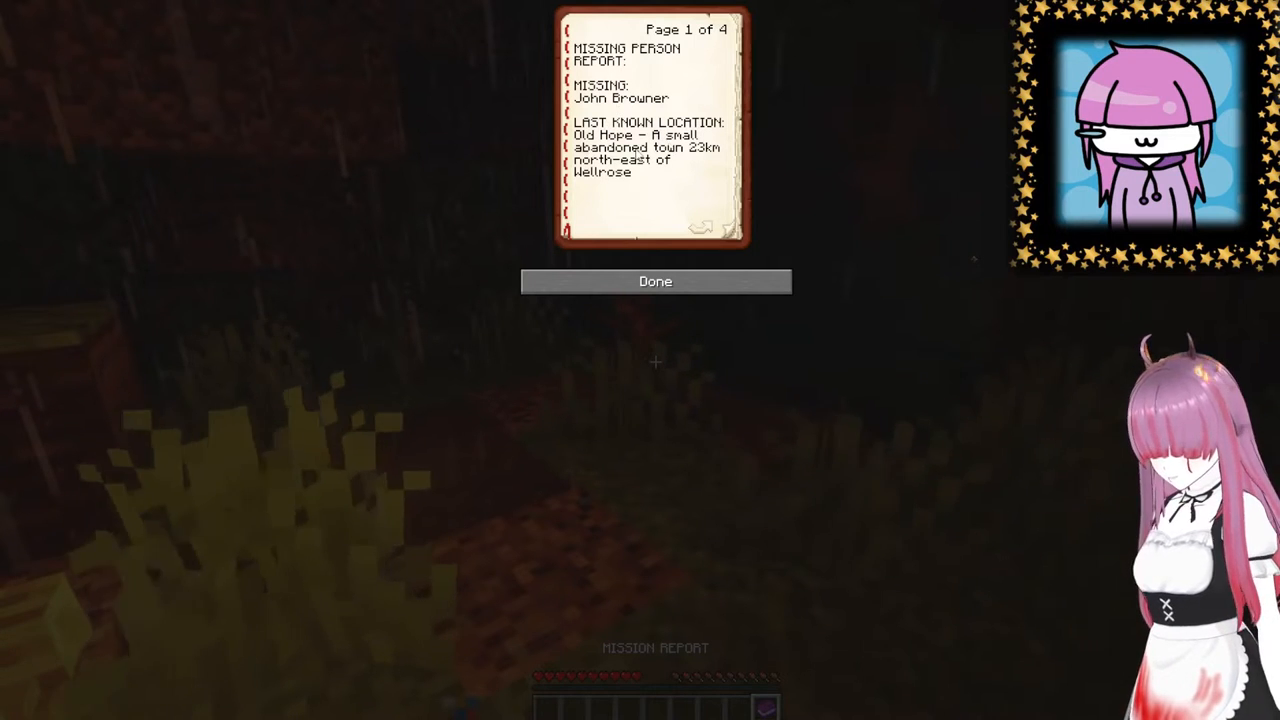
{"action": "mouse_move", "coordinate": [640, 204]}
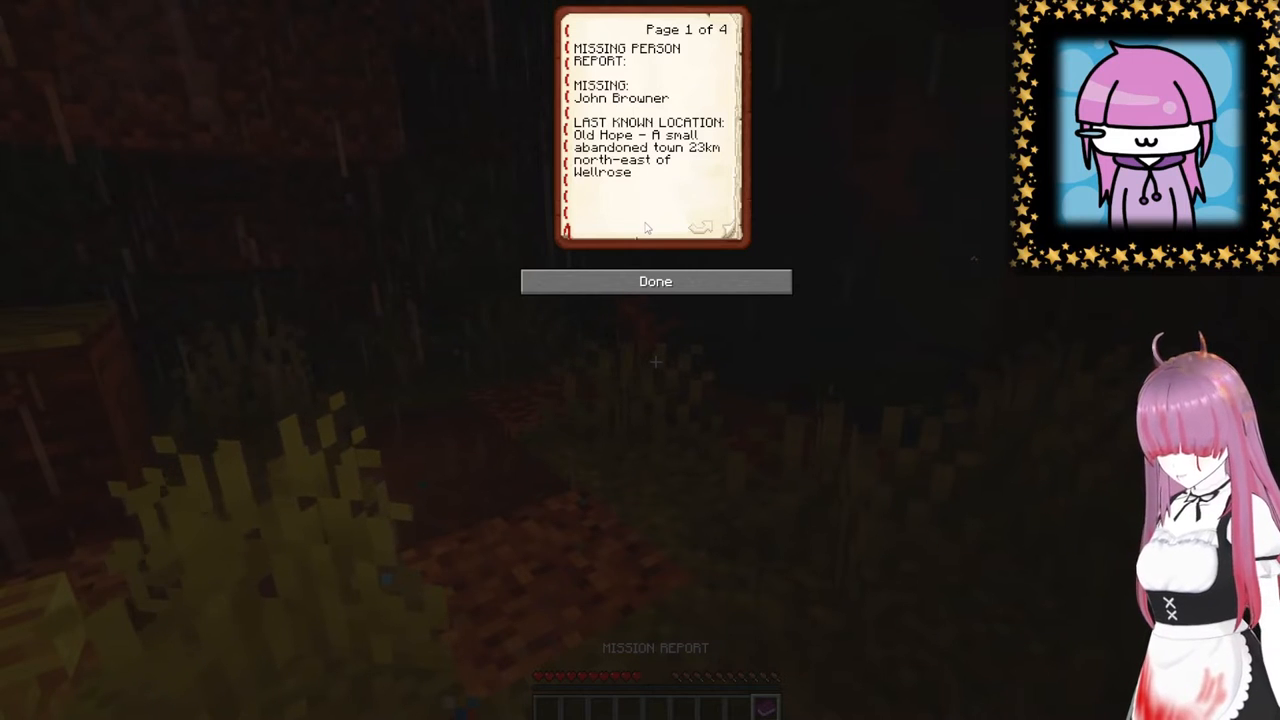
- Read pages 2 through 4 of the missing person report and close it
{"action": "left_click", "coordinate": [700, 228]}
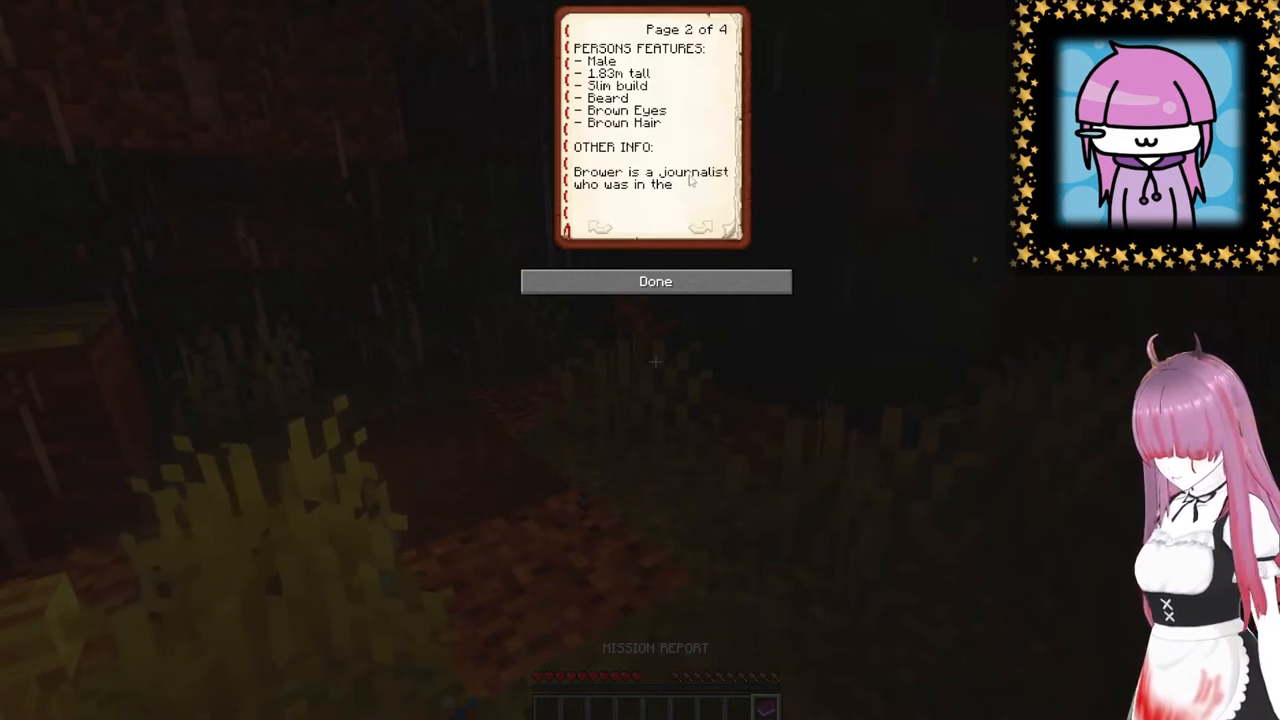
{"action": "left_click", "coordinate": [700, 228]}
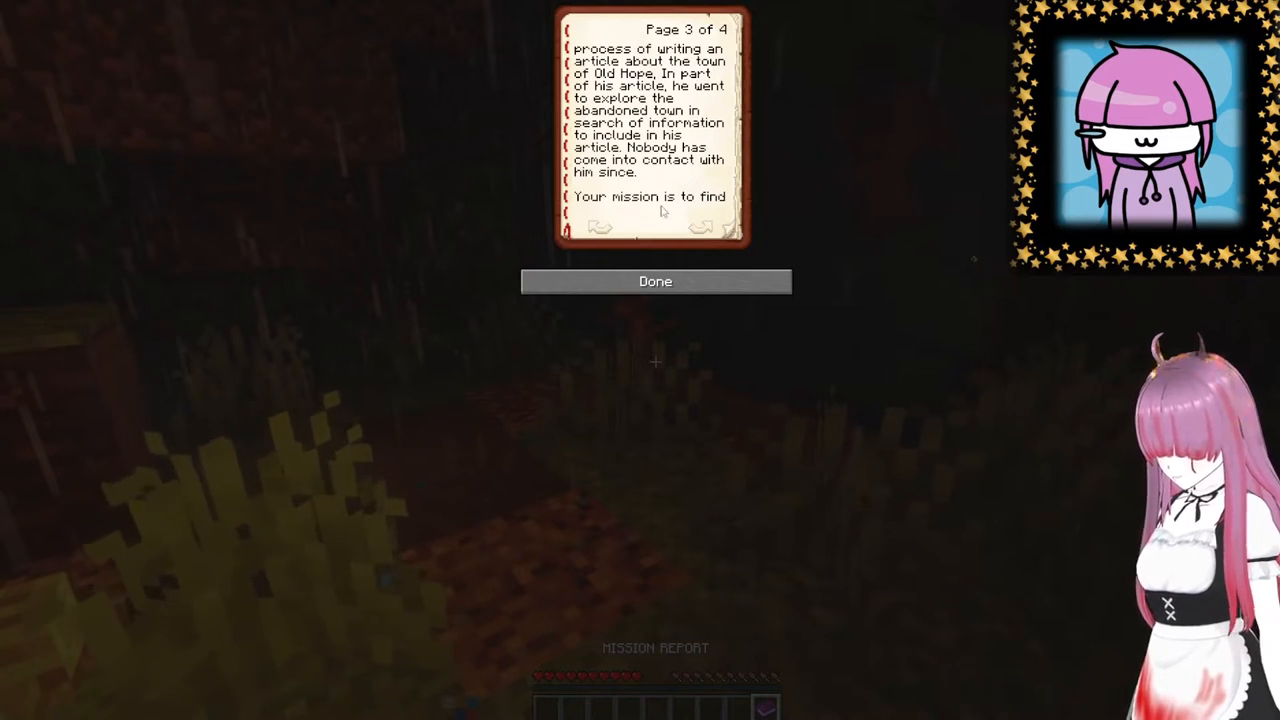
{"action": "left_click", "coordinate": [704, 228]}
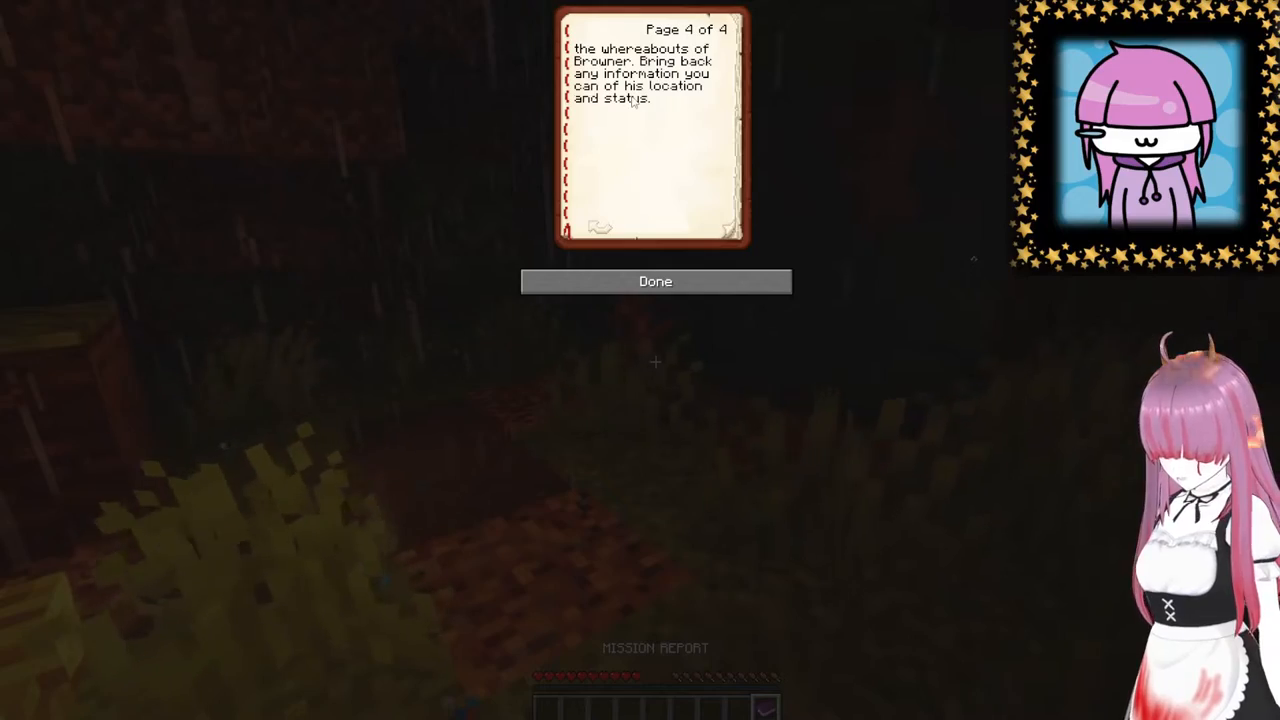
{"action": "left_click", "coordinate": [656, 280]}
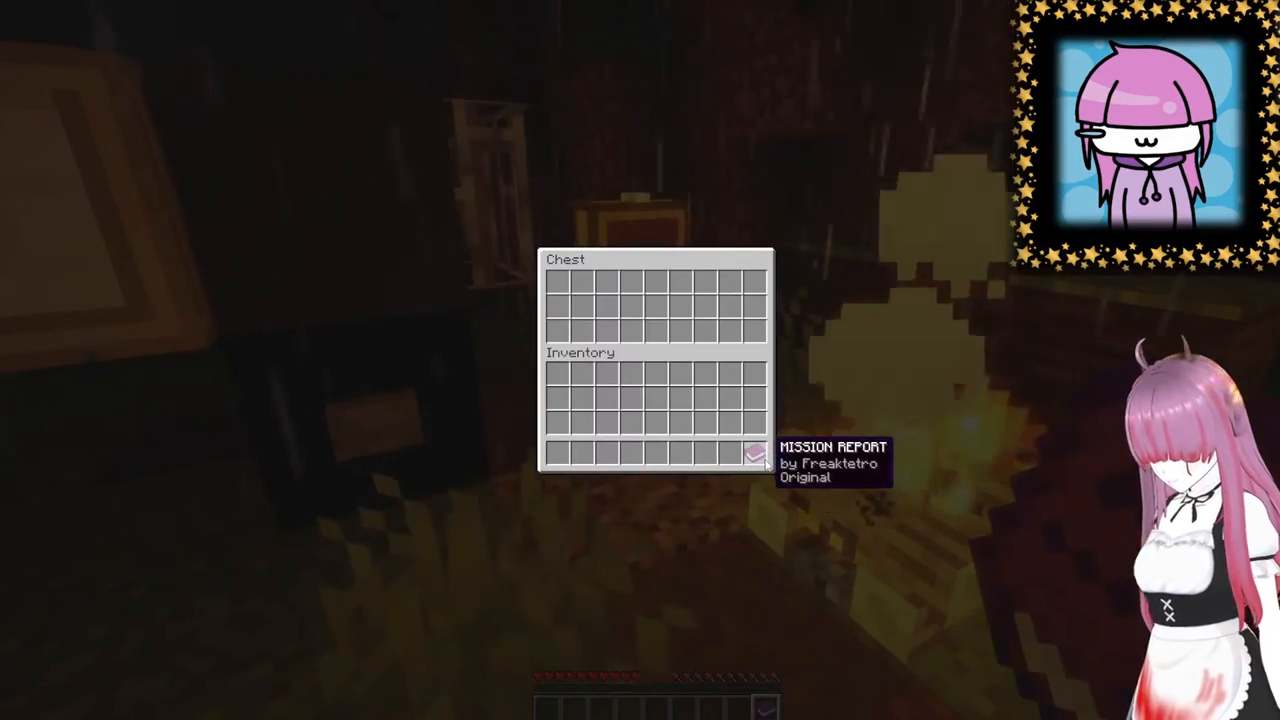
- Close the chest and enter the gamemode command while heading toward town
{"action": "key", "text": "Escape"}
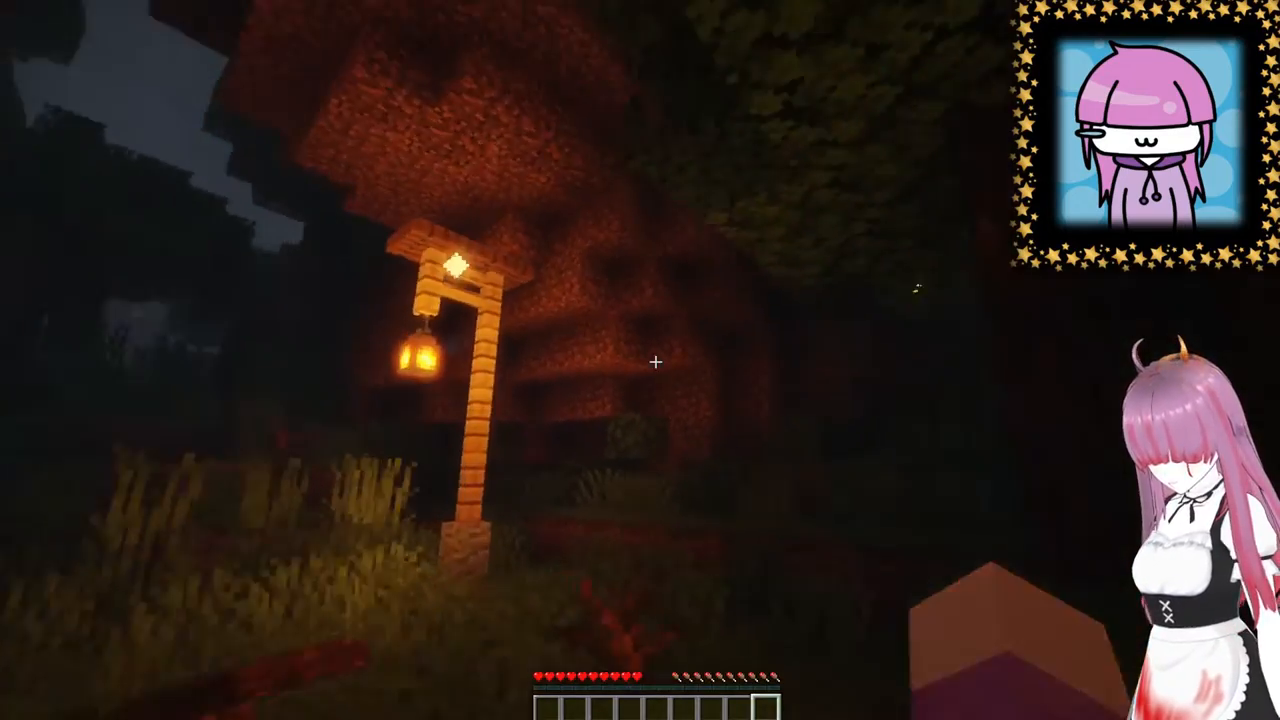
{"action": "mouse_move", "coordinate": [656, 360]}
{"action": "type", "text": "/"}
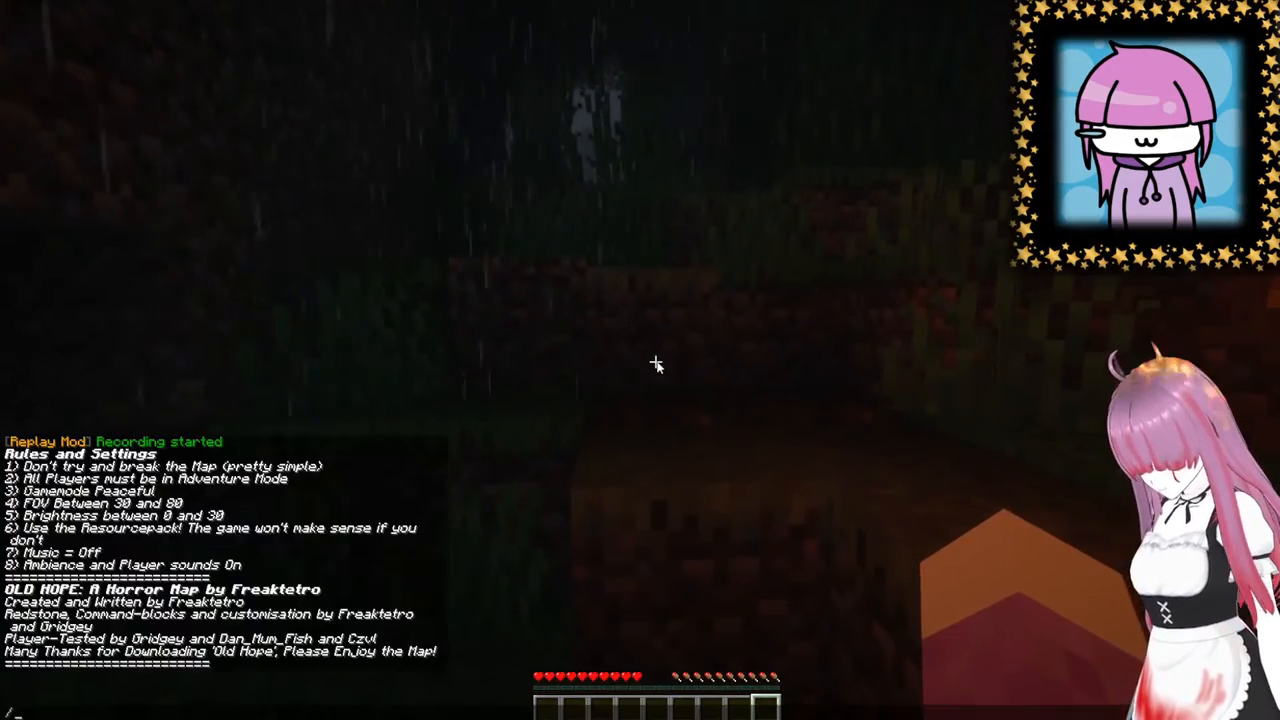
{"action": "type", "text": "gamemode"}
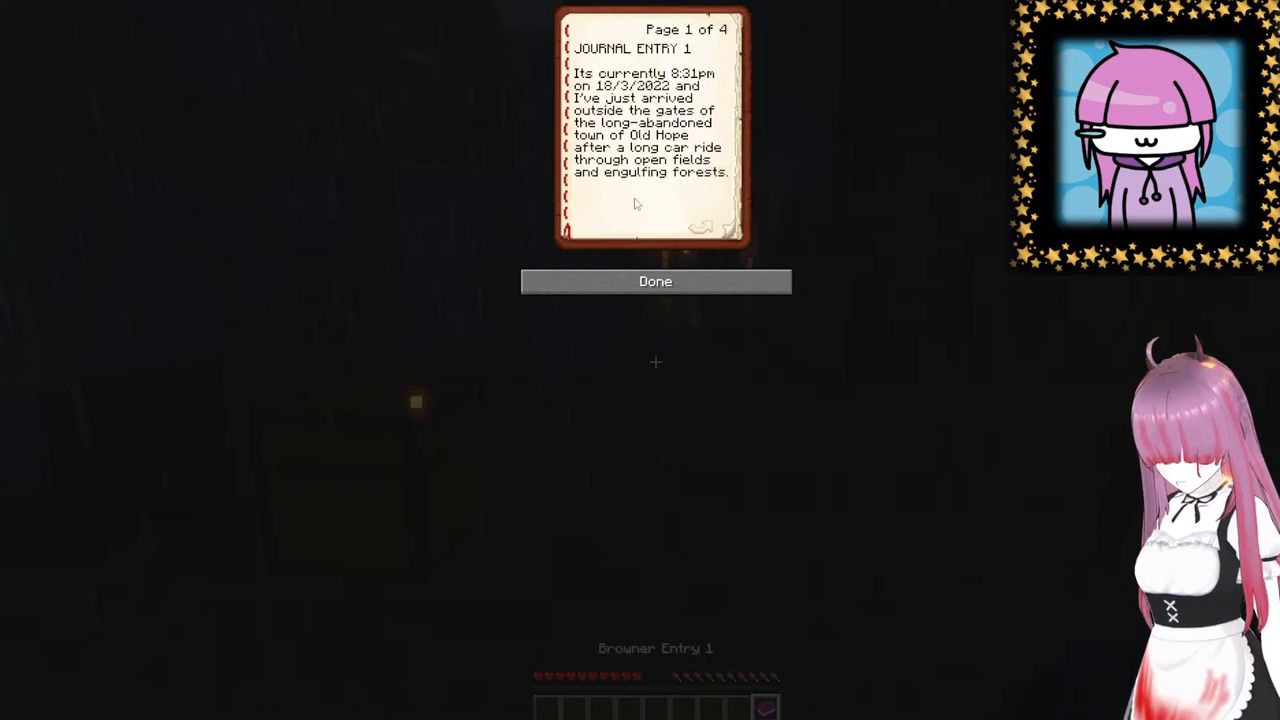
- Read pages 2 through 4 of Brouwer's Journal Entry 1 and close it
{"action": "left_click", "coordinate": [700, 228]}
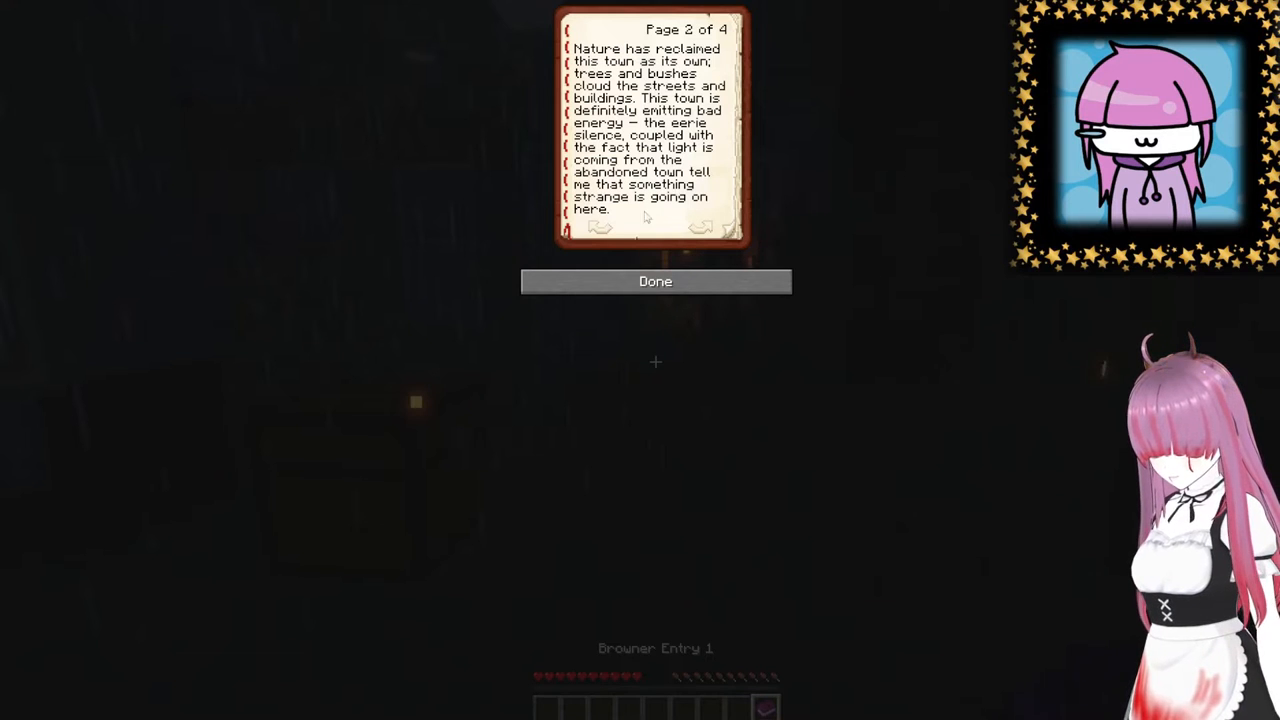
{"action": "left_click", "coordinate": [700, 228]}
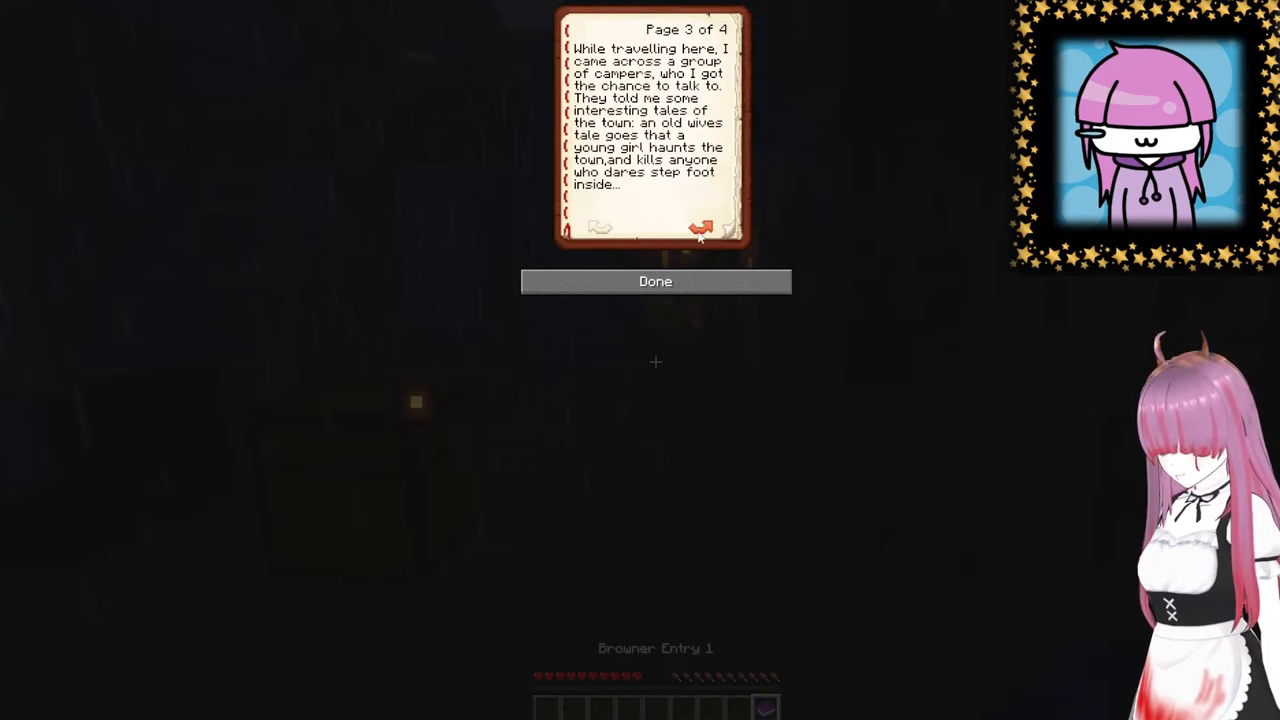
{"action": "left_click", "coordinate": [700, 228]}
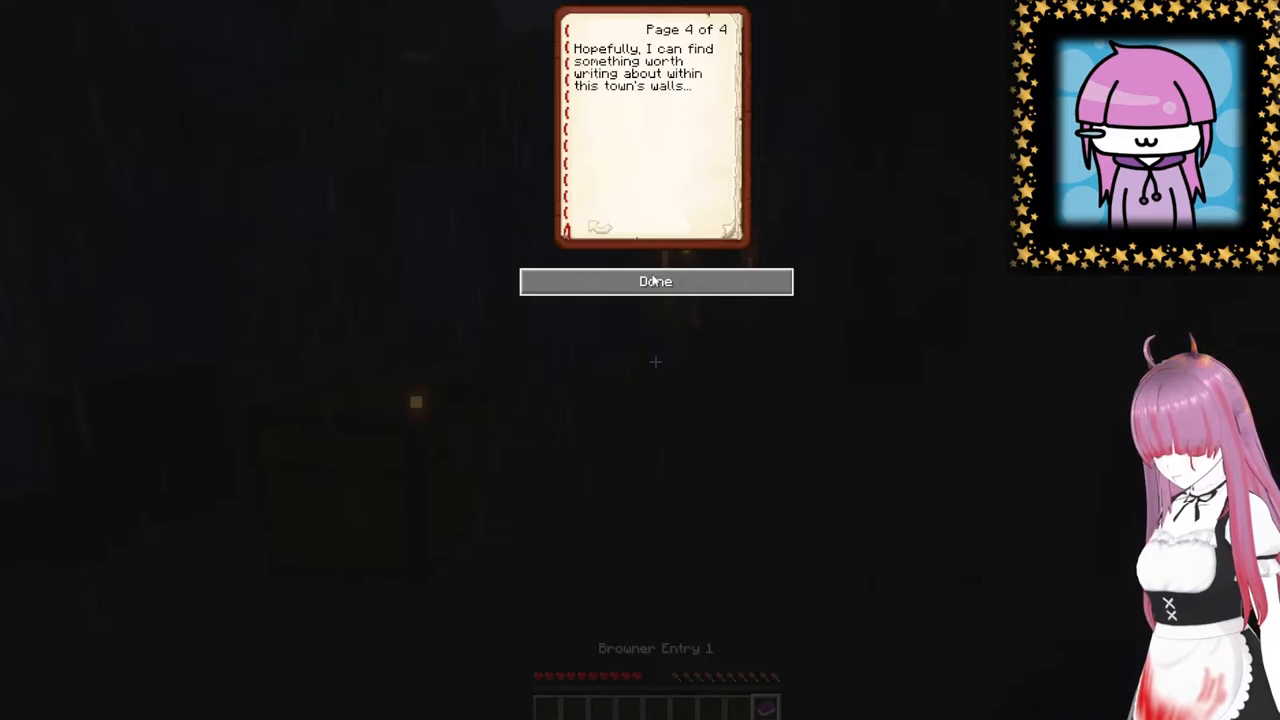
{"action": "left_click", "coordinate": [656, 280]}
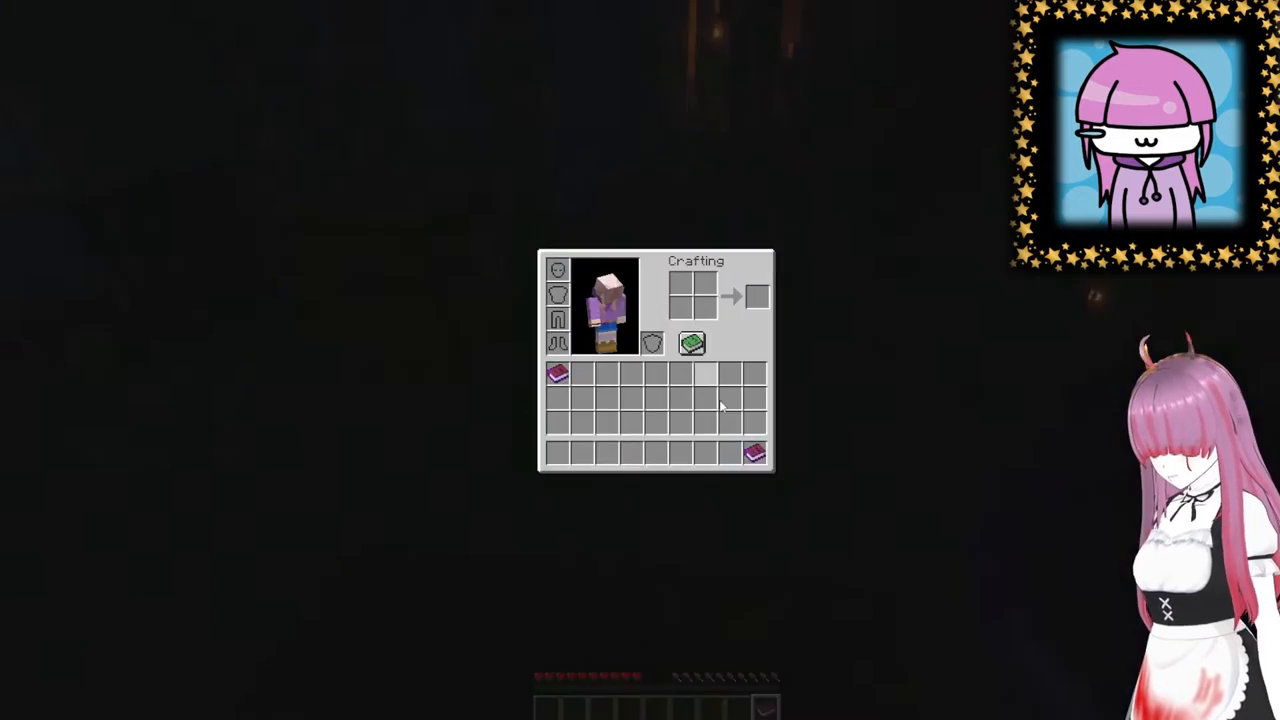
- Close the inventory and head back into the rainy town
{"action": "key", "text": "Escape"}
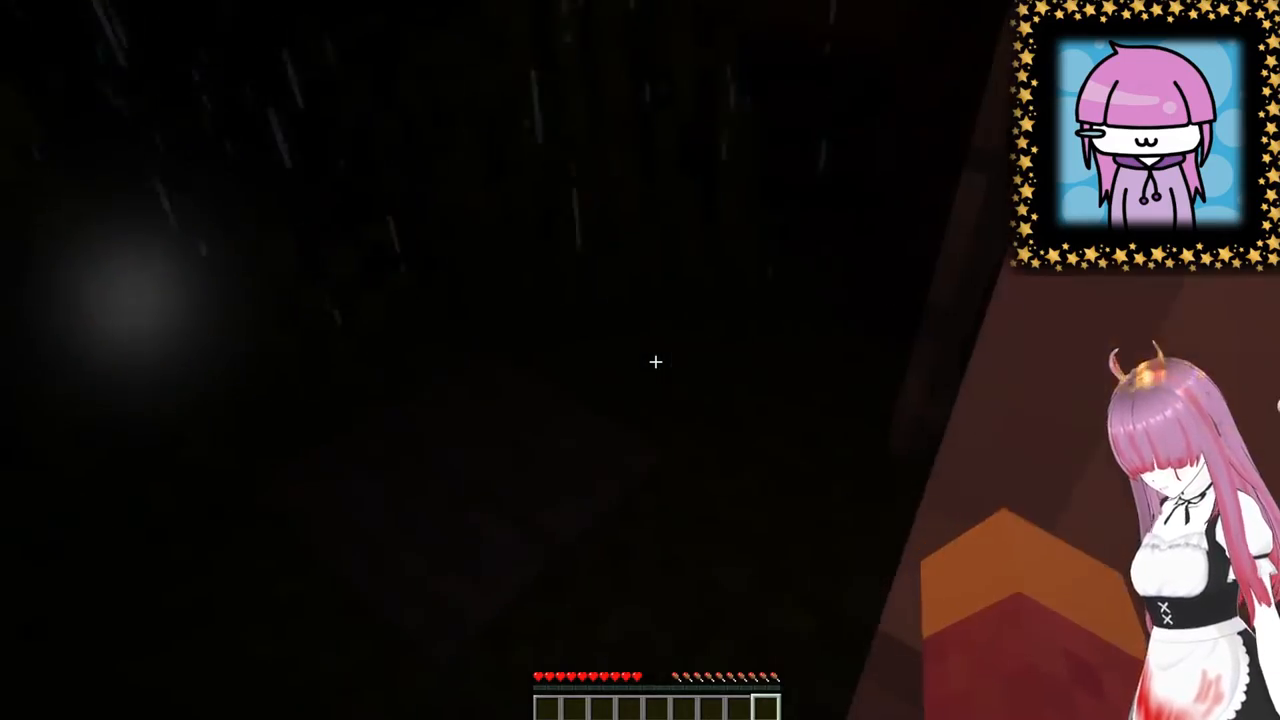
{"action": "mouse_move", "coordinate": [656, 362]}
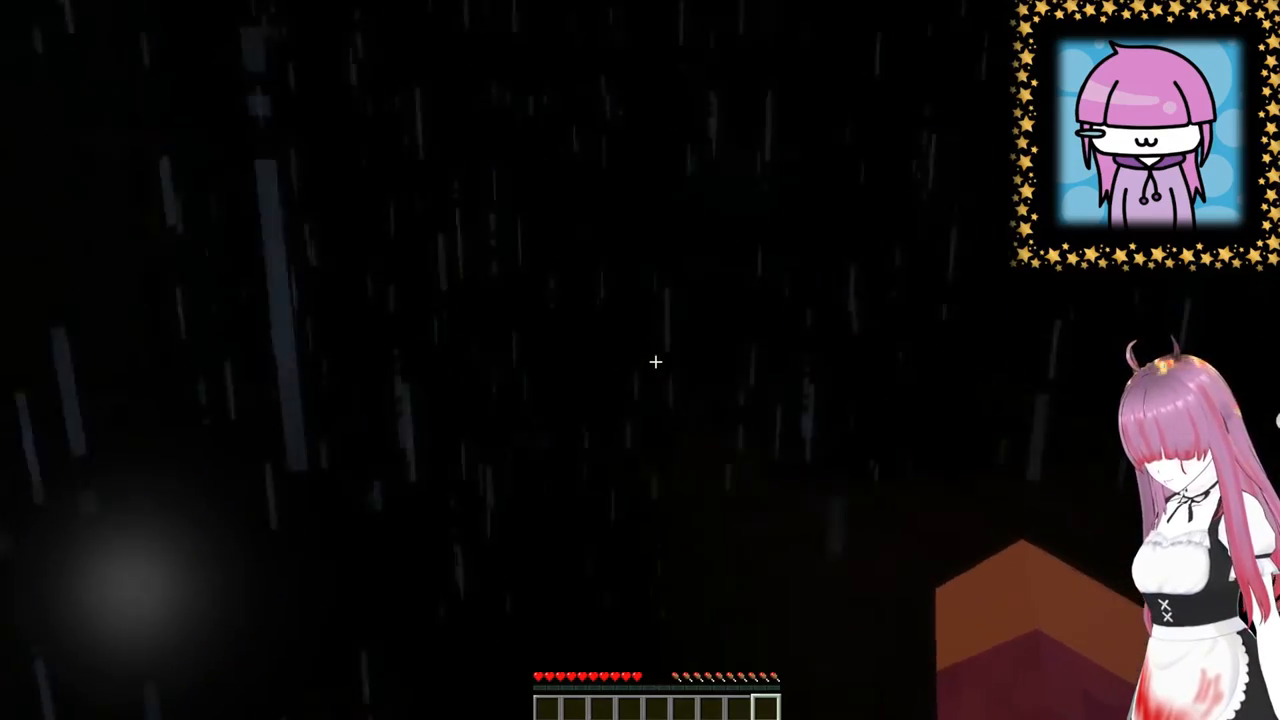
- Look inside the barrel's storage alongside the inventory holding two books
{"action": "key", "text": "e"}
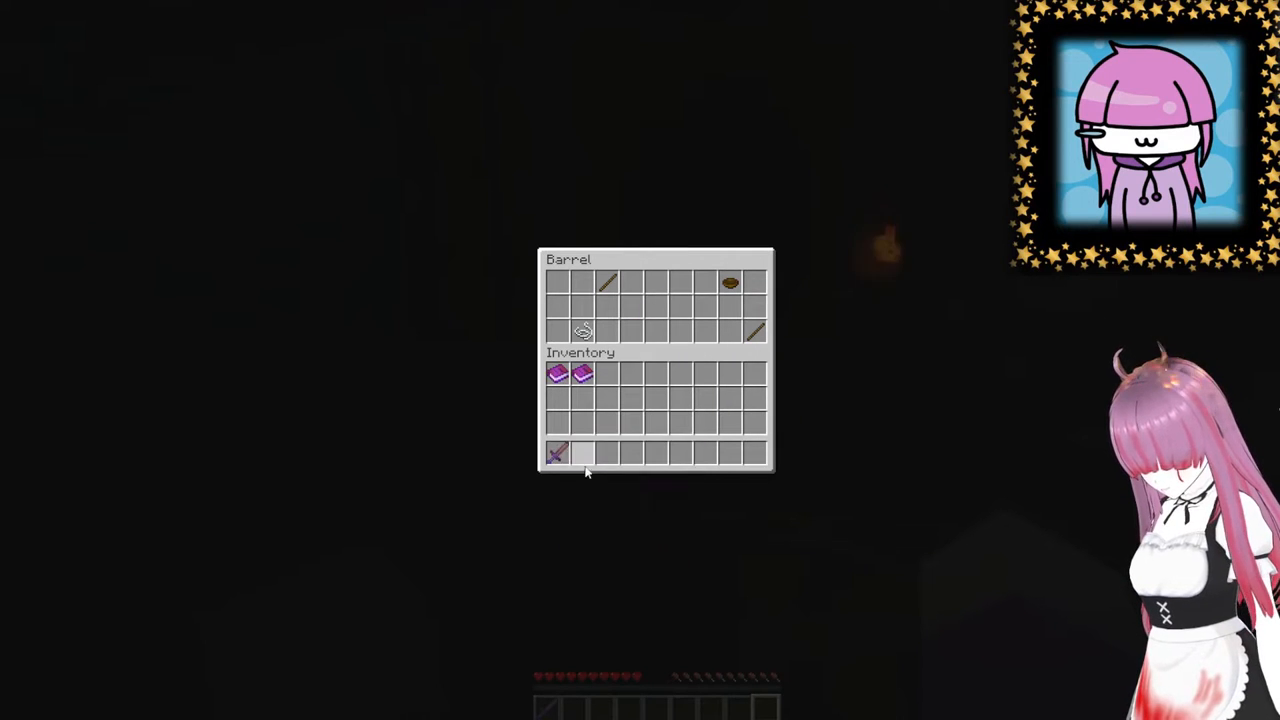
- Close the barrel after collecting the red items and checking the smoker
{"action": "key", "text": "Escape"}
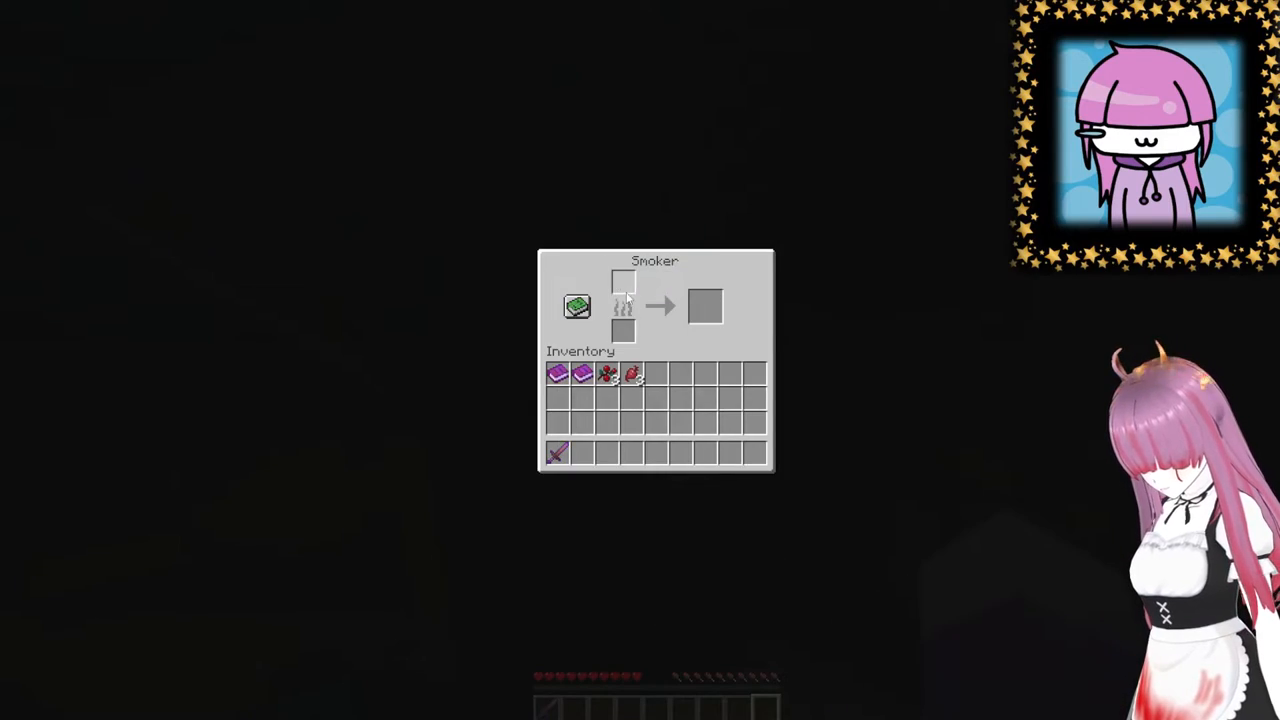
- Check the smoker and furnace, including the beetroot, and close each without taking anything
{"action": "key", "text": "Escape"}
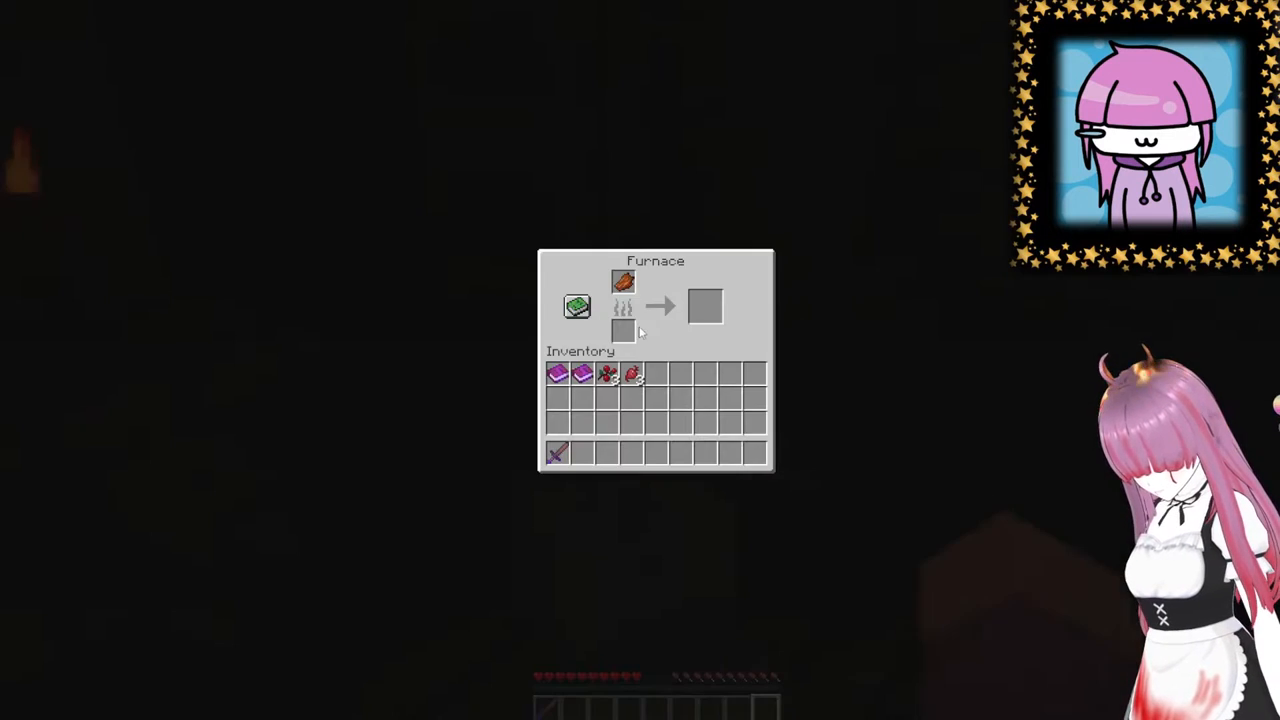
{"action": "key", "text": "Escape"}
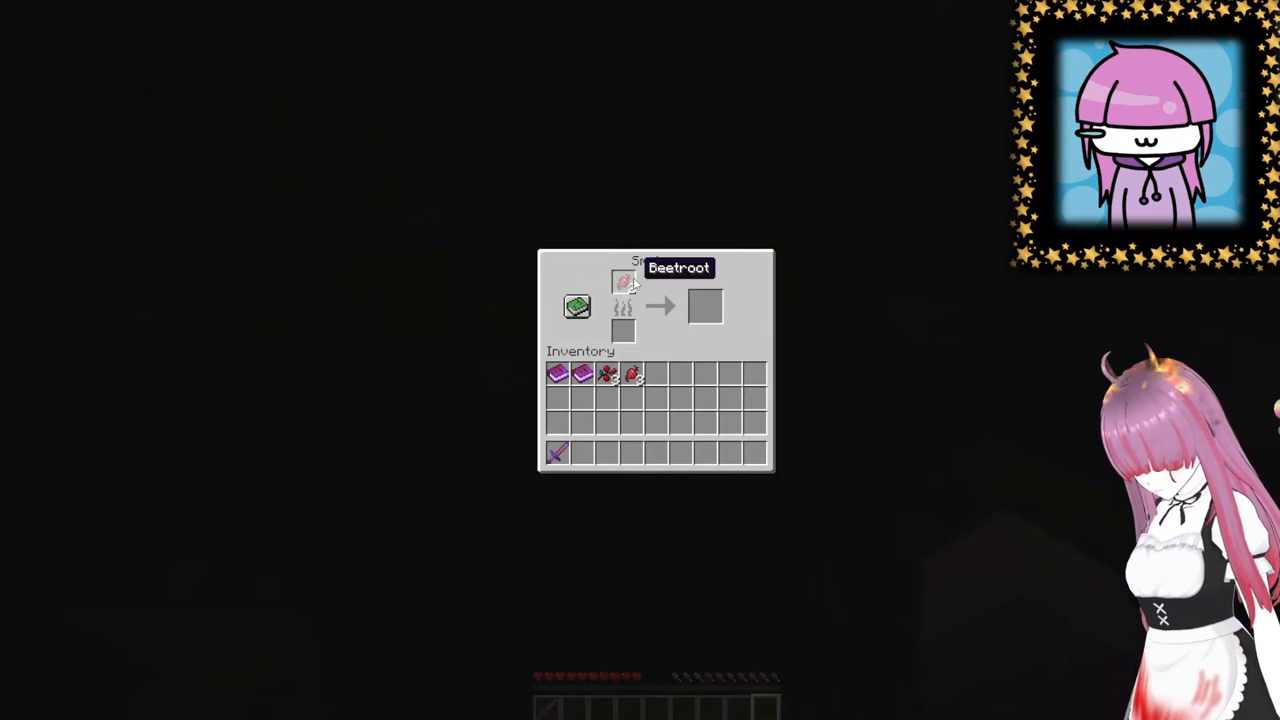
{"action": "key", "text": "Escape"}
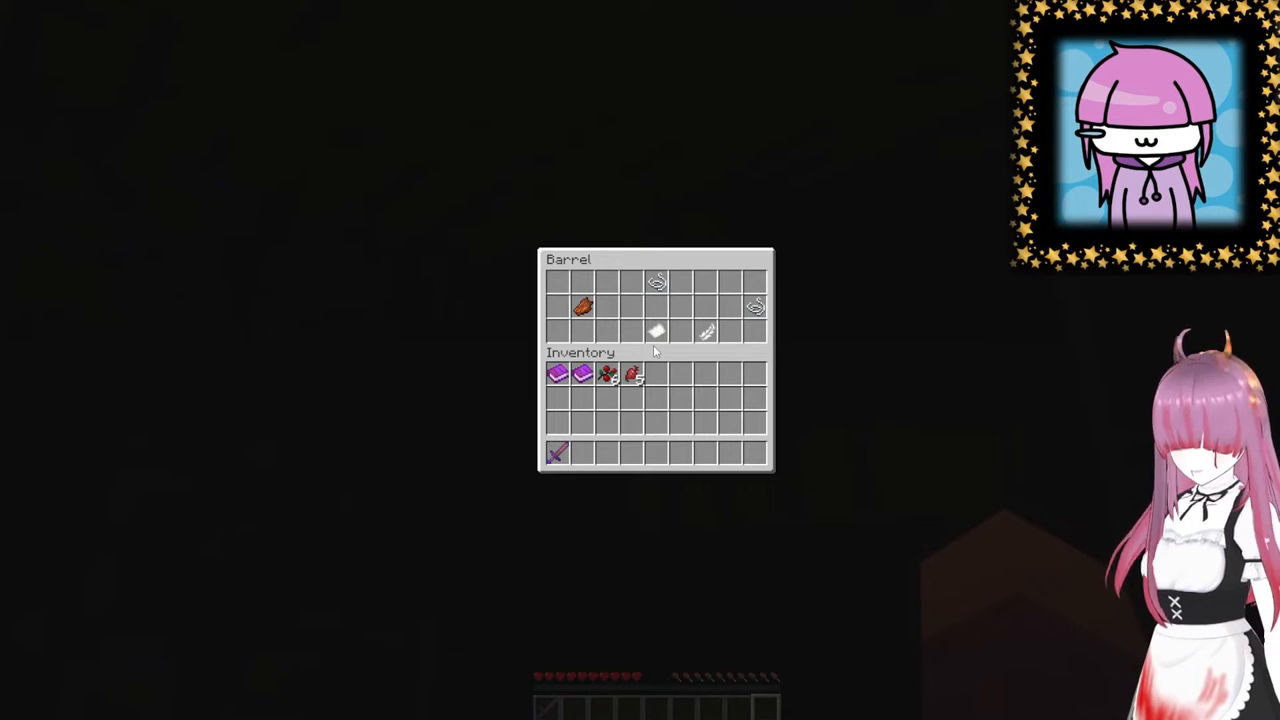
{"action": "mouse_move", "coordinate": [656, 284]}
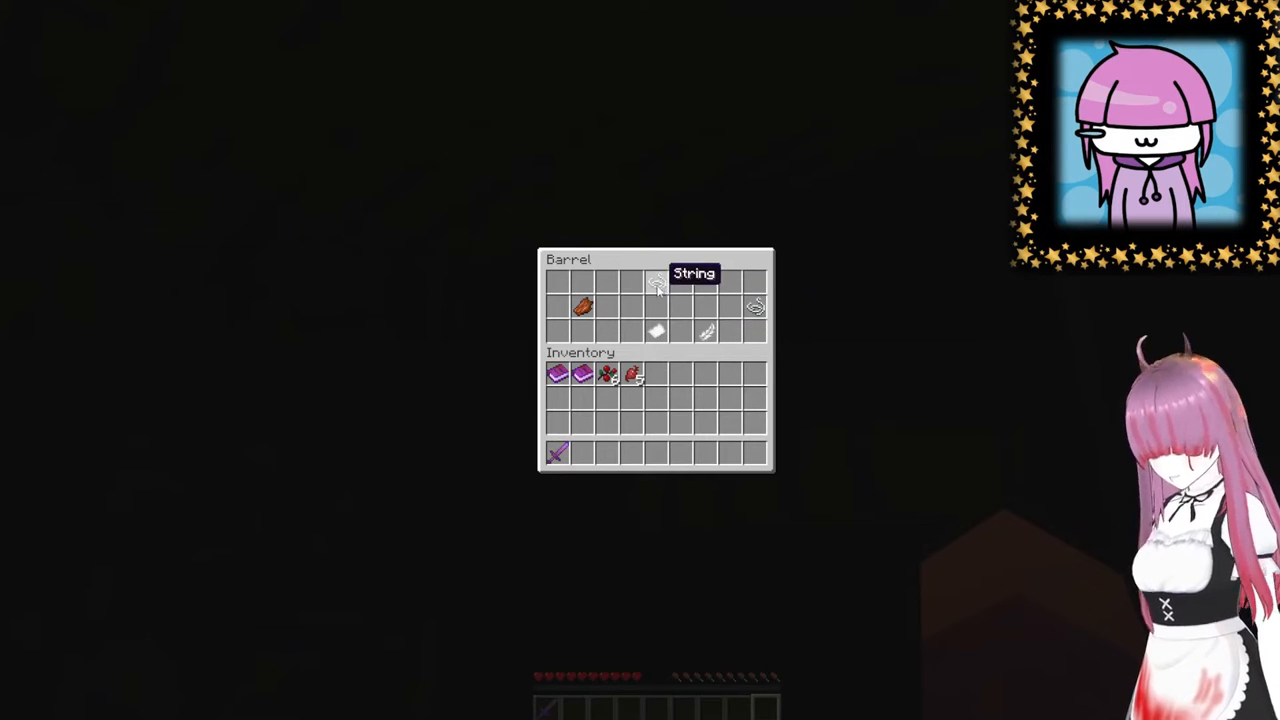
- Close the barrel holding the string and red item
{"action": "key", "text": "Escape"}
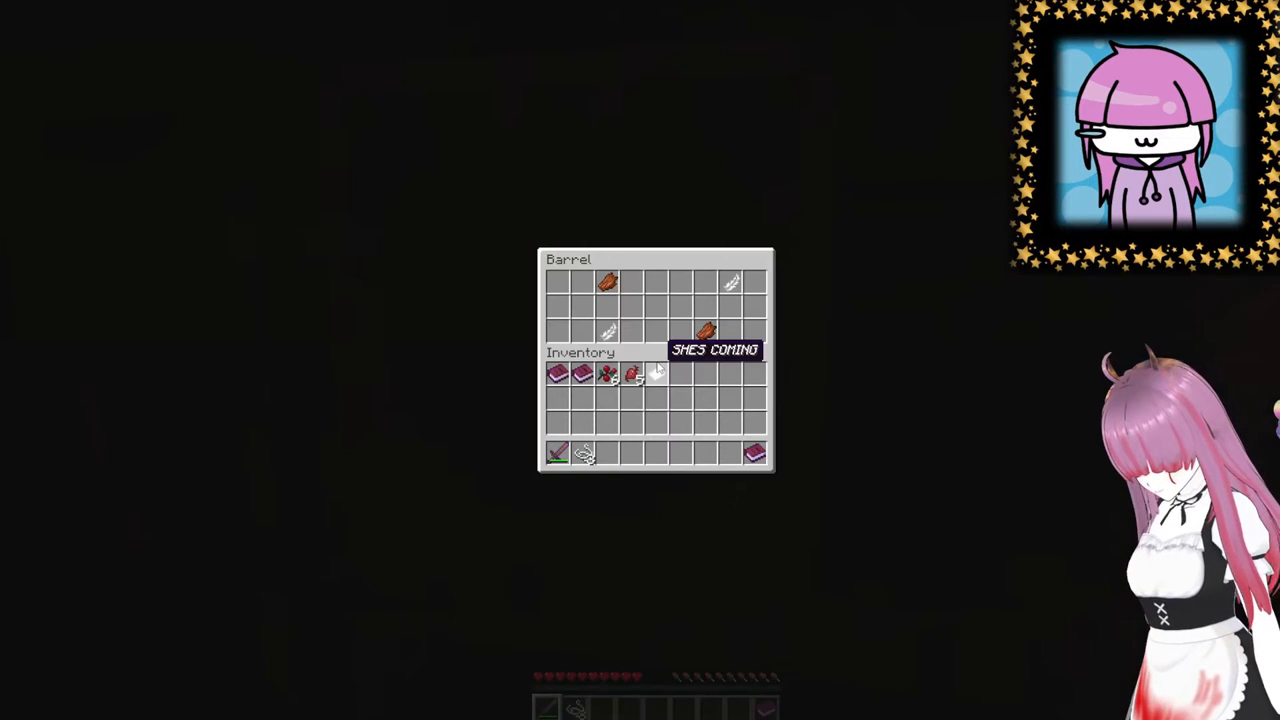
- Close the barrel of food and supplies and return to the dark world
{"action": "key", "text": "Escape"}
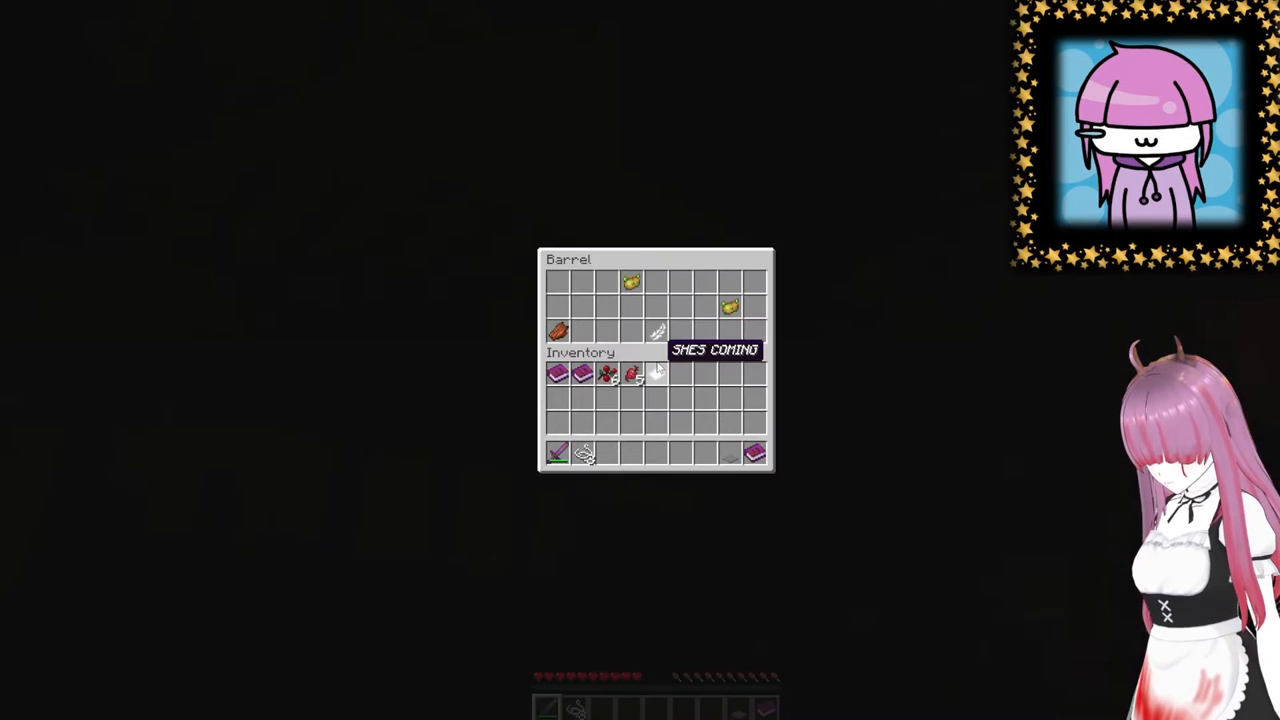
{"action": "key", "text": "Escape"}
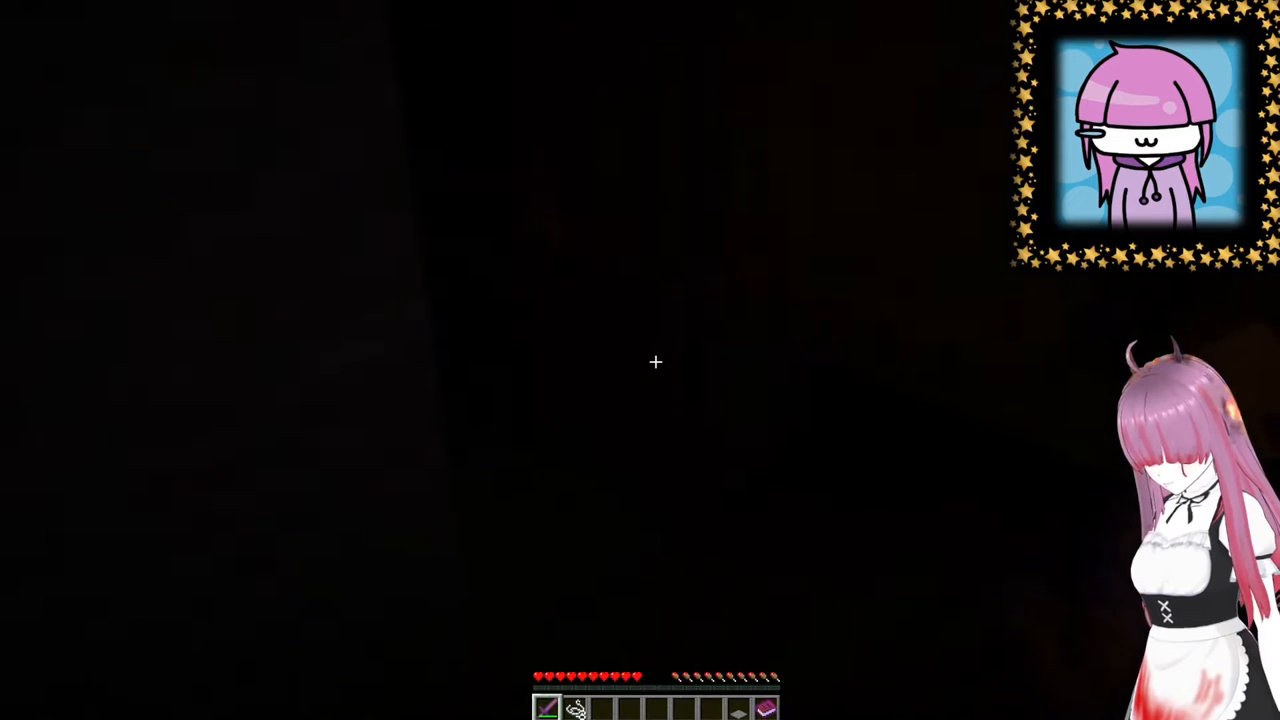
- Page through Brewer Entry 2 to its third page naming the girl Edna
{"action": "key", "text": "e"}
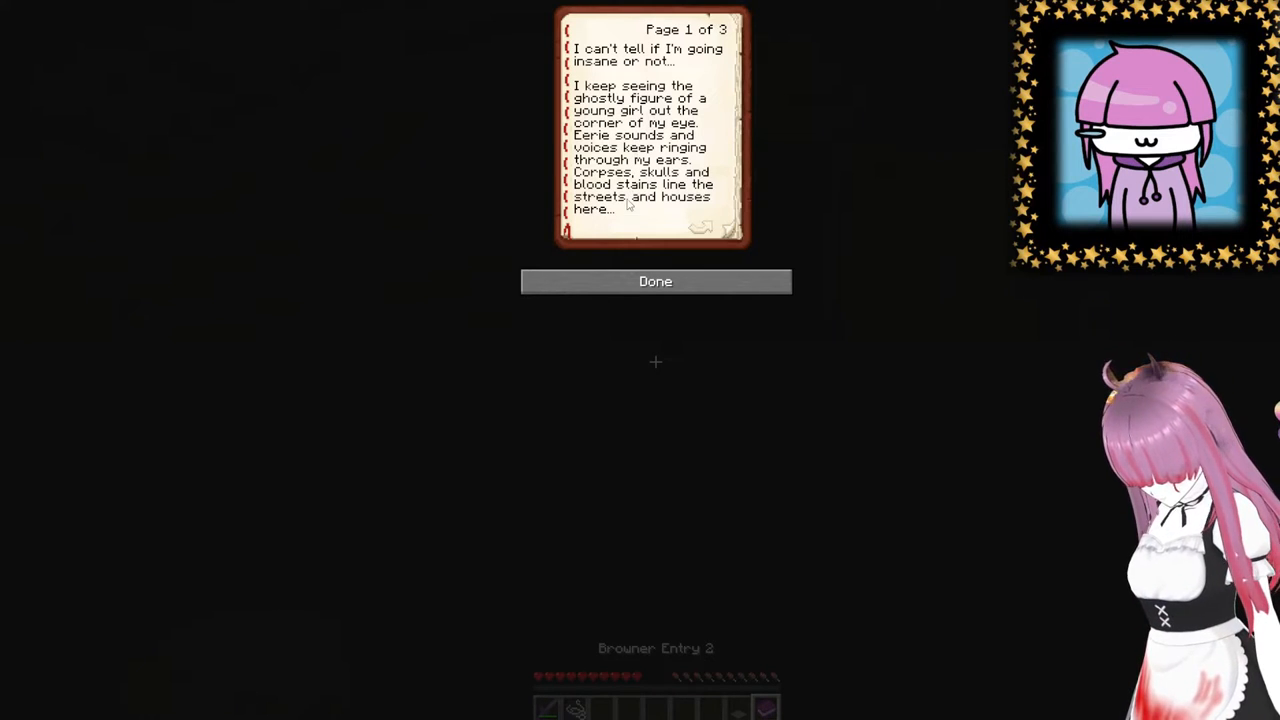
{"action": "left_click", "coordinate": [700, 228]}
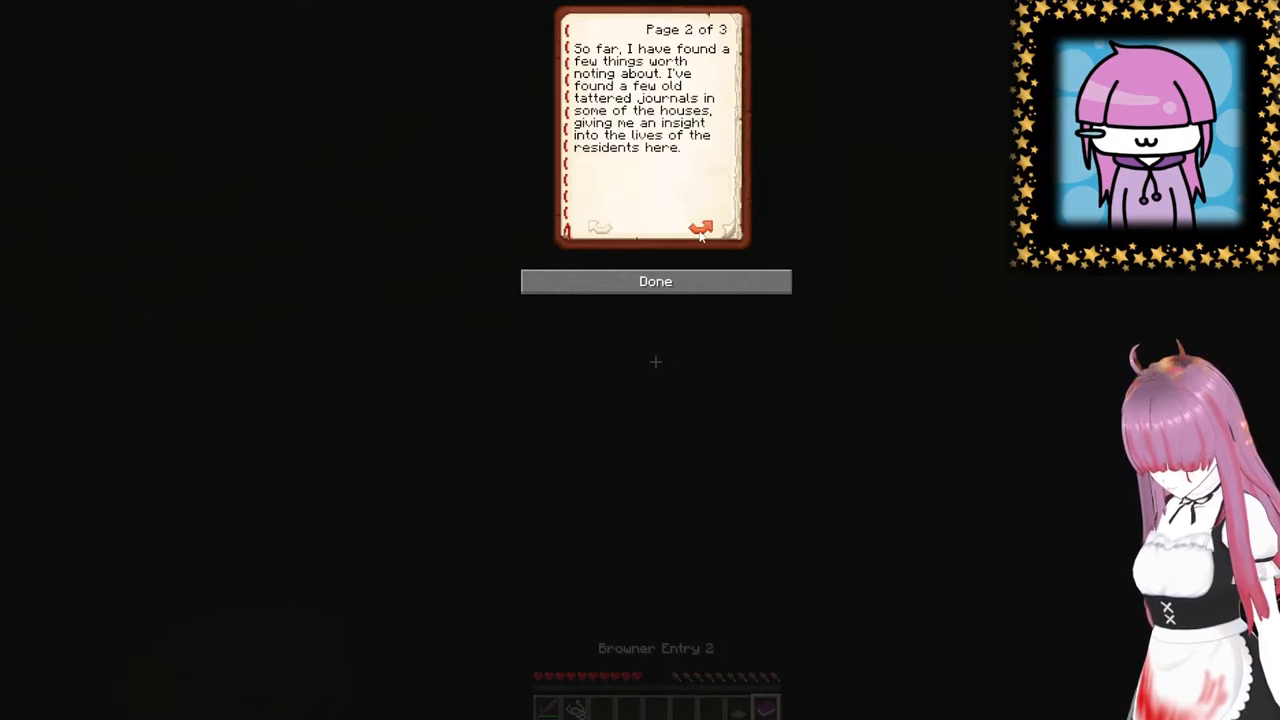
{"action": "left_click", "coordinate": [700, 228]}
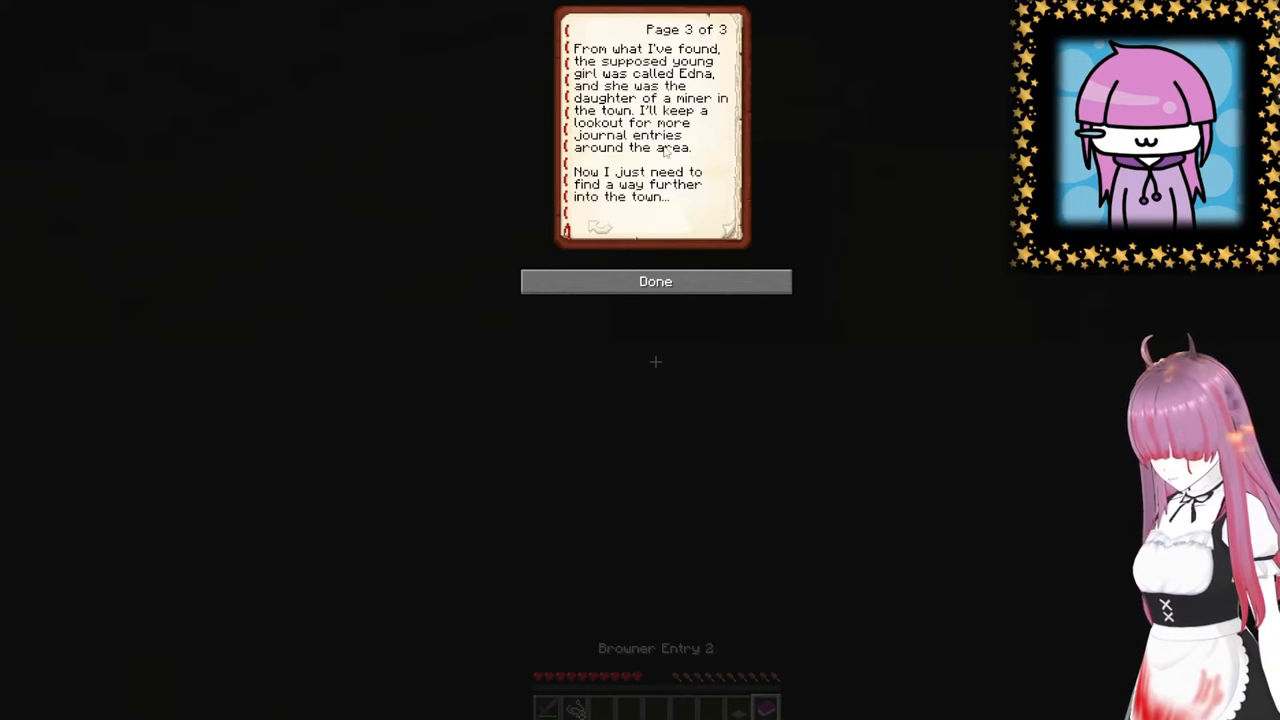
{"action": "mouse_move", "coordinate": [616, 168]}
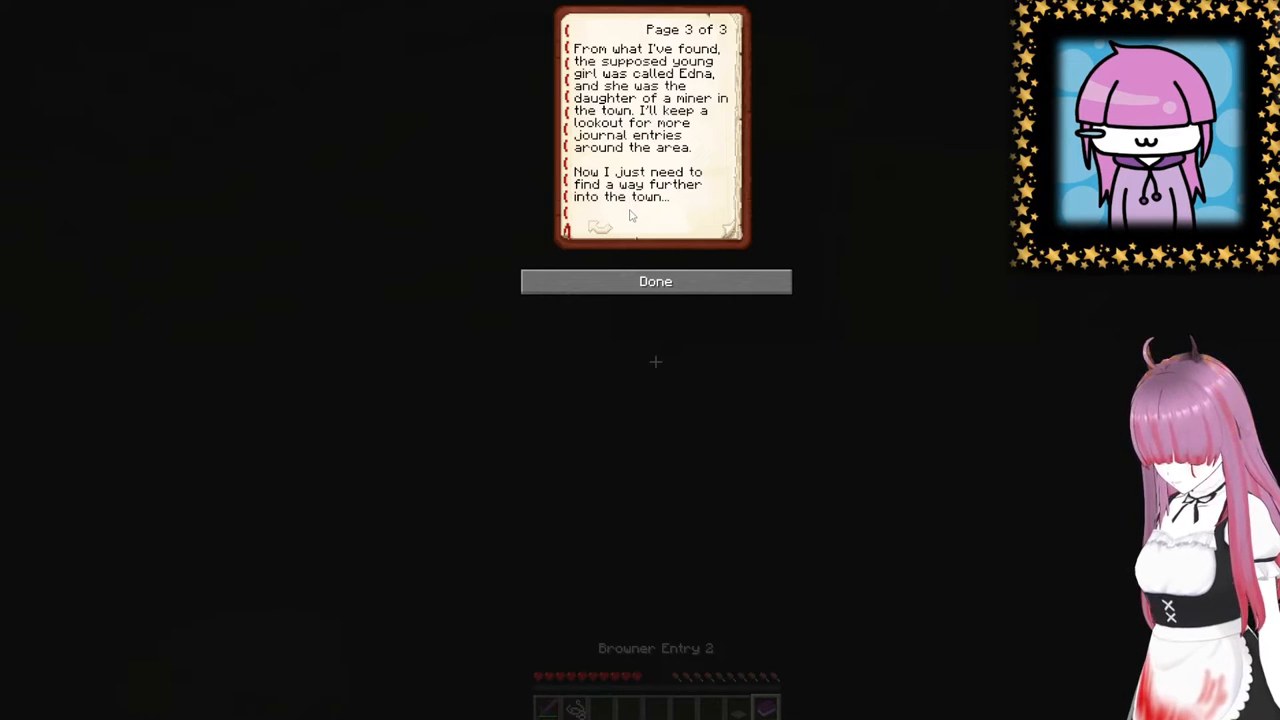
{"action": "left_click", "coordinate": [656, 280]}
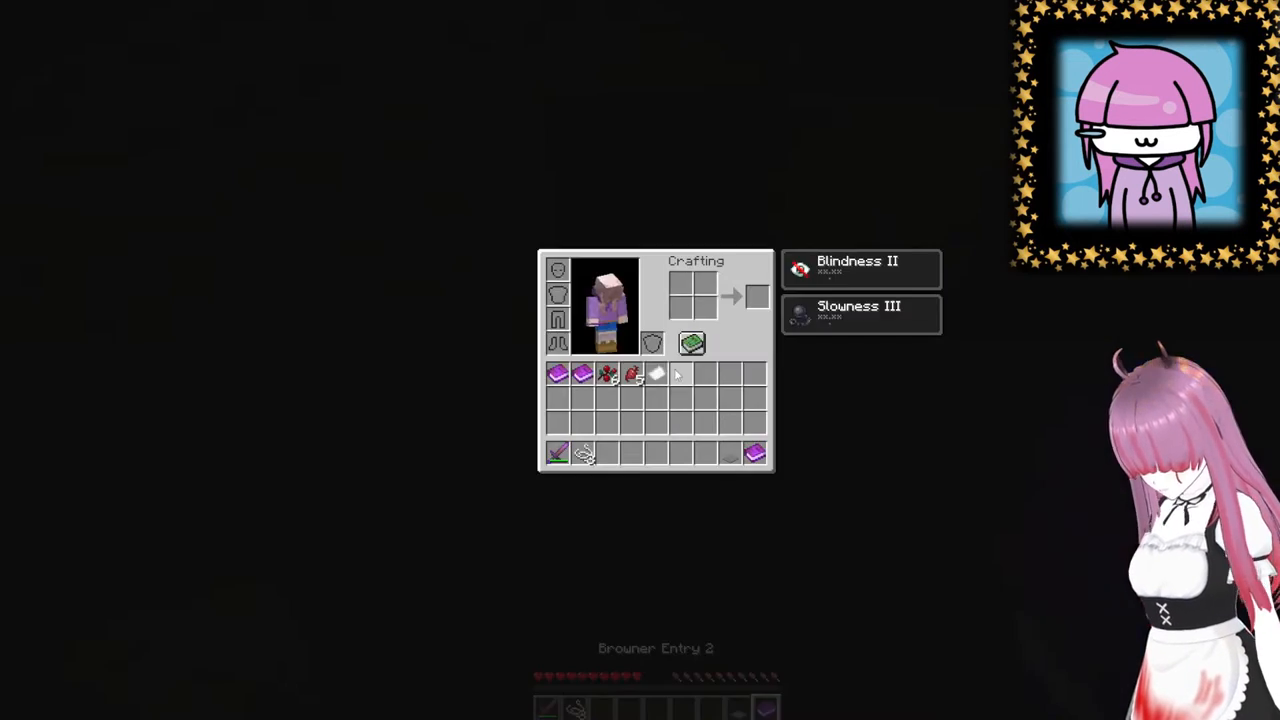
- Close the inventory to resume exploring the rainy town
{"action": "key", "text": "Escape"}
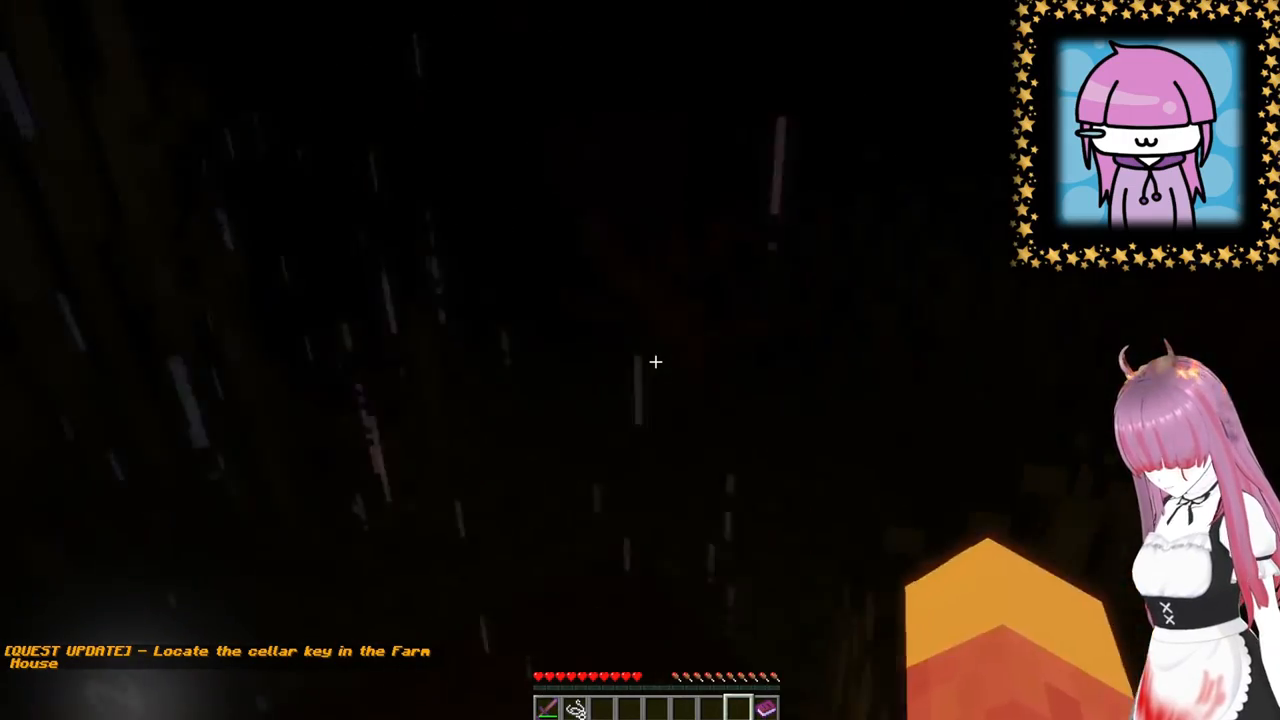
{"action": "mouse_move", "coordinate": [656, 362]}
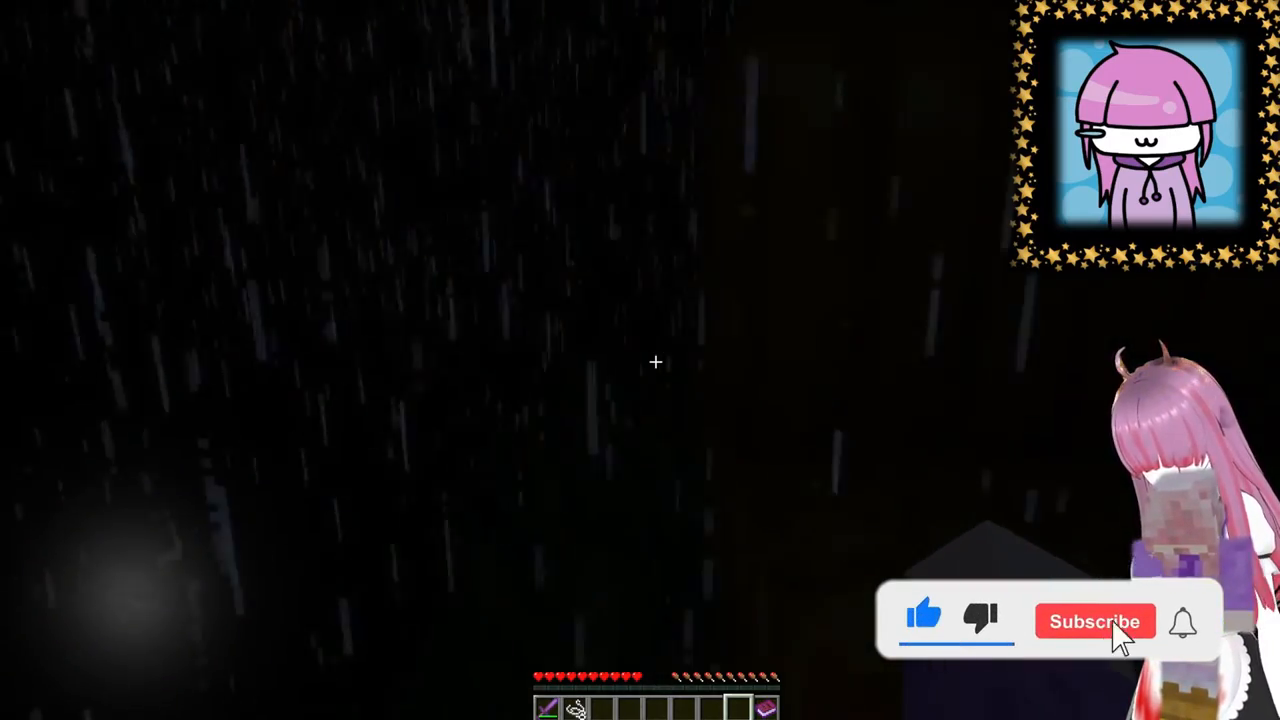
- Open the chest containing the Farm House Key
{"action": "left_click", "coordinate": [1094, 620]}
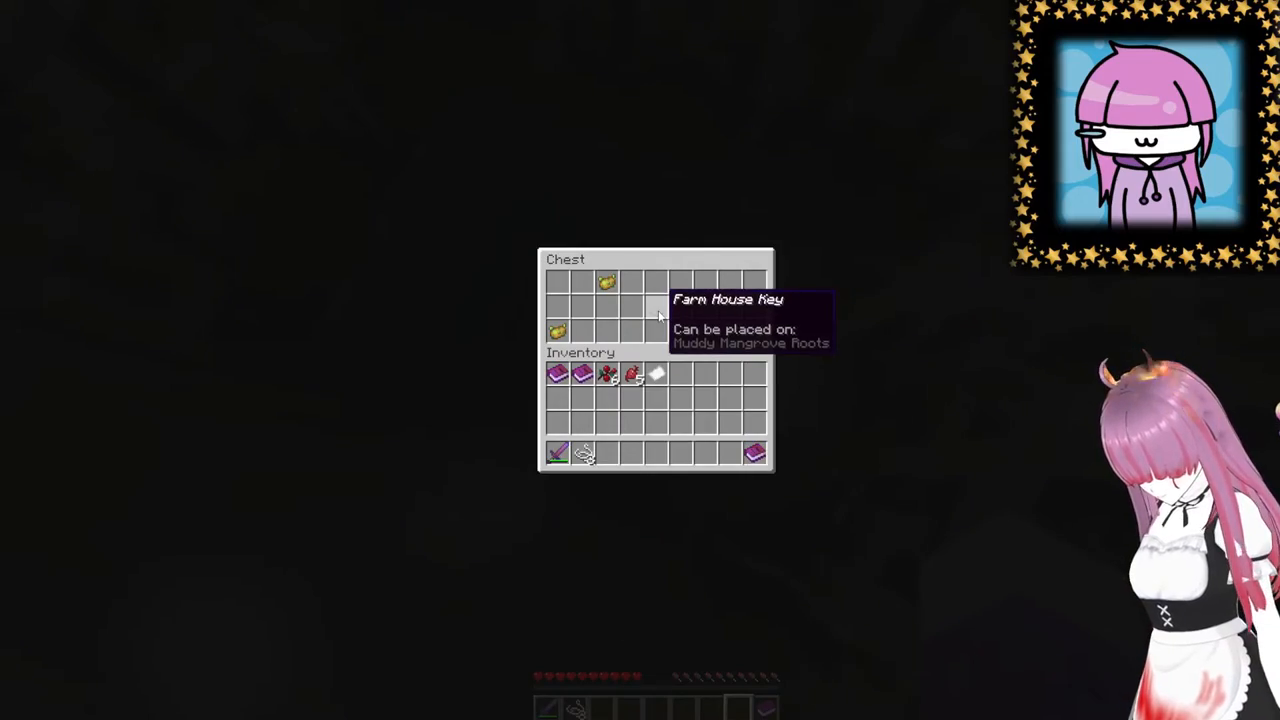
- Close the Farm House Key chest before moving to the barrel of keys
{"action": "key", "text": "Escape"}
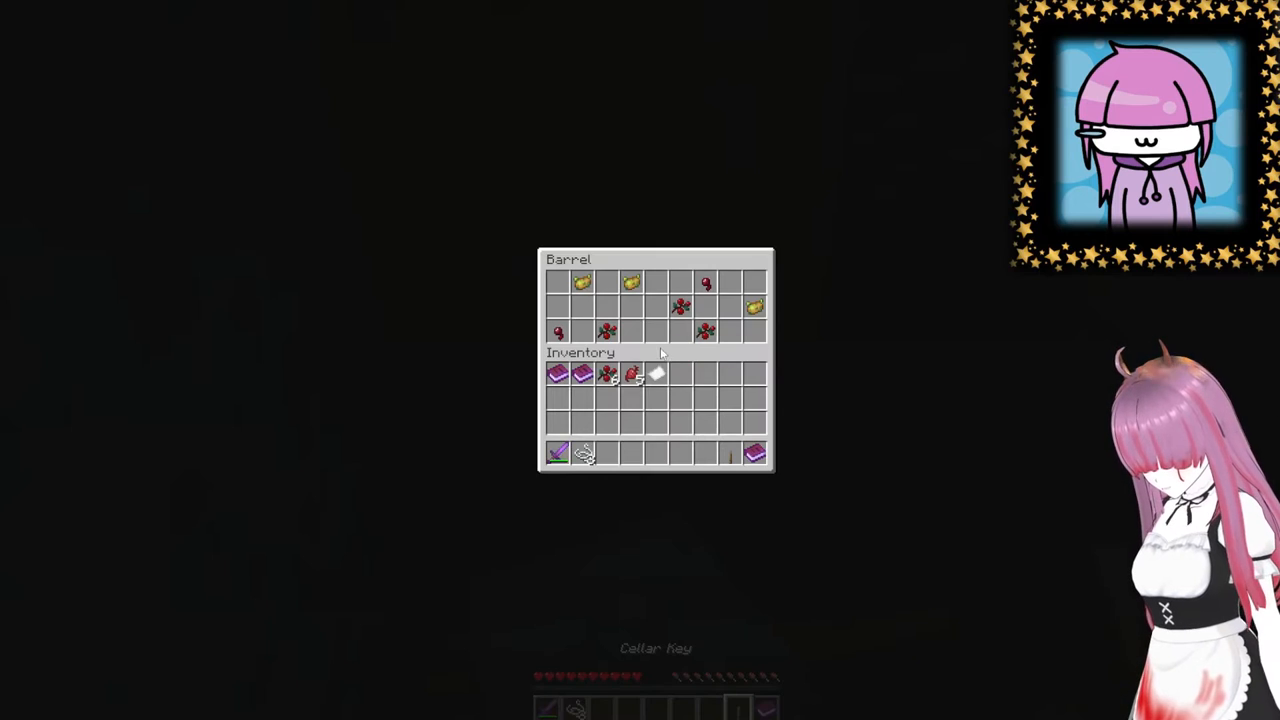
- Close the barrel of keys before checking the Awkward Potion barrel
{"action": "key", "text": "Escape"}
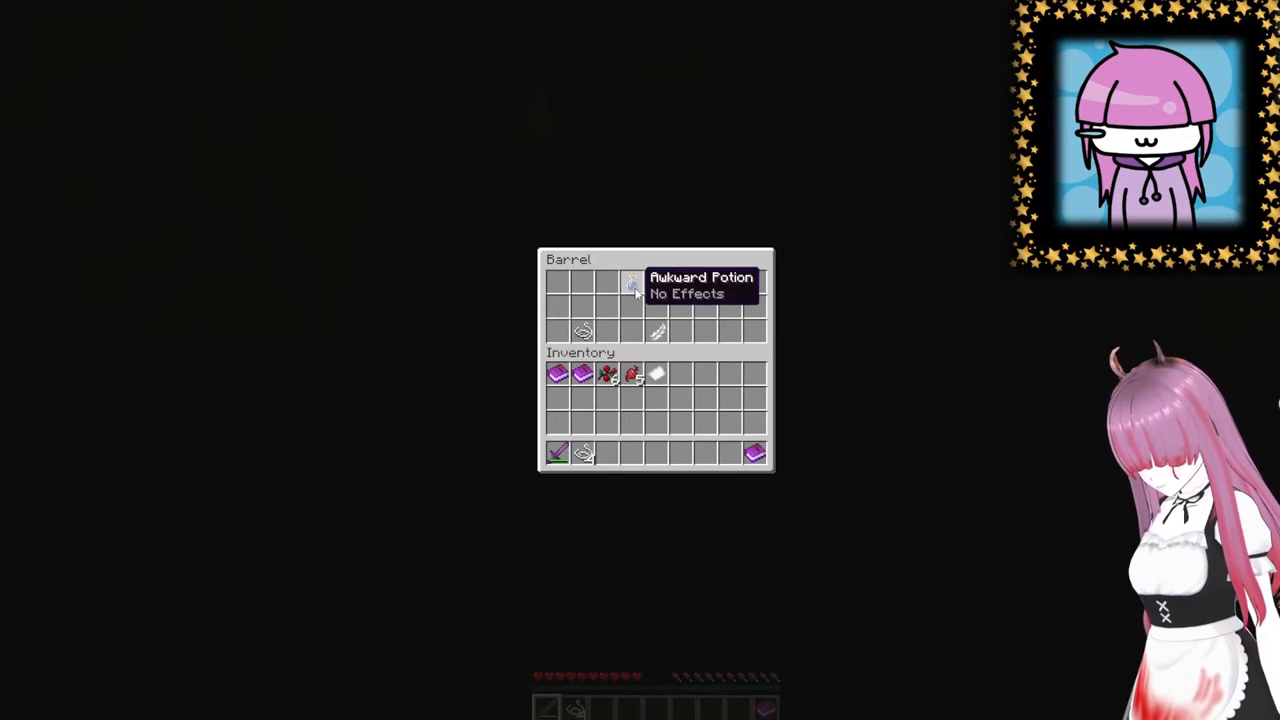
- Close successive barrels, including the 'She's Coming' item and potion barrels
{"action": "key", "text": "Escape"}
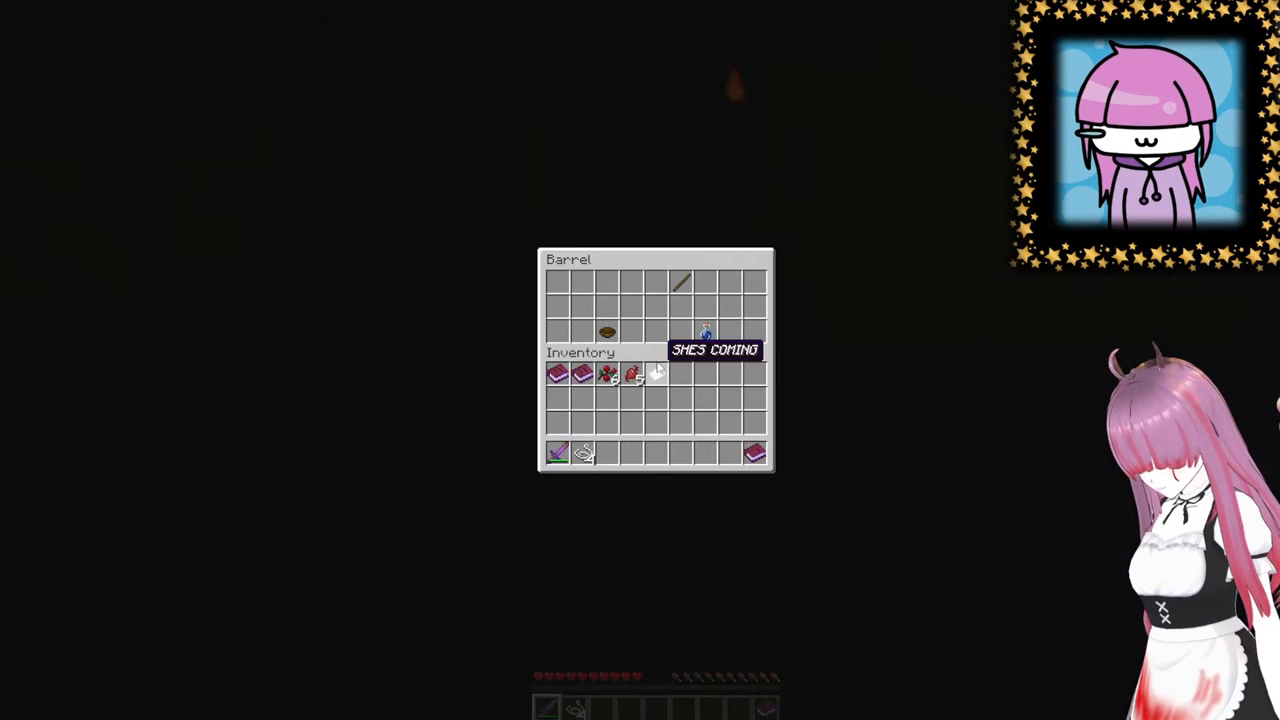
{"action": "key", "text": "Escape"}
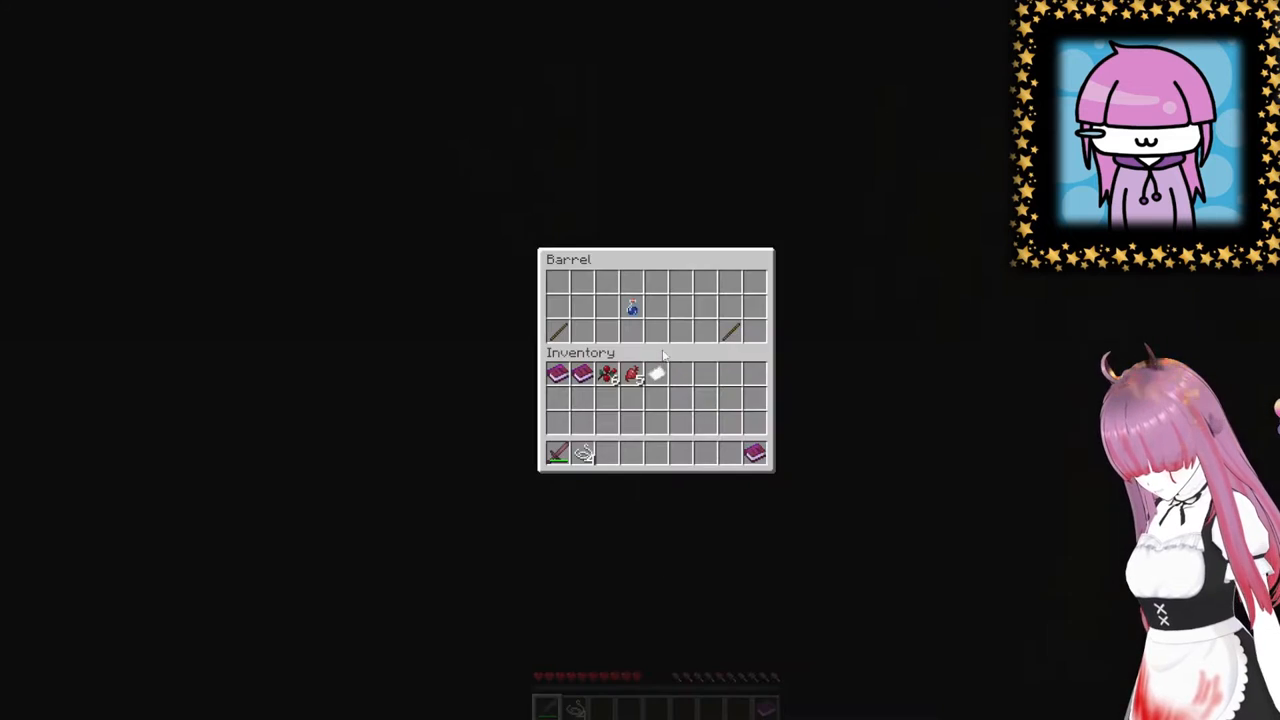
{"action": "key", "text": "Escape"}
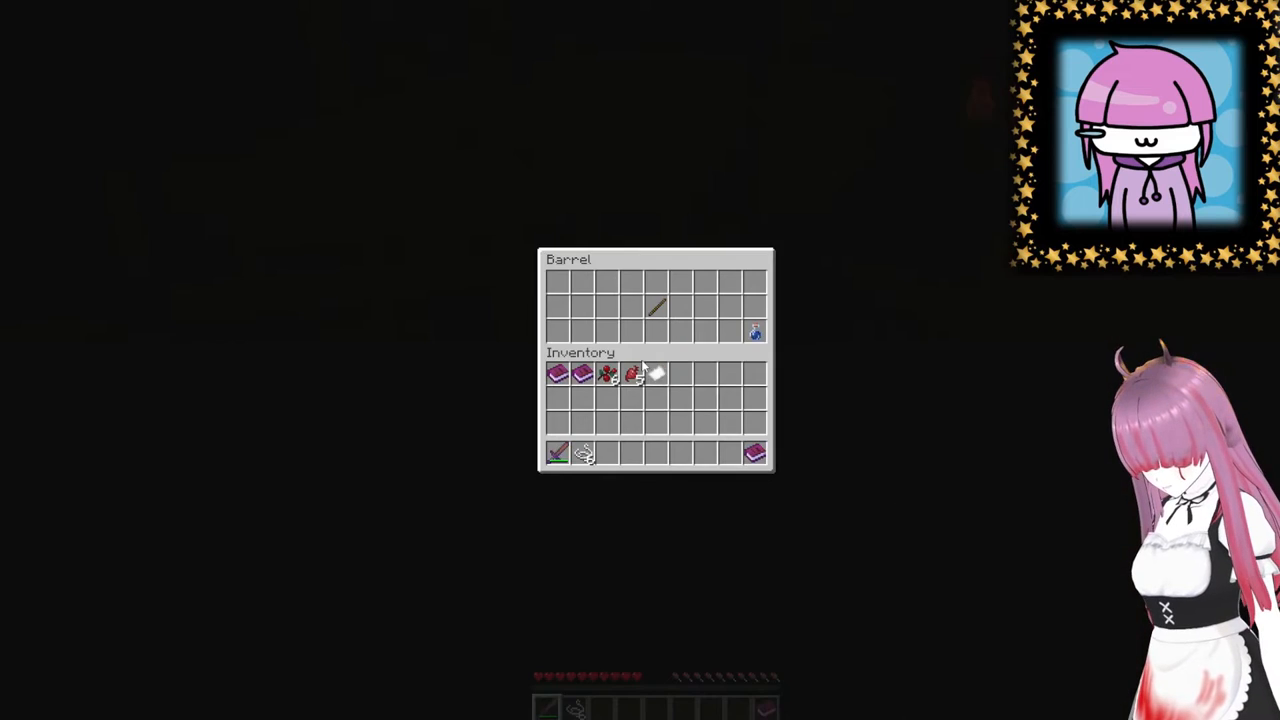
{"action": "key", "text": "Escape"}
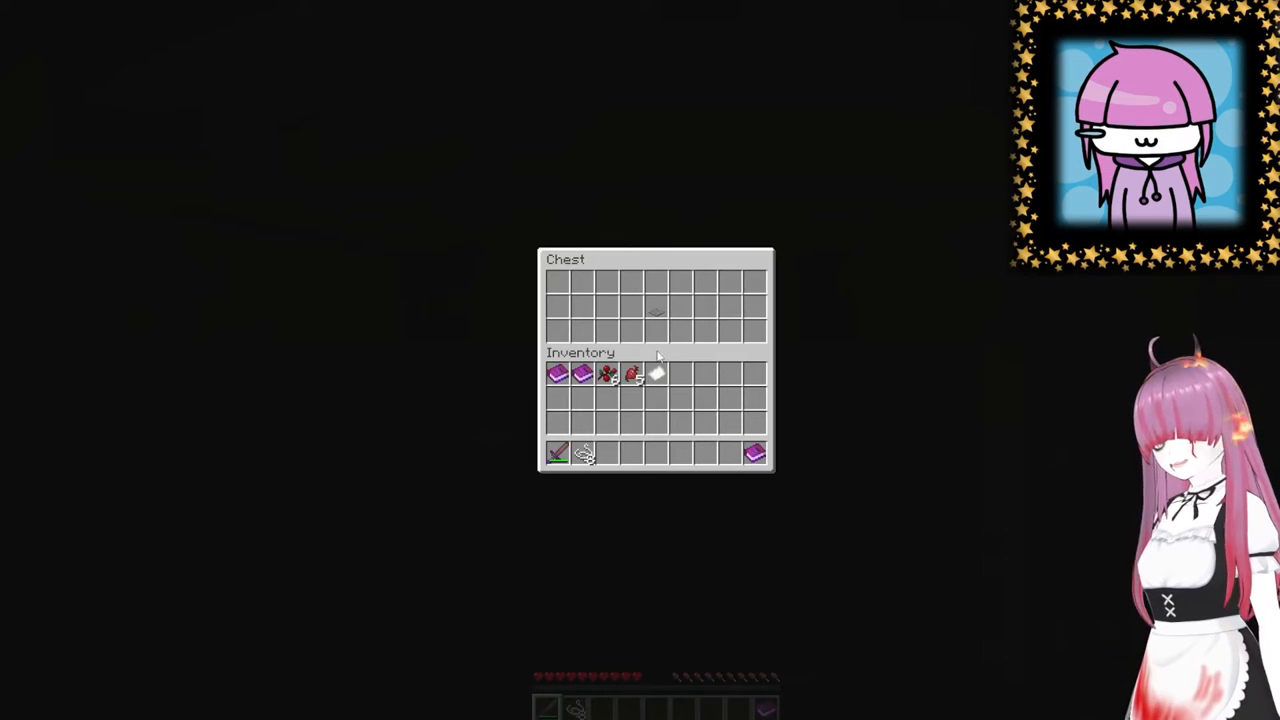
{"action": "key", "text": "Escape"}
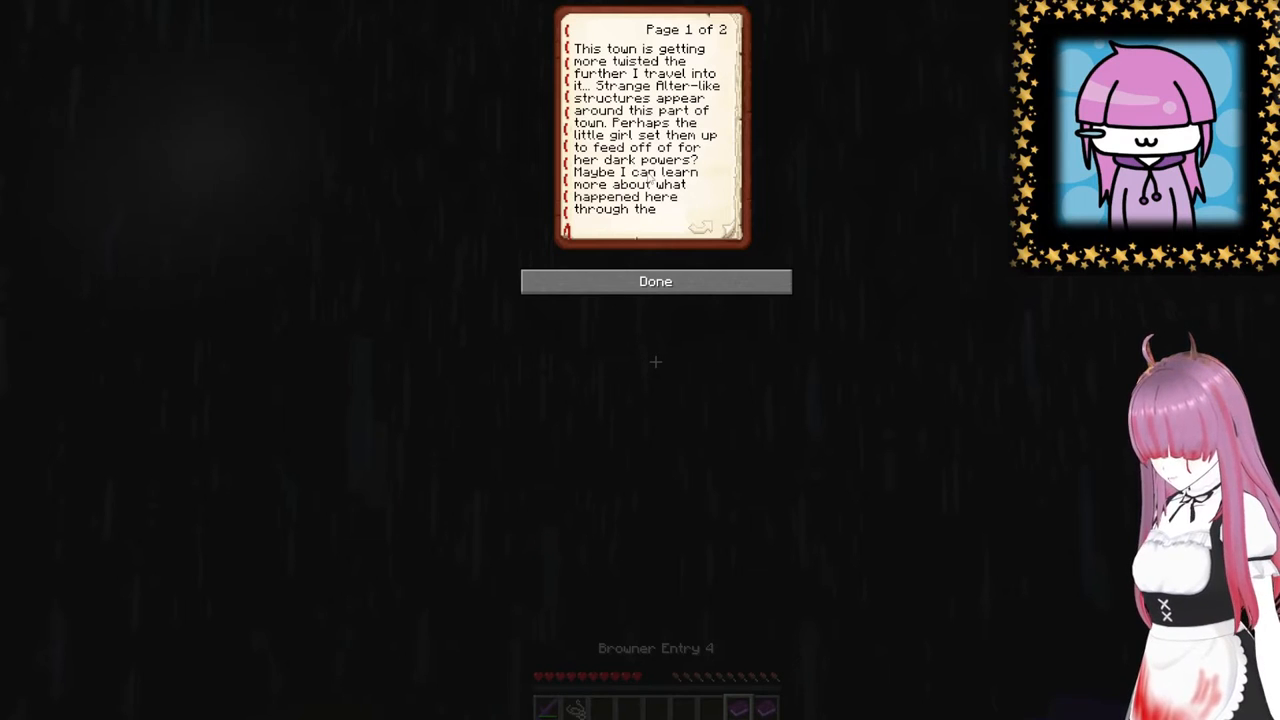
- Turn Brewer Entry 4 to its second page about the church holding the truth
{"action": "left_click", "coordinate": [702, 226]}
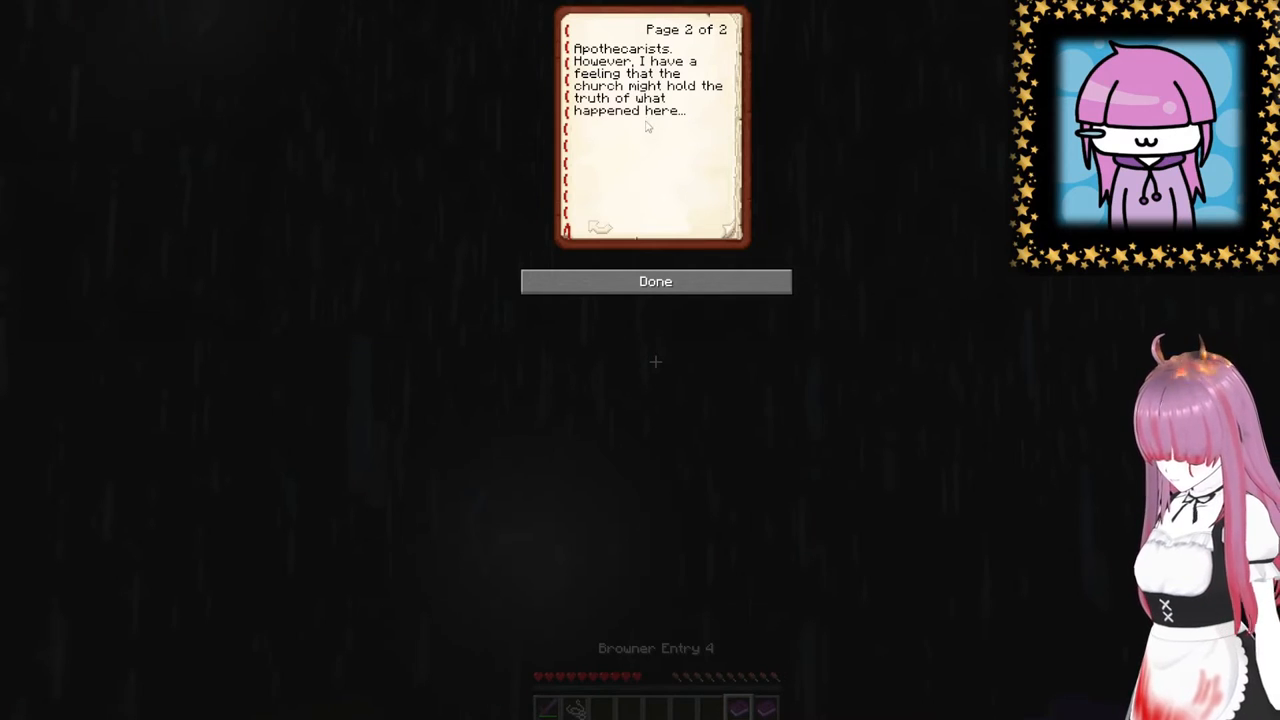
{"action": "left_click", "coordinate": [656, 280]}
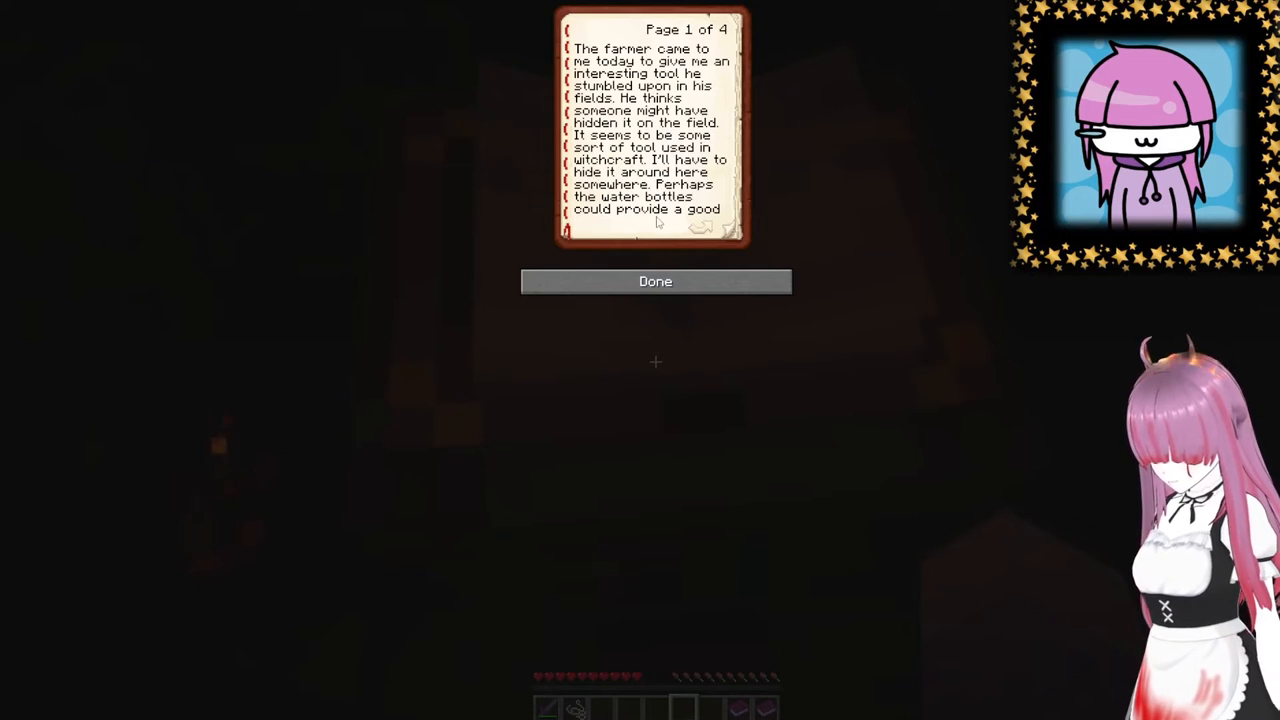
- Turn the farmer's witchcraft-tool journal to page 2 of 4 about the hiding place
{"action": "left_click", "coordinate": [700, 228]}
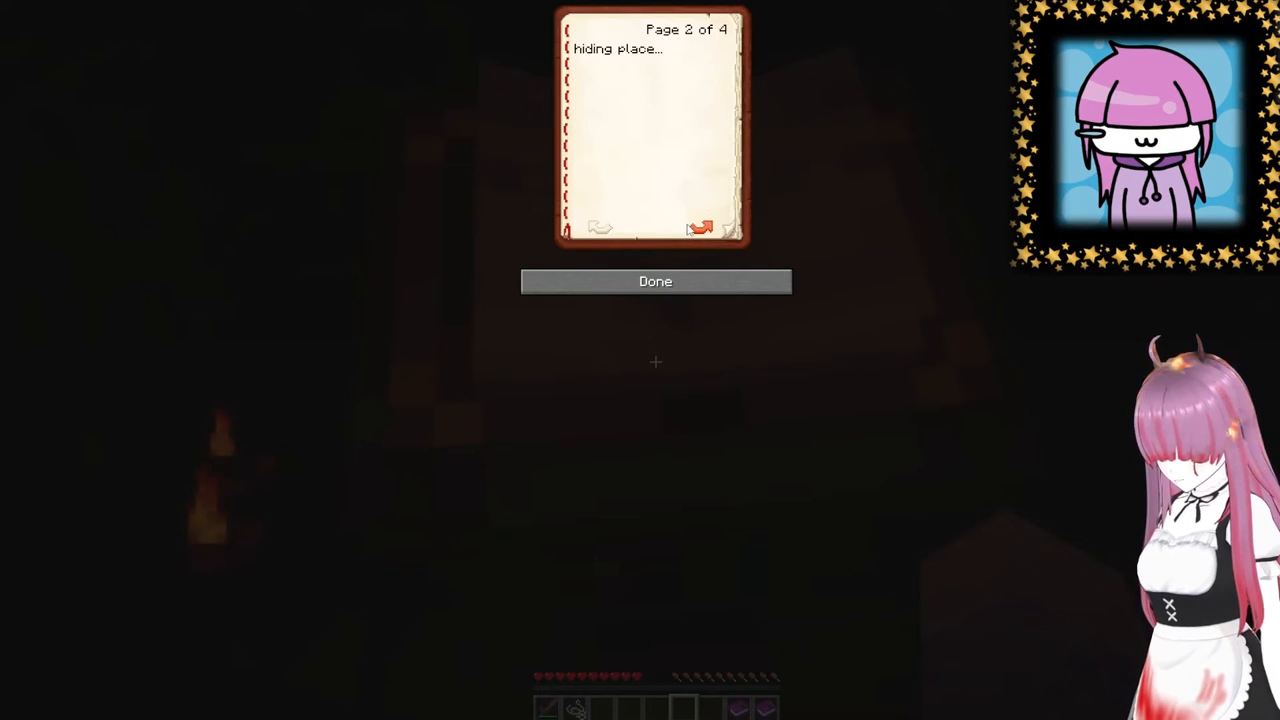
{"action": "left_click", "coordinate": [656, 280]}
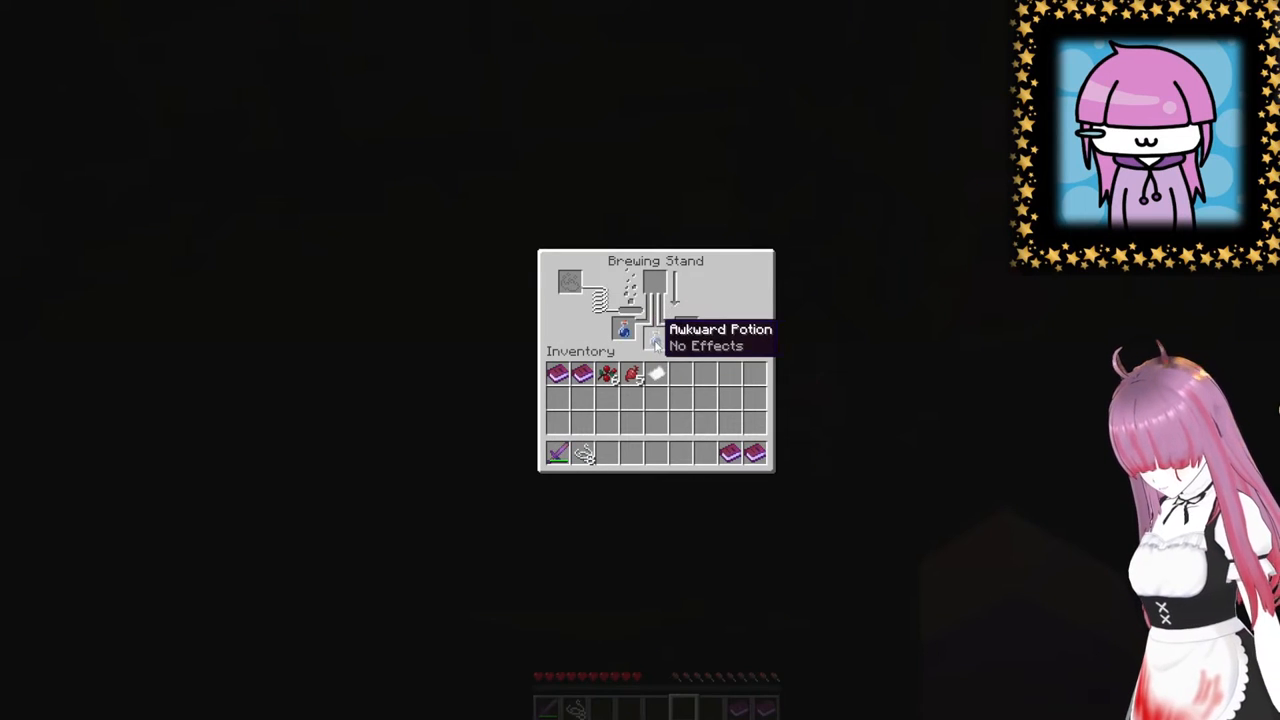
- Check the awkward, mundane and water bottle potions at the brewing stand, backing out between looks
{"action": "key", "text": "Escape"}
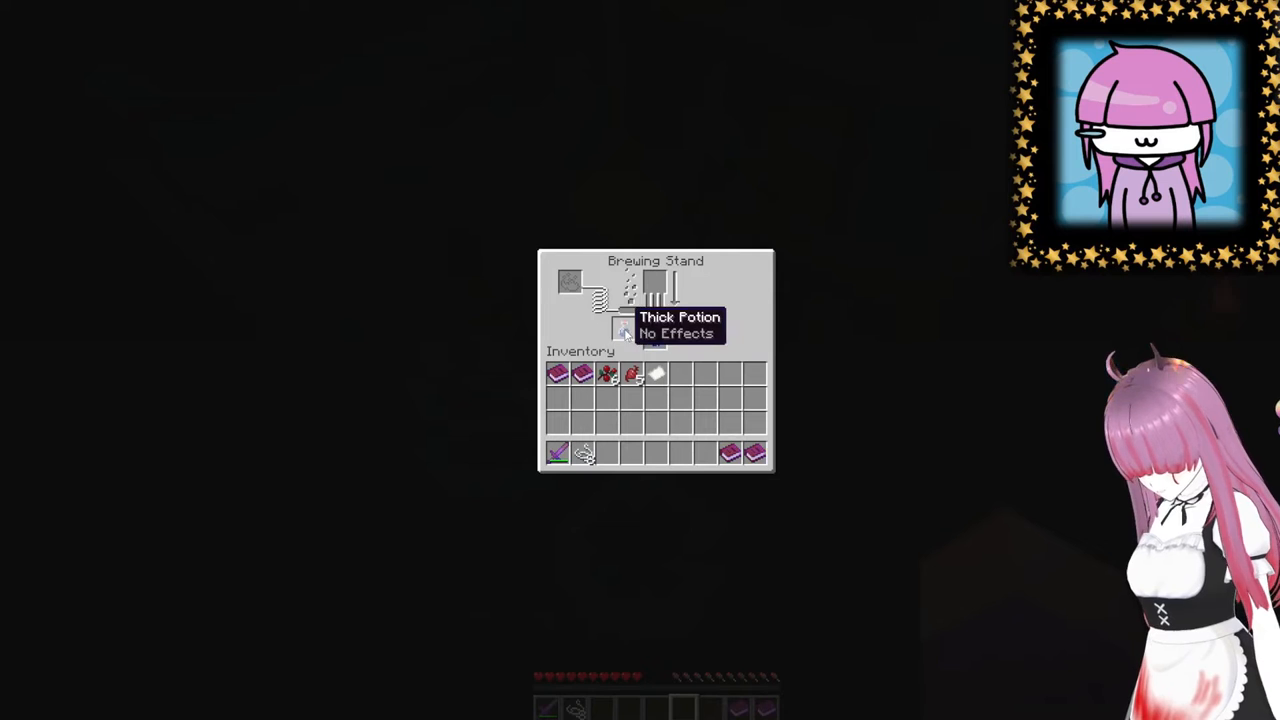
{"action": "key", "text": "Escape"}
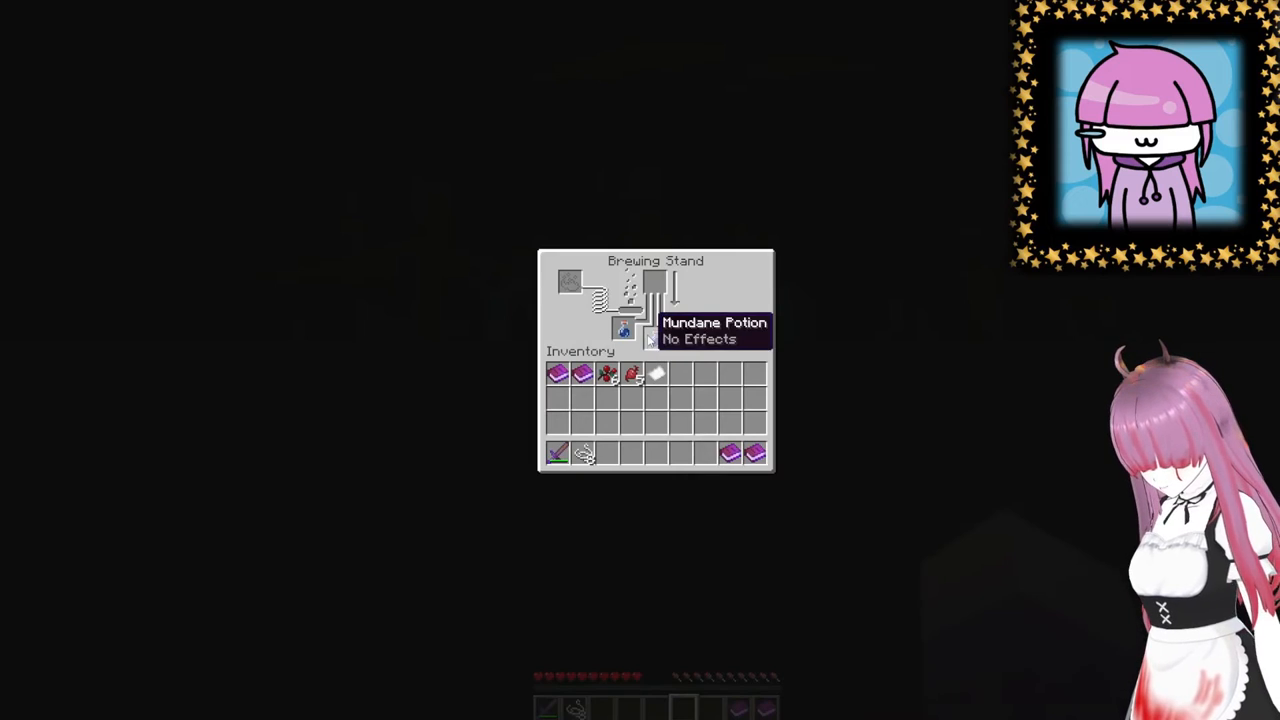
{"action": "key", "text": "Escape"}
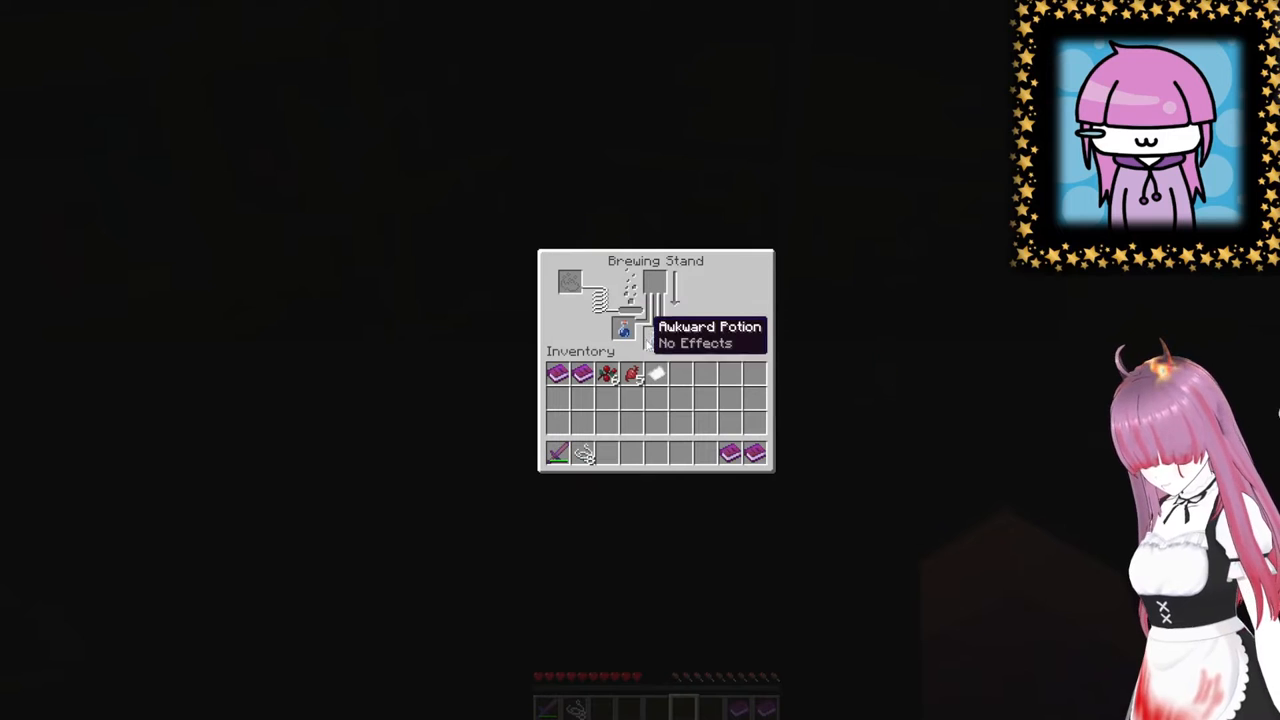
{"action": "key", "text": "Escape"}
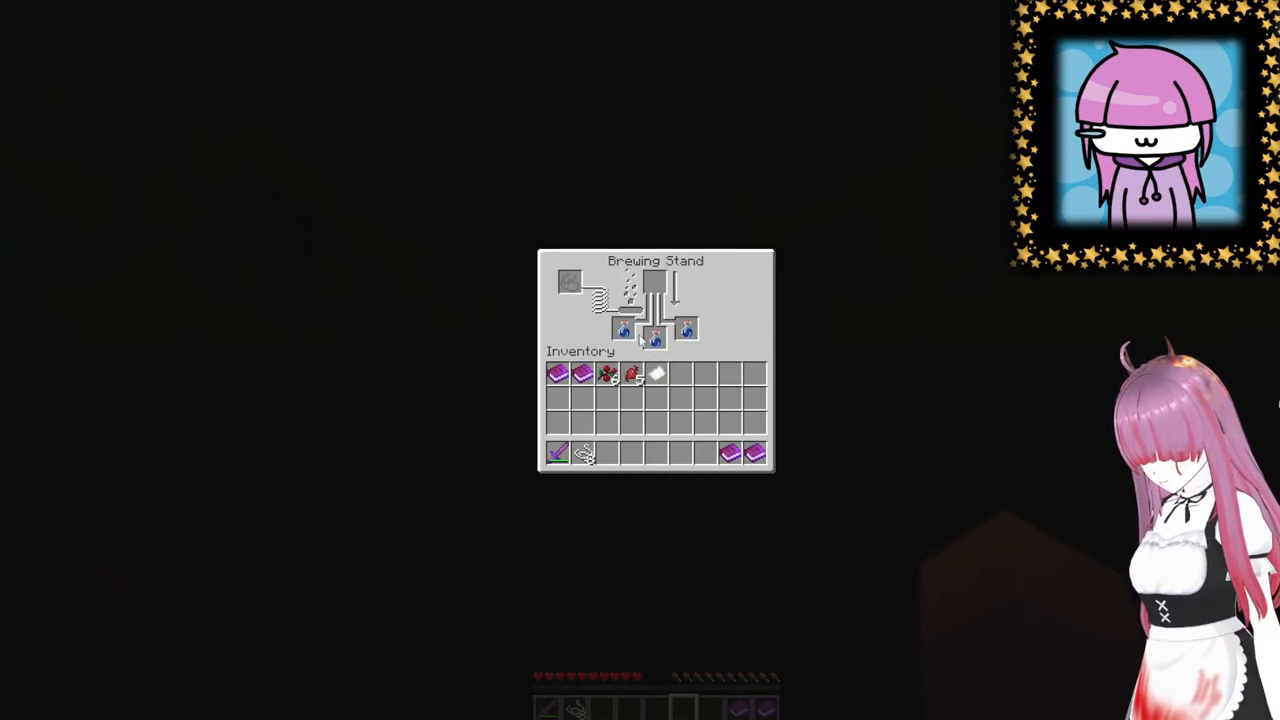
{"action": "mouse_move", "coordinate": [656, 340]}
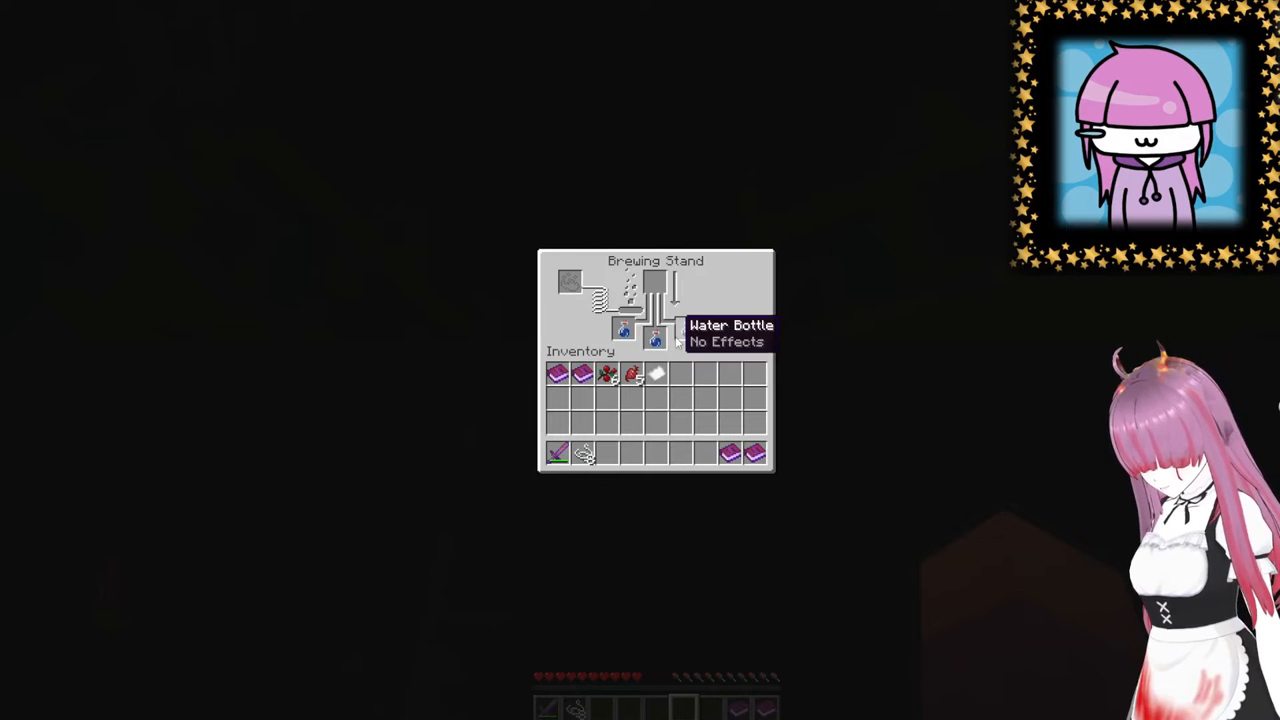
{"action": "key", "text": "Escape"}
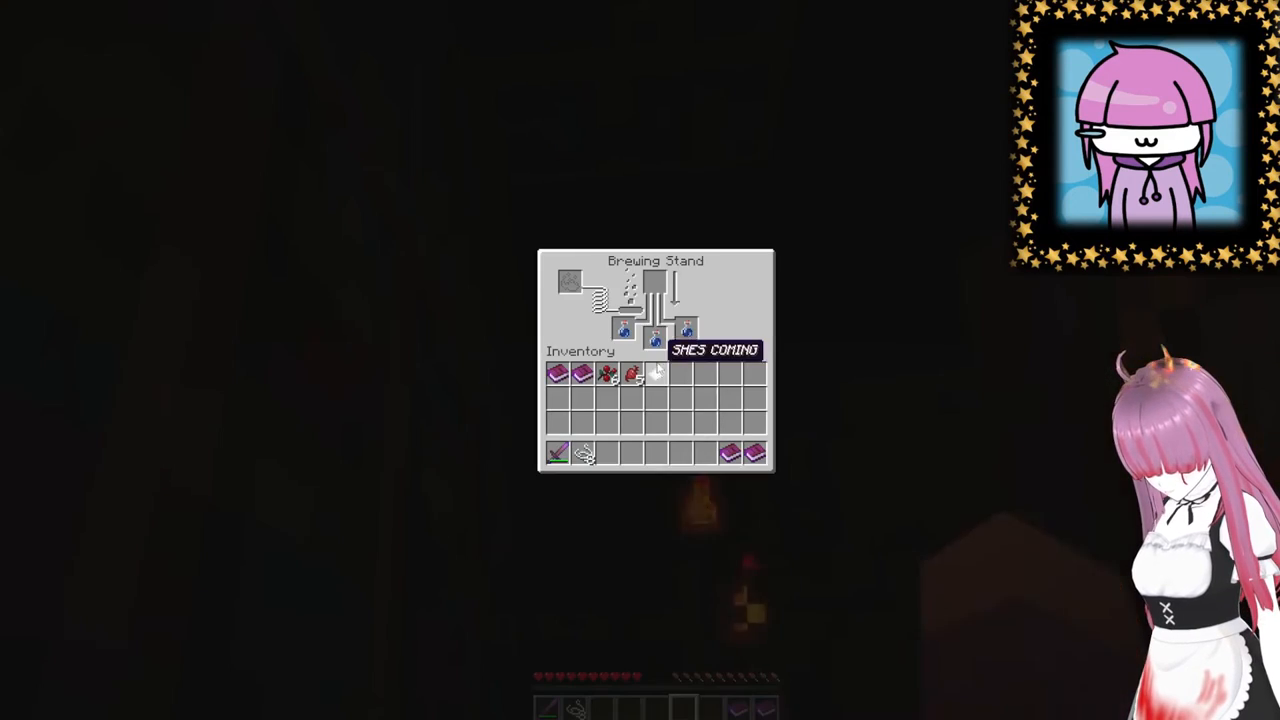
{"action": "key", "text": "Escape"}
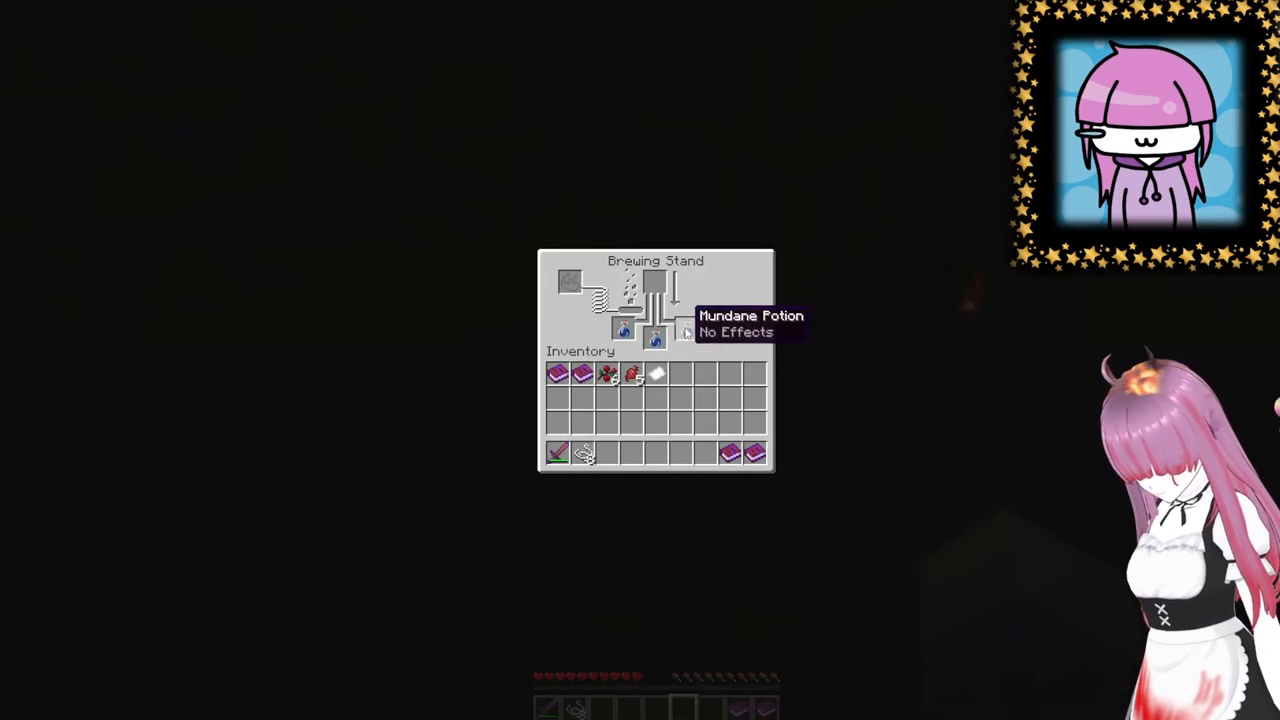
{"action": "key", "text": "Escape"}
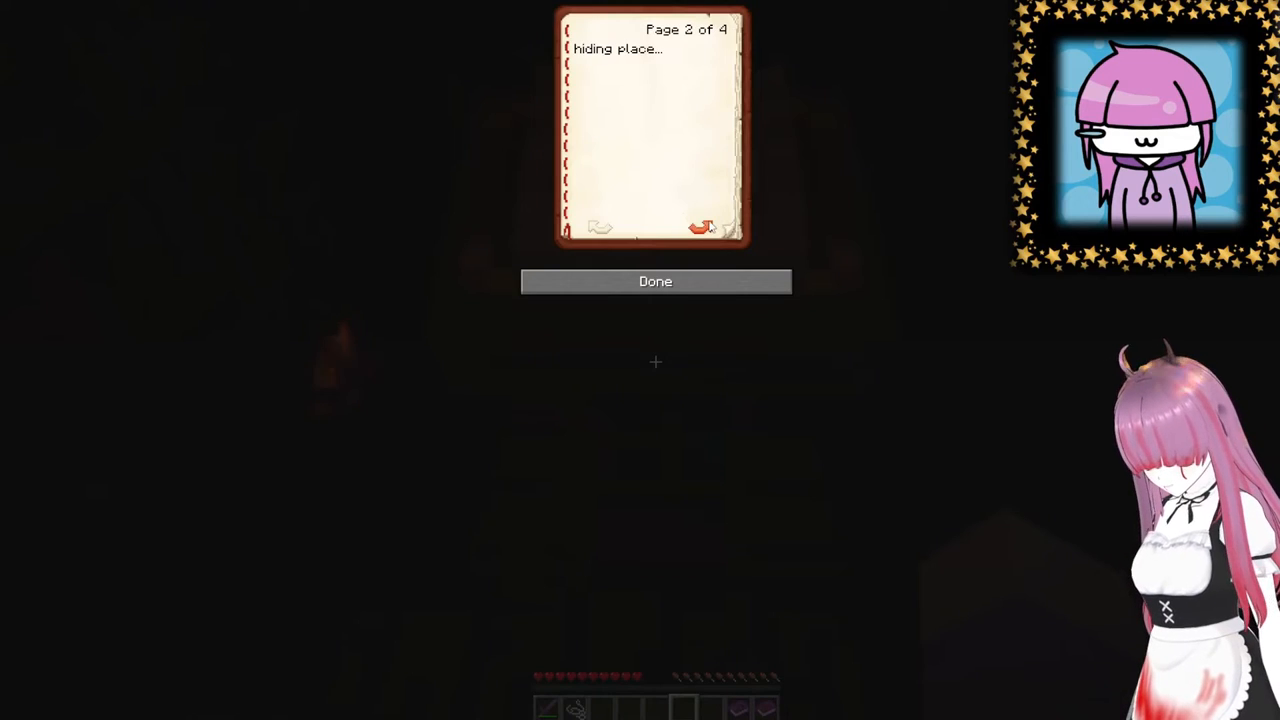
- Page through the journal's four pages about the farmer's witchcraft tool
{"action": "left_click", "coordinate": [704, 228]}
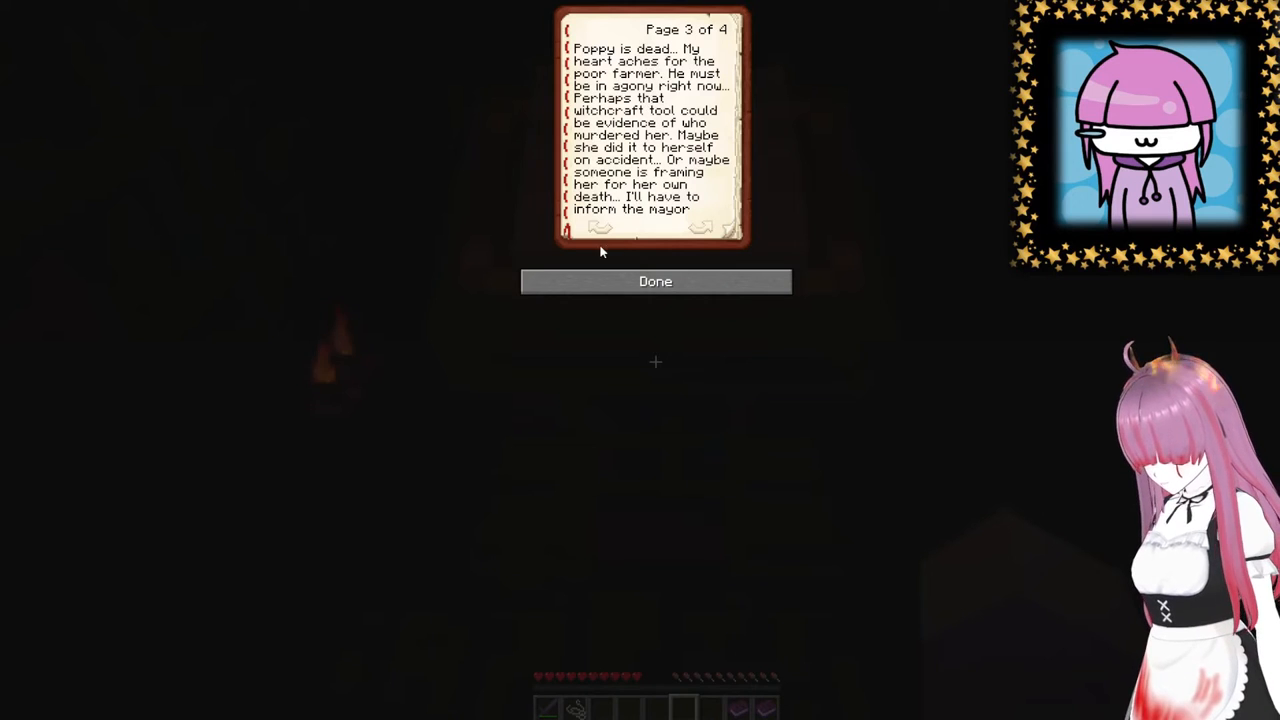
{"action": "left_click", "coordinate": [600, 228]}
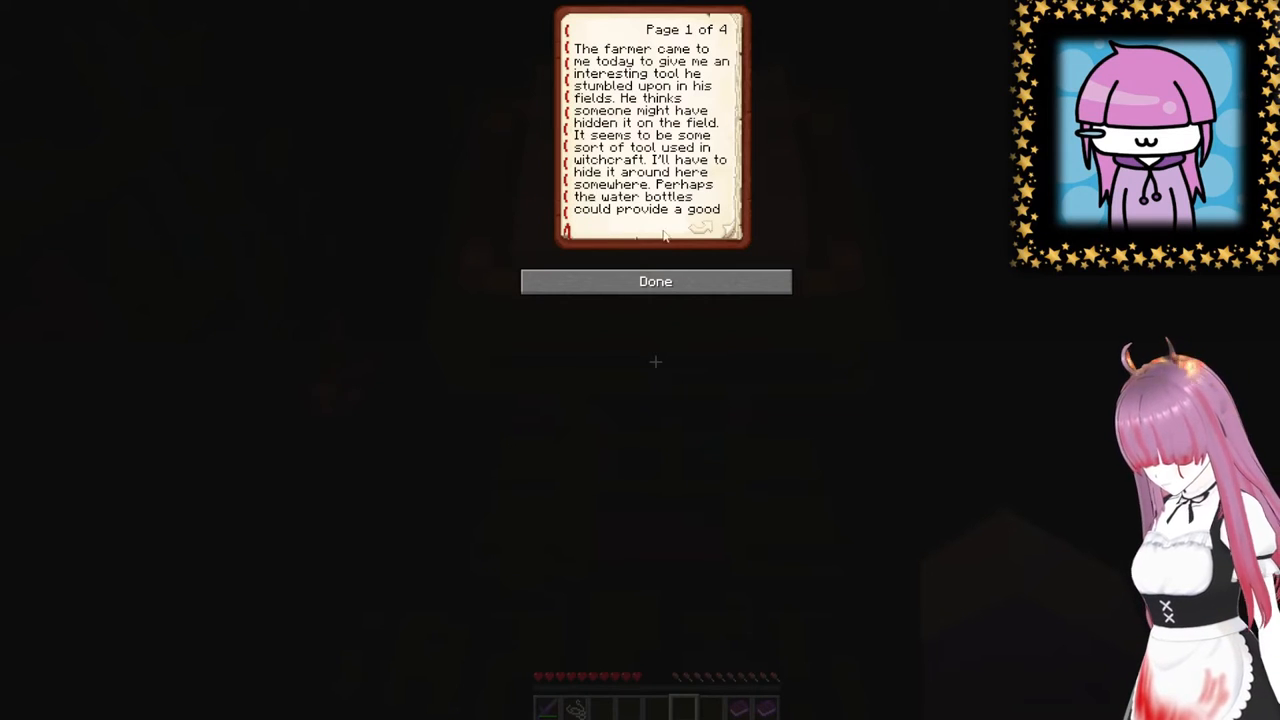
{"action": "left_click", "coordinate": [700, 228]}
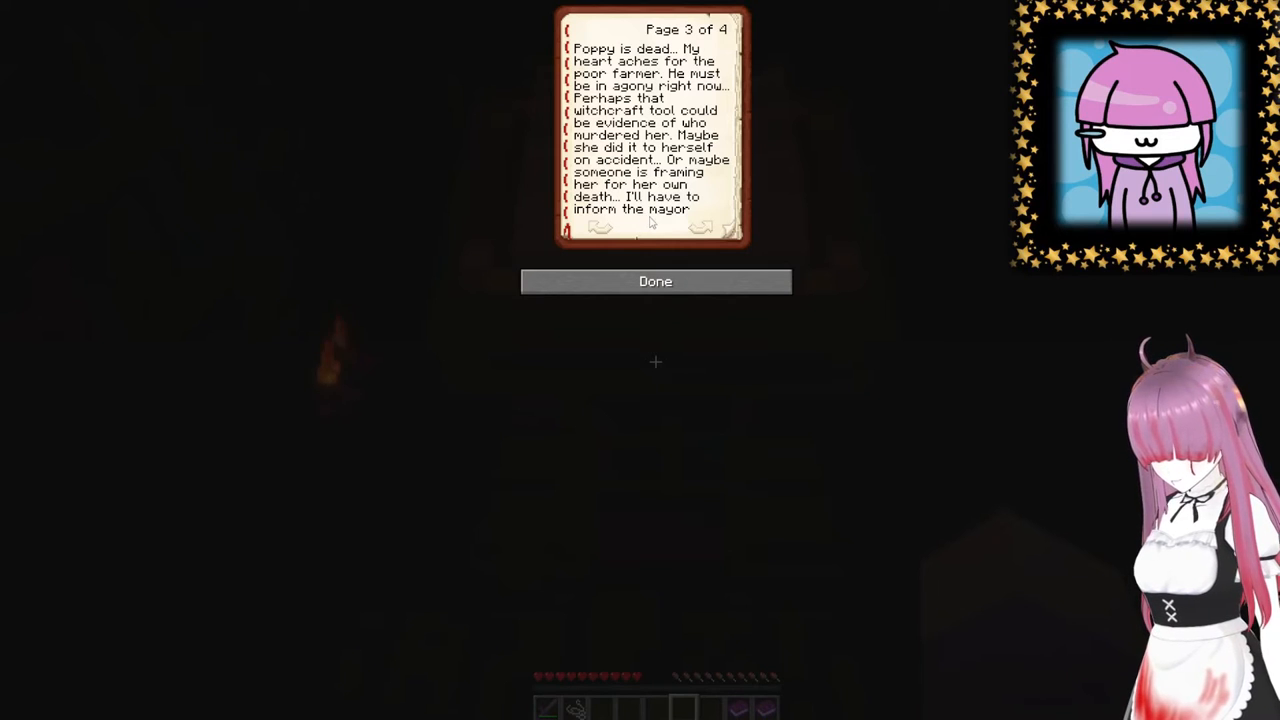
{"action": "left_click", "coordinate": [700, 228]}
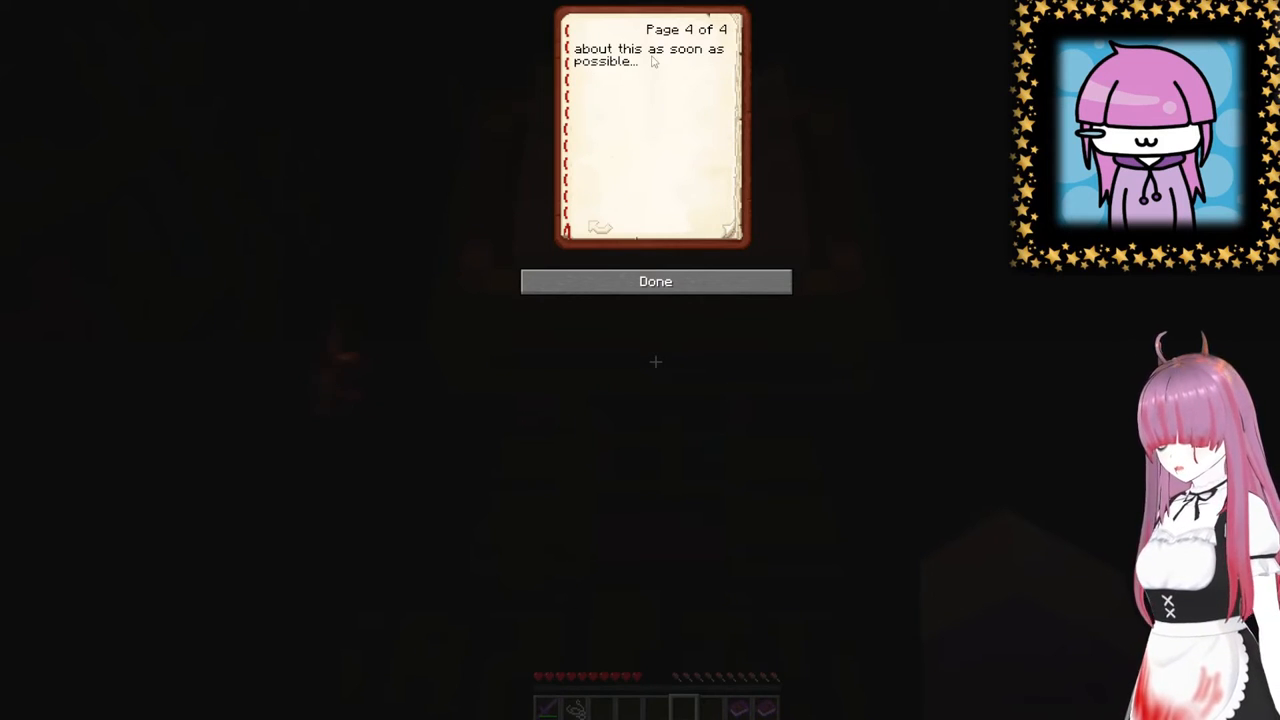
{"action": "left_click", "coordinate": [656, 280]}
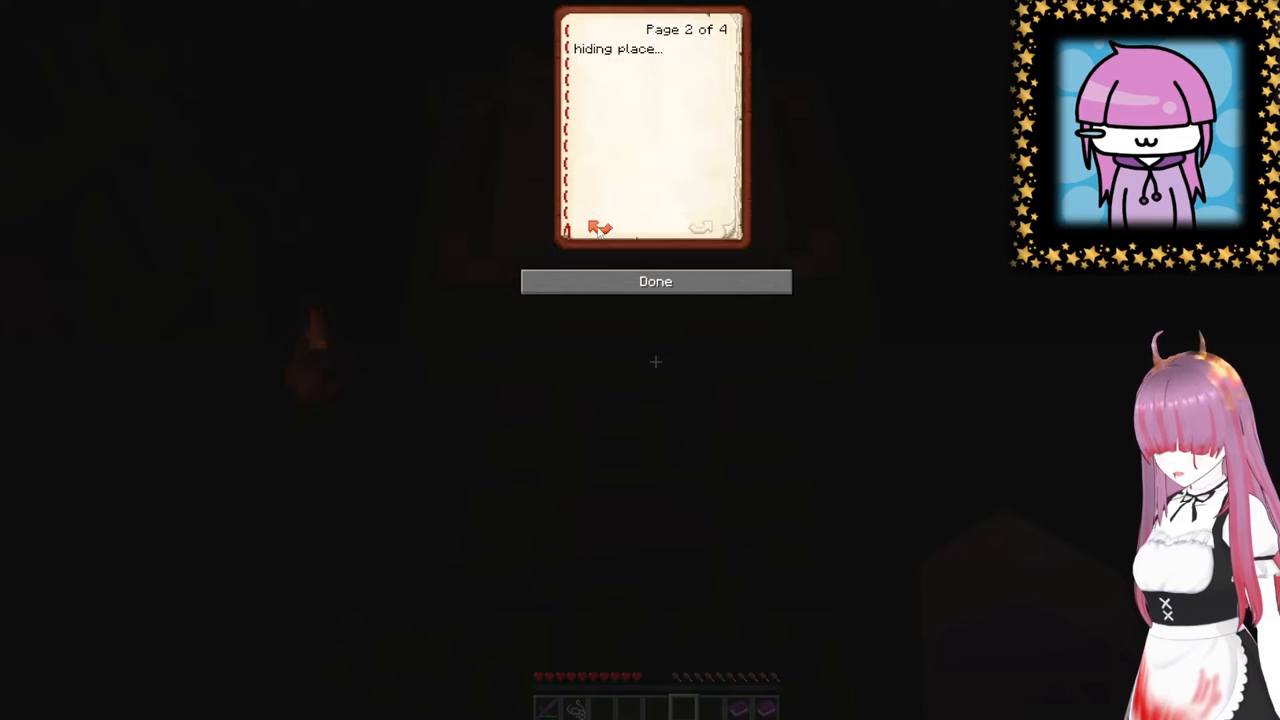
- Re-read the opening pages, reach the page on Poppy's death, and close the journal
{"action": "left_click", "coordinate": [594, 228]}
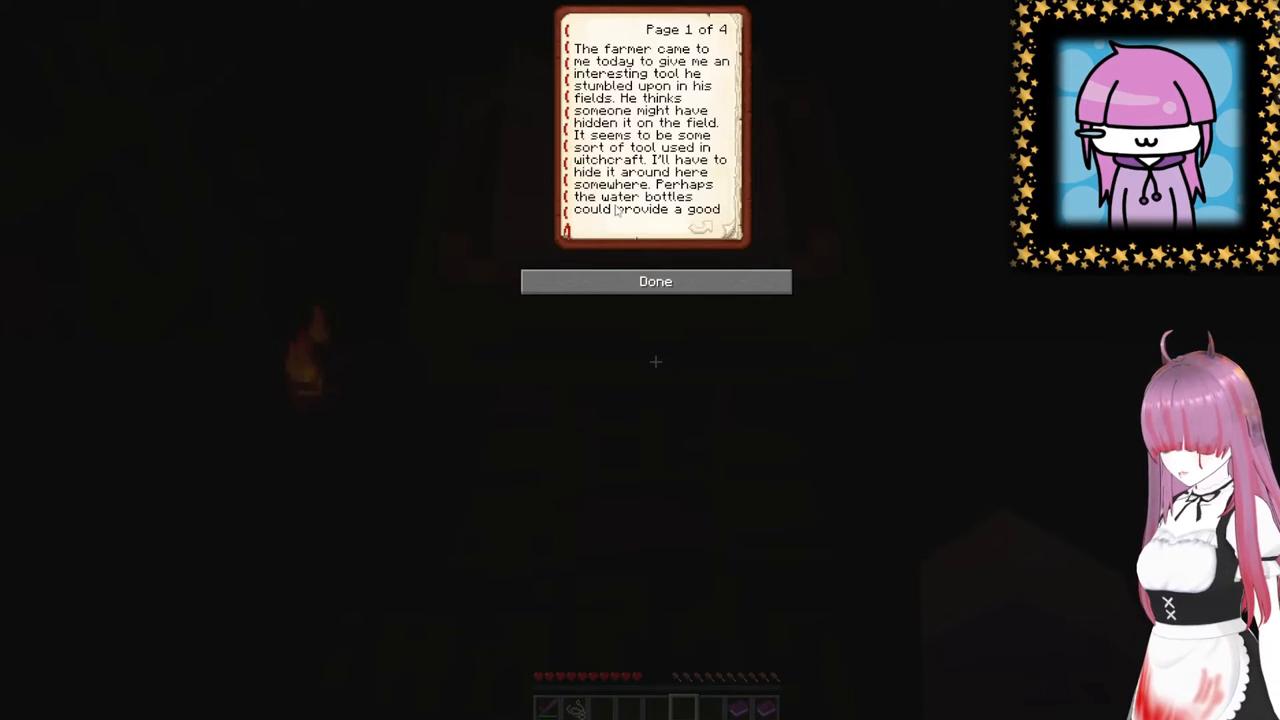
{"action": "left_click", "coordinate": [700, 228]}
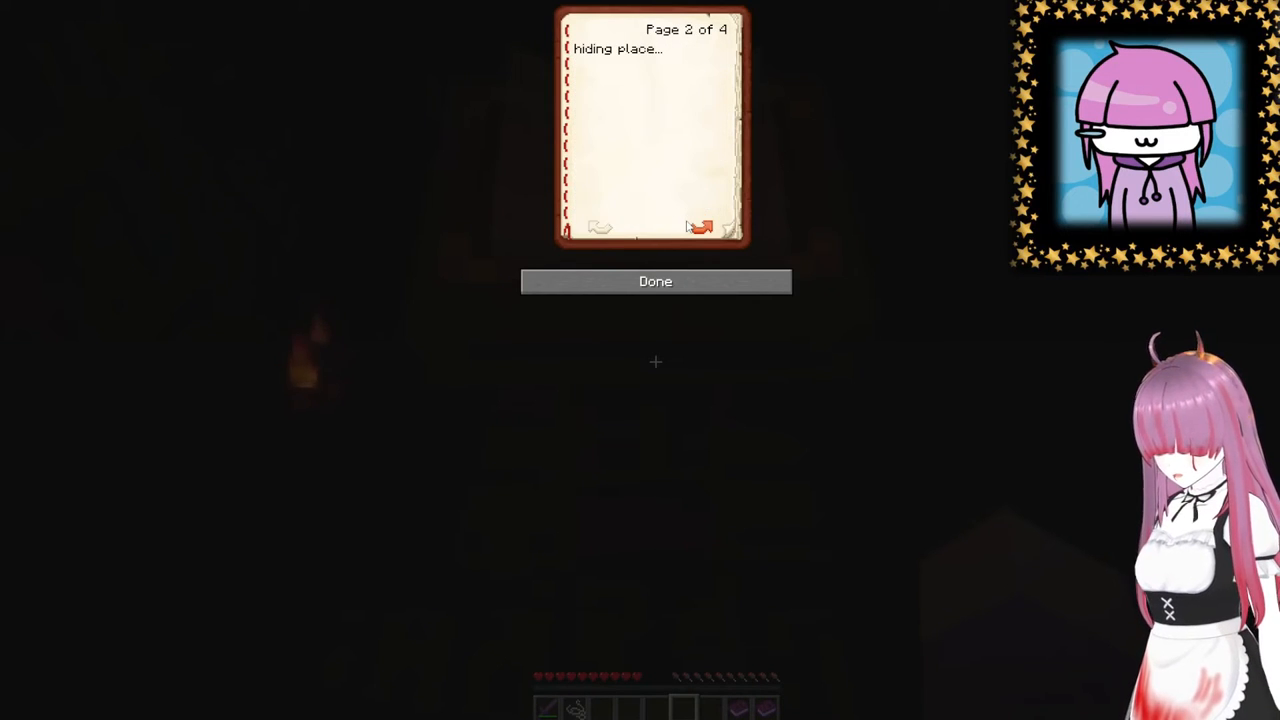
{"action": "left_click", "coordinate": [600, 226]}
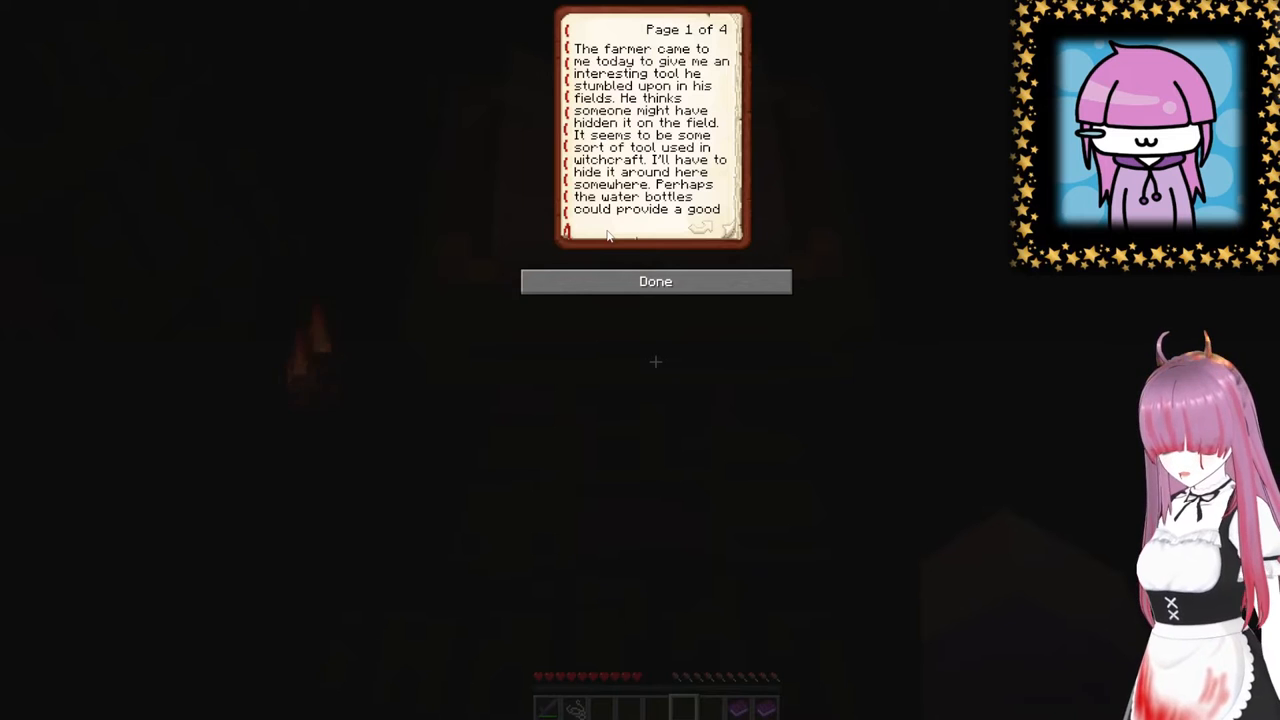
{"action": "left_click", "coordinate": [656, 280]}
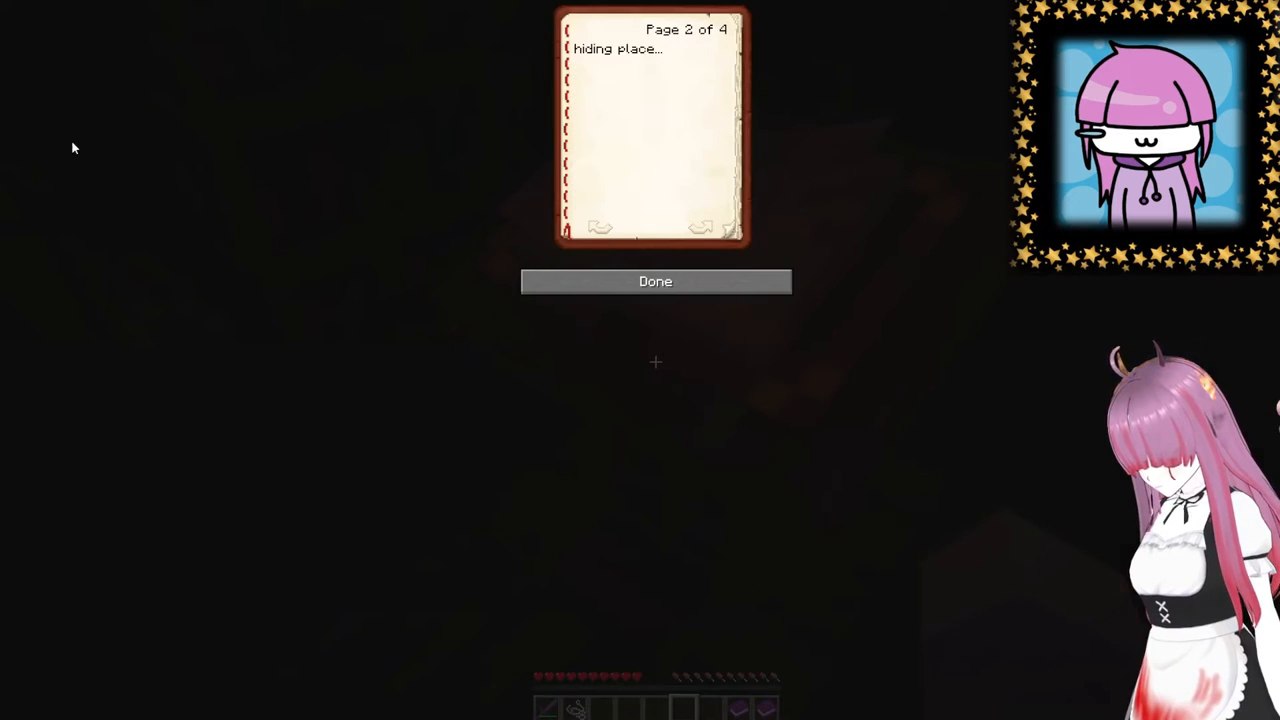
{"action": "left_click", "coordinate": [700, 228]}
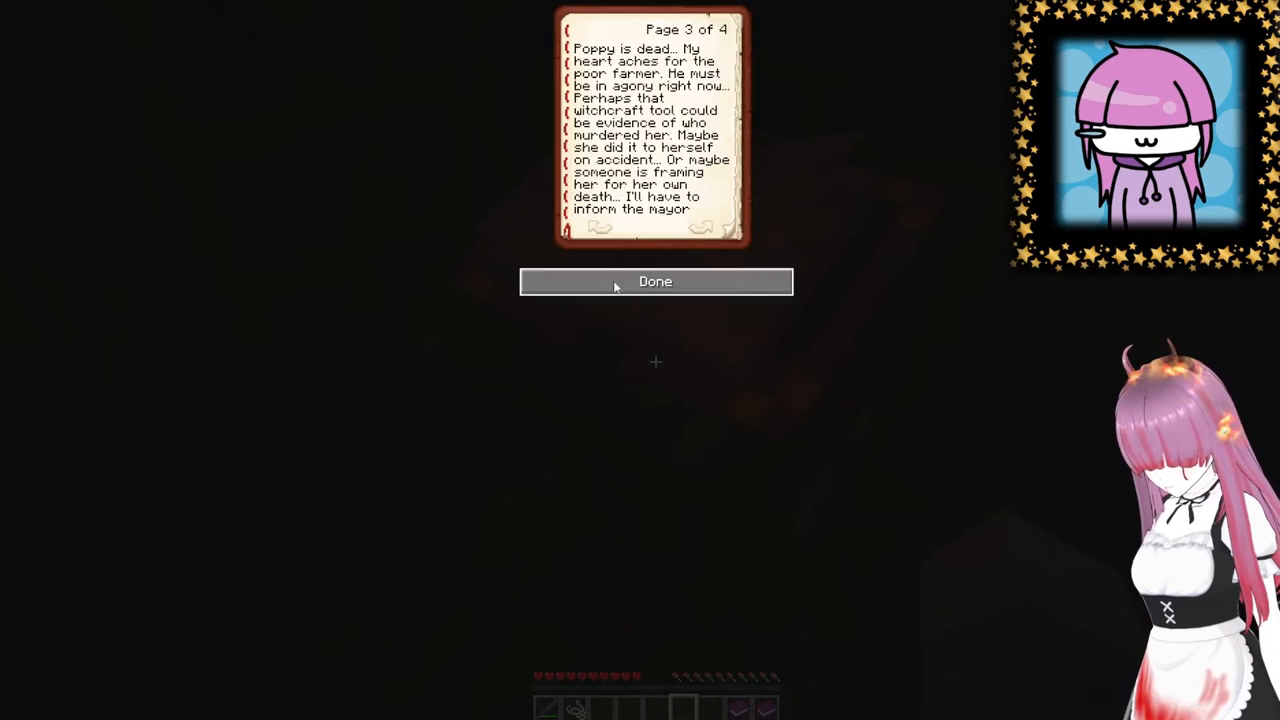
{"action": "left_click", "coordinate": [656, 280]}
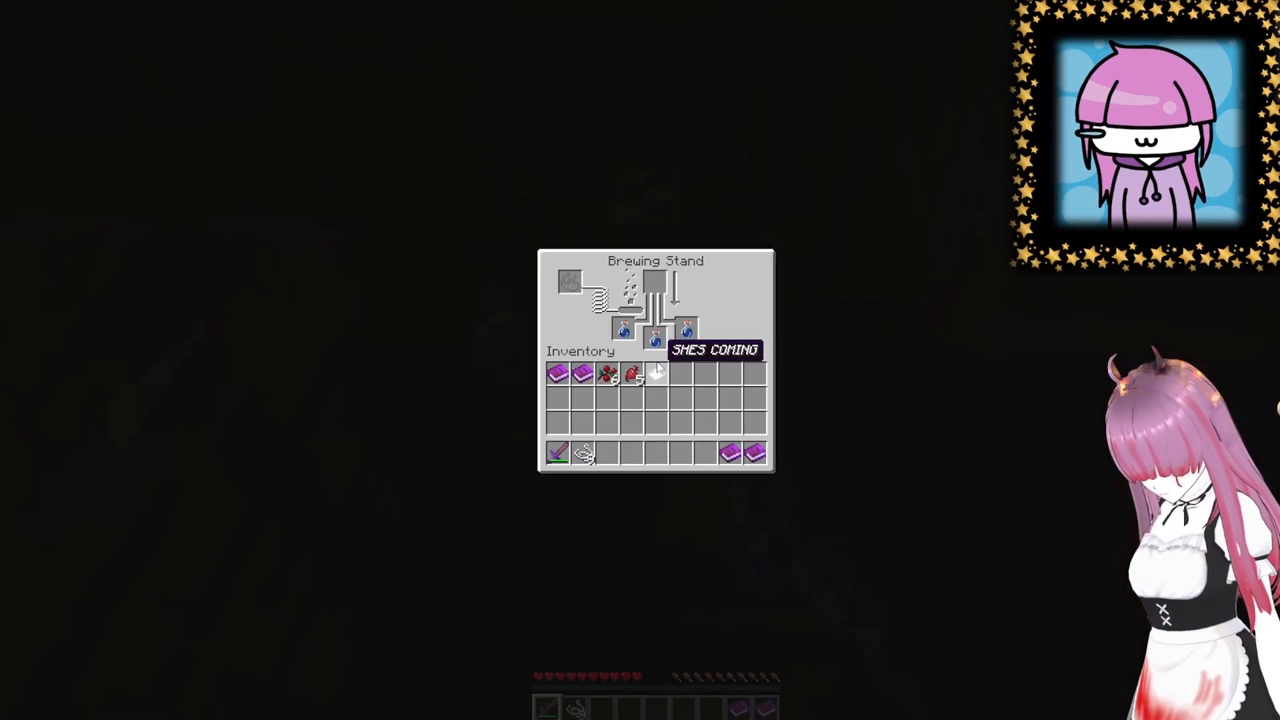
- Leave the brewing stand and its Mundane Potion to read Brewer Entry 4
{"action": "key", "text": "Escape"}
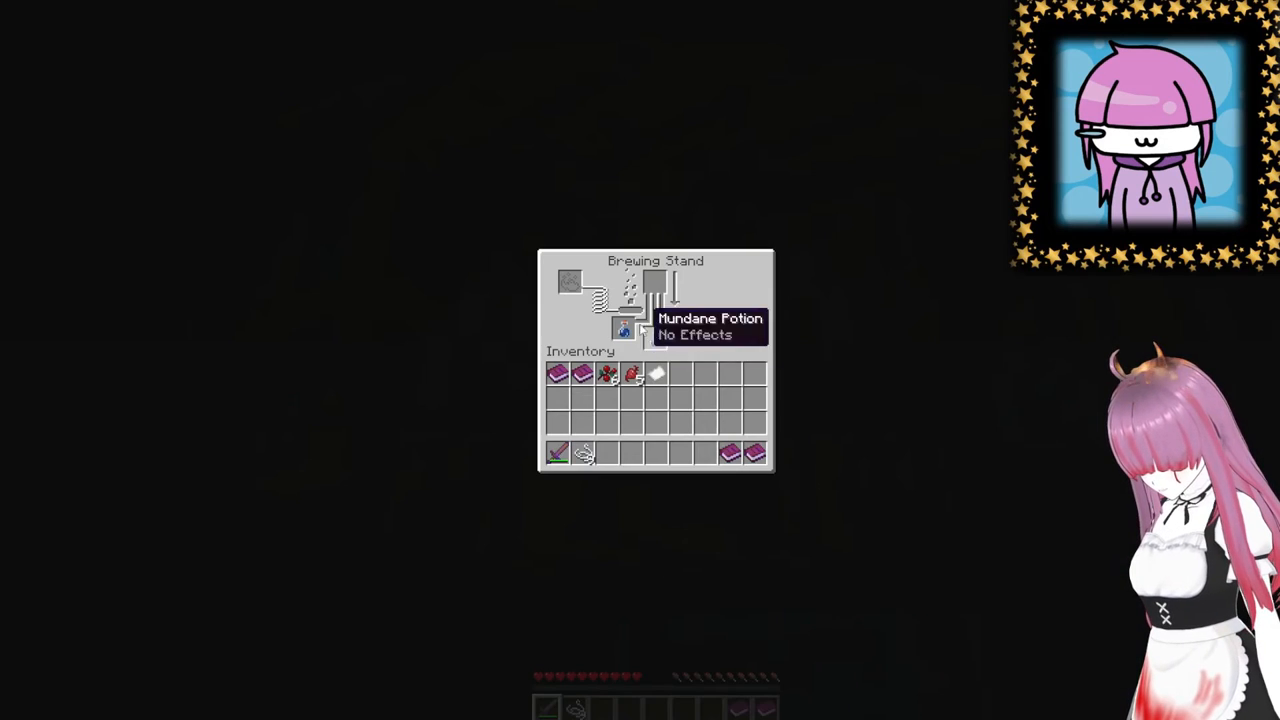
{"action": "key", "text": "Escape"}
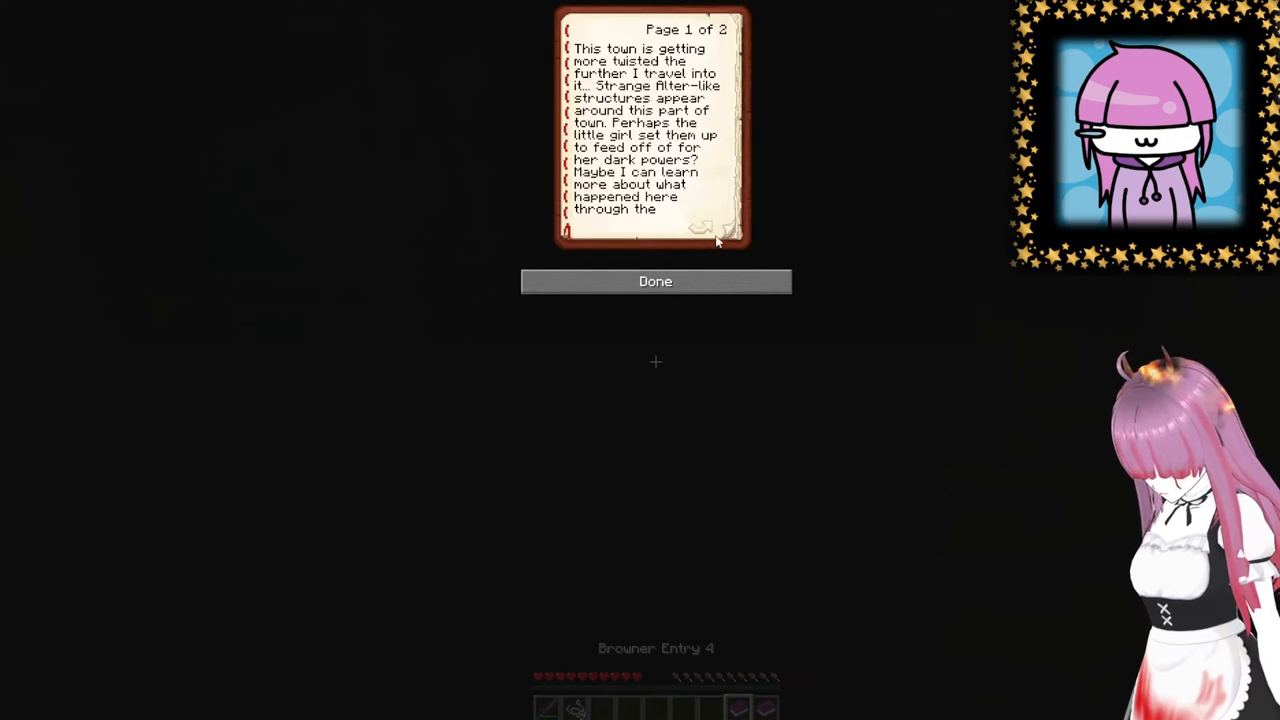
- Read Brewer Entry 4's second page about the church holding the truth, then close it
{"action": "left_click", "coordinate": [730, 228]}
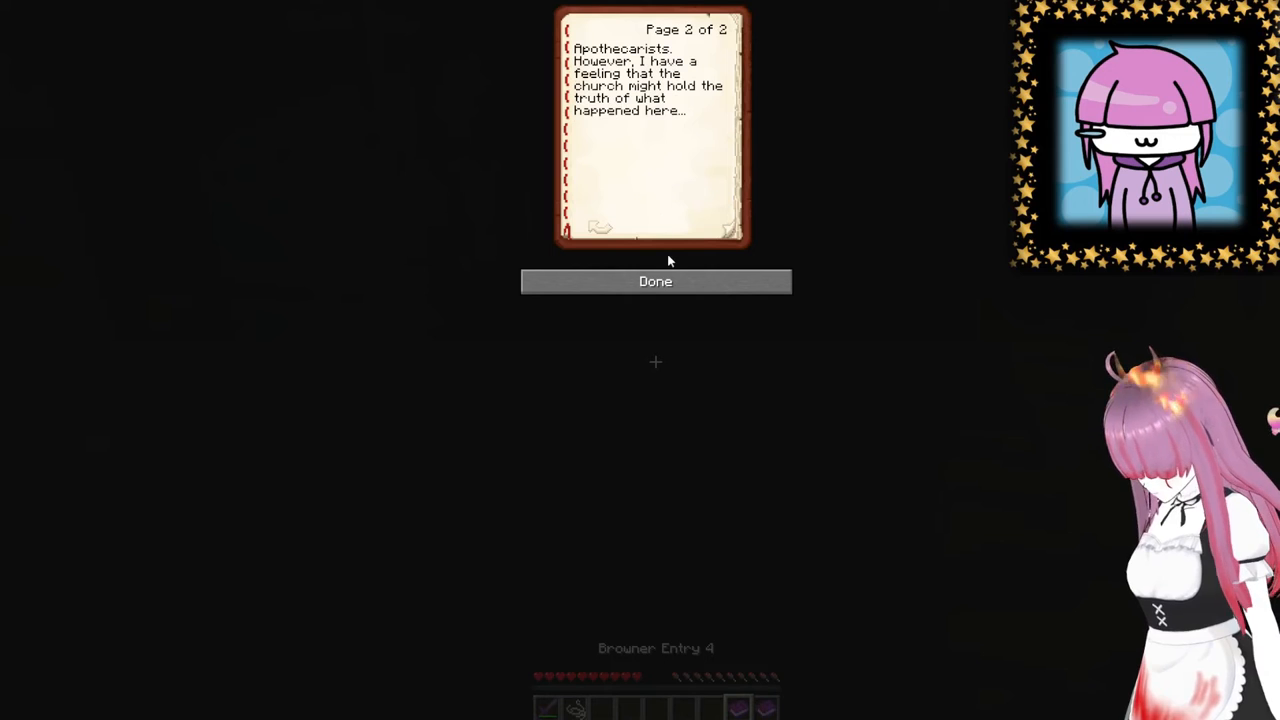
{"action": "left_click", "coordinate": [656, 280]}
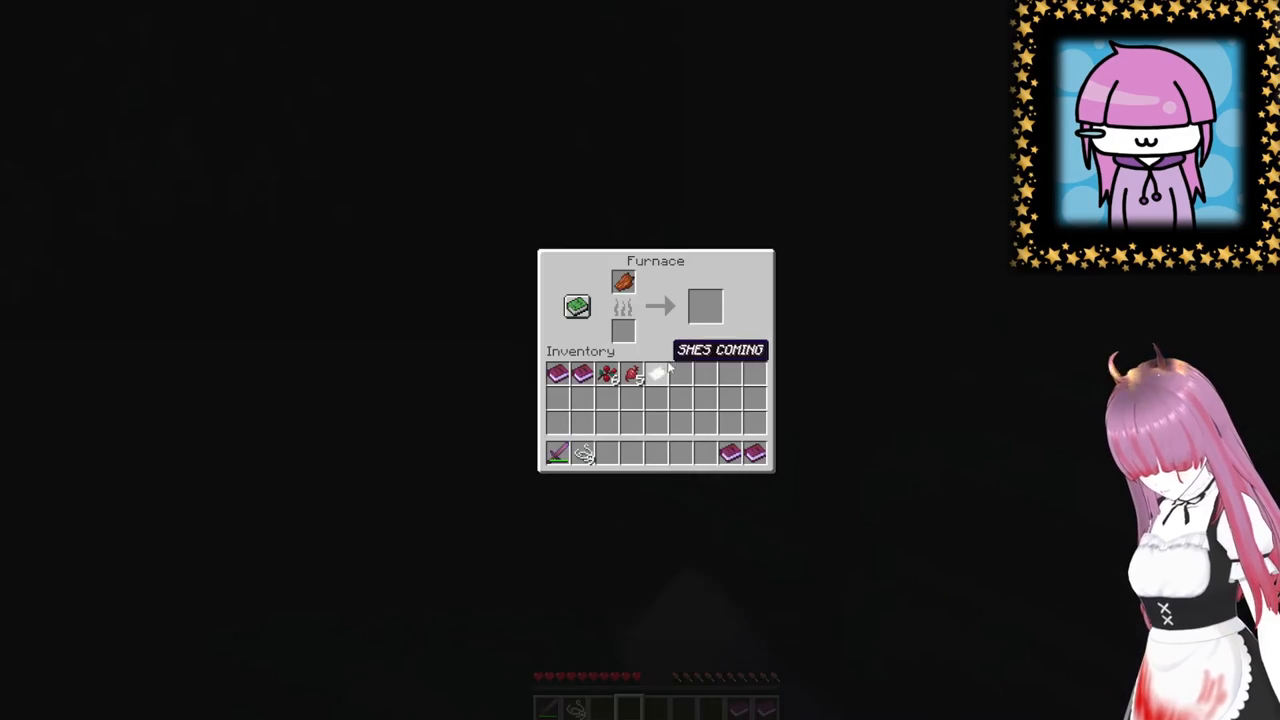
- Close the furnace and return to the game world
{"action": "key", "text": "Escape"}
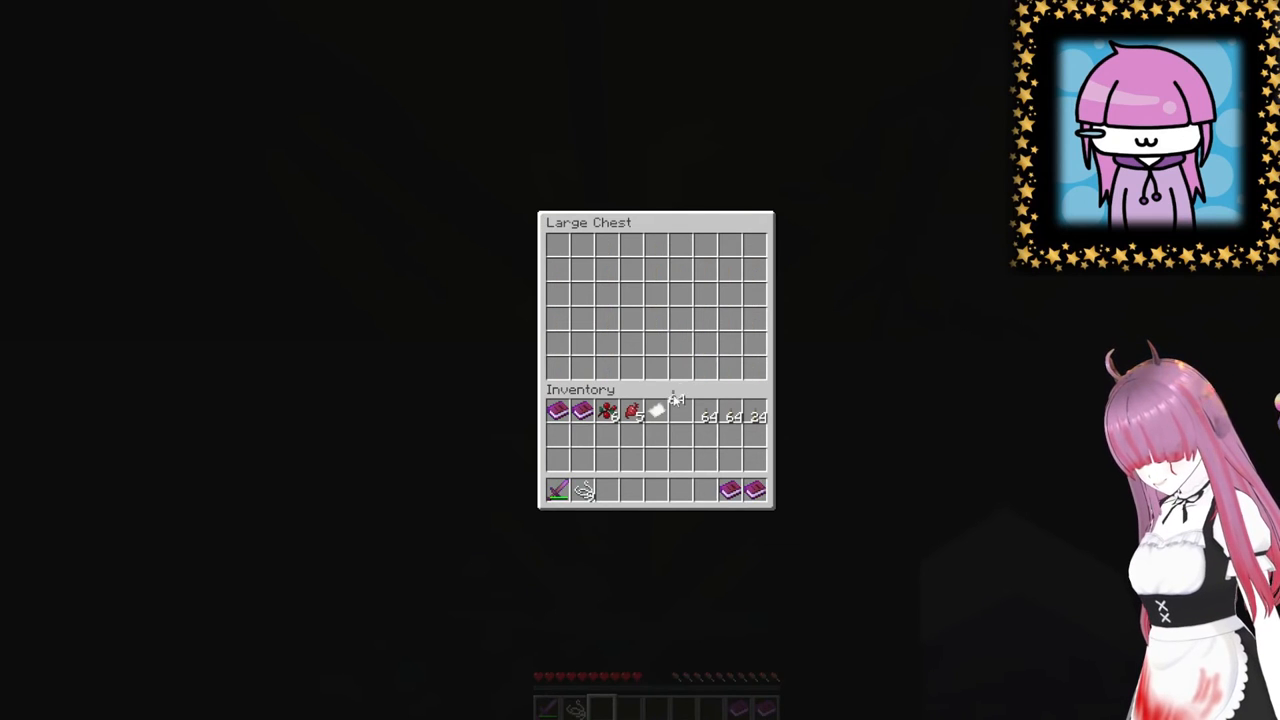
- Finish gathering stacks from the large chest and close it
{"action": "key", "text": "Escape"}
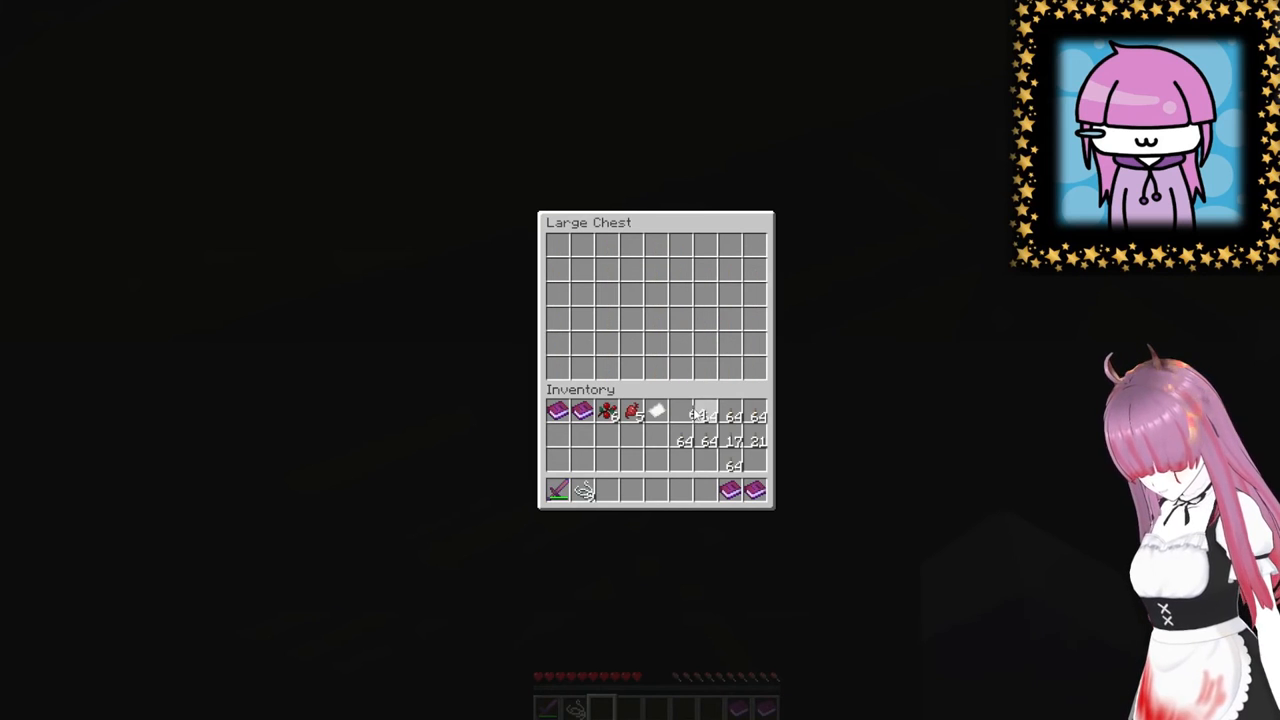
{"action": "key", "text": "Escape"}
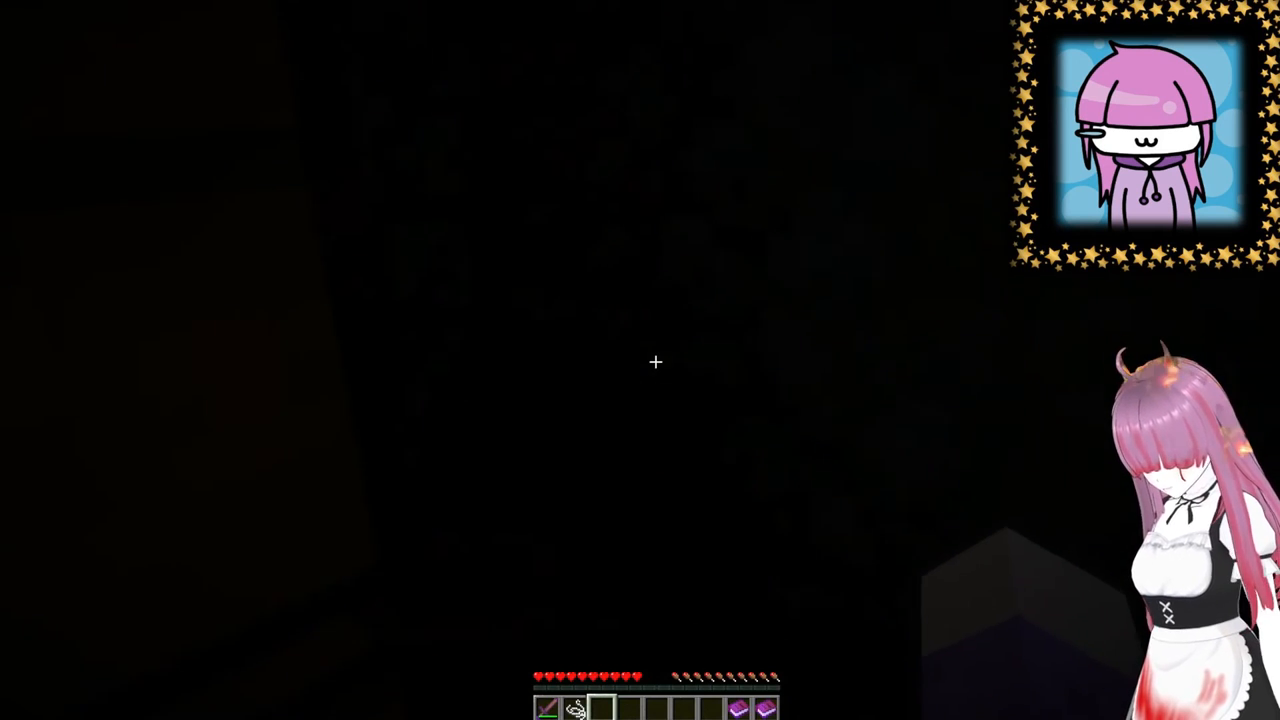
- Check the carried key and the Blindness and Slowness effects in the inventory
{"action": "key", "text": "e"}
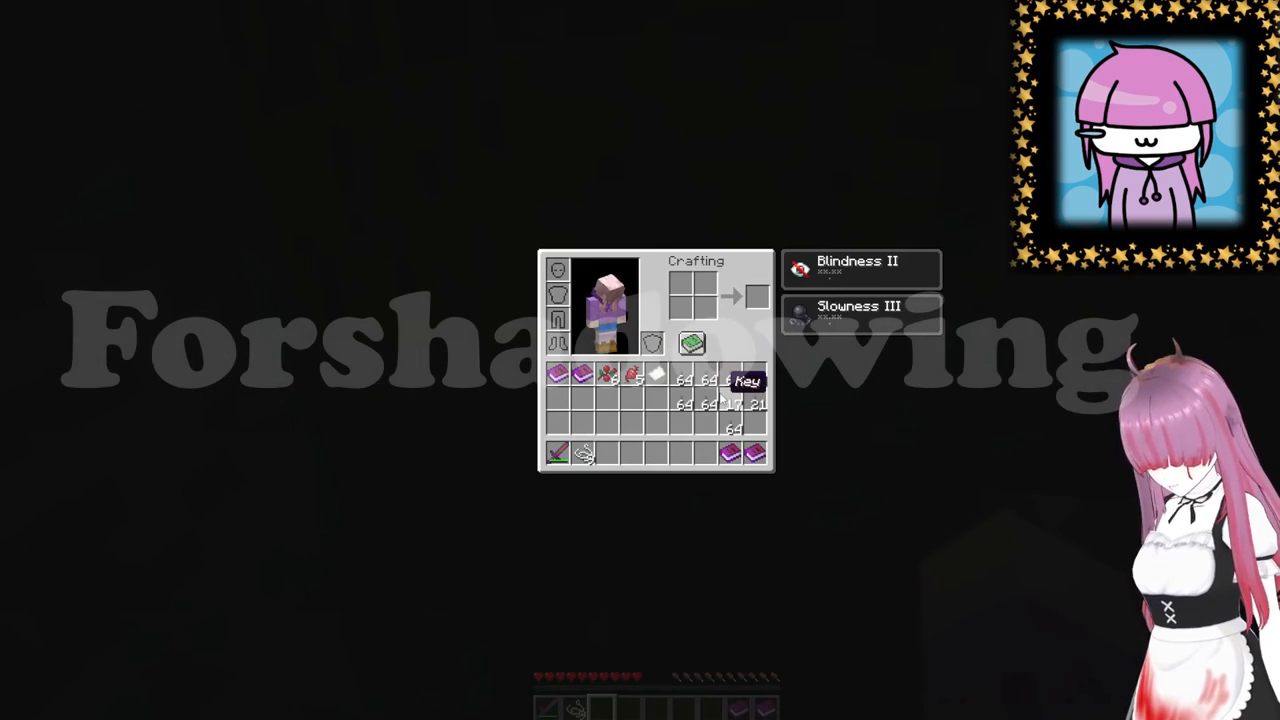
{"action": "key", "text": "Escape"}
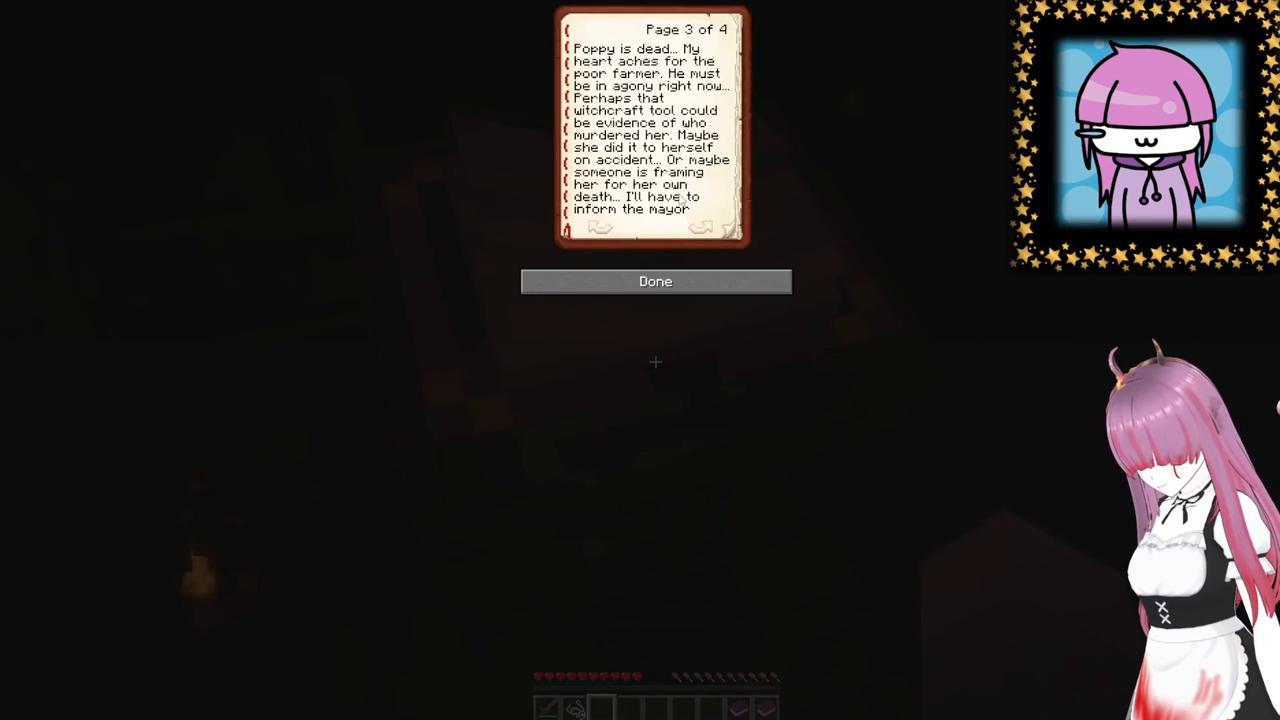
- Re-read pages 1 and 2 about the farmer's hidden witchcraft tool, then close the journal
{"action": "left_click", "coordinate": [598, 228]}
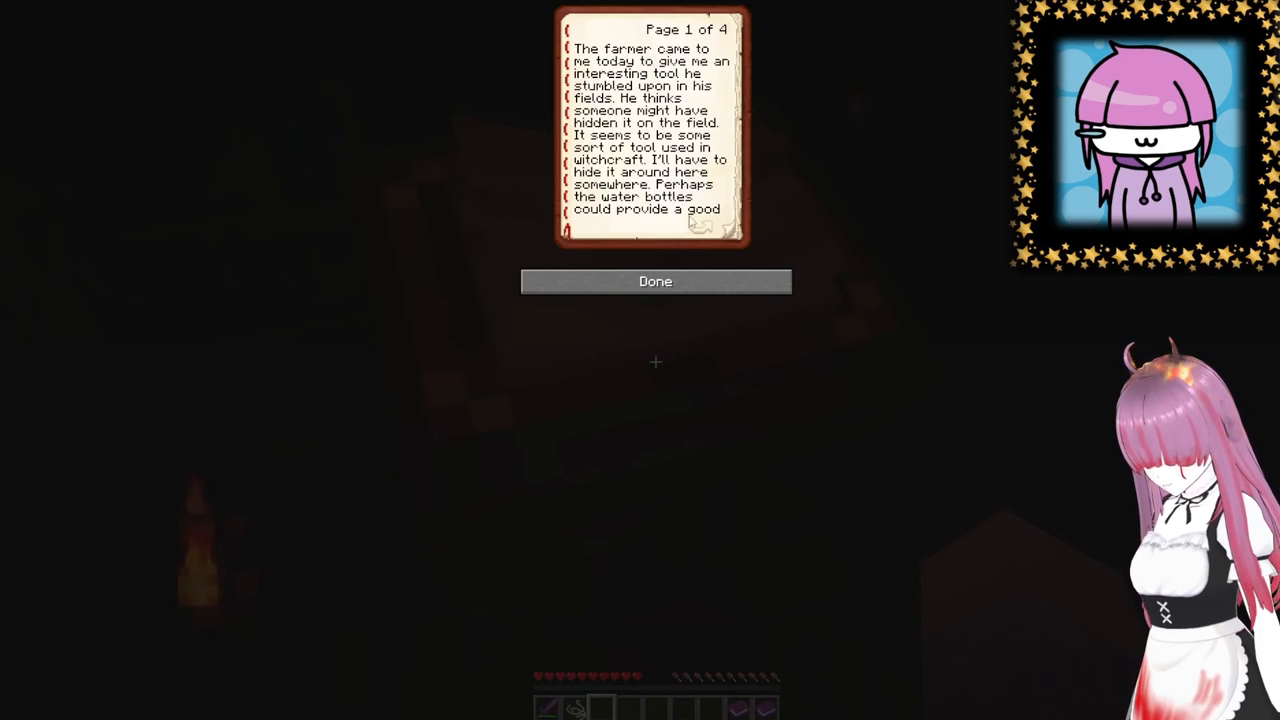
{"action": "left_click", "coordinate": [700, 224]}
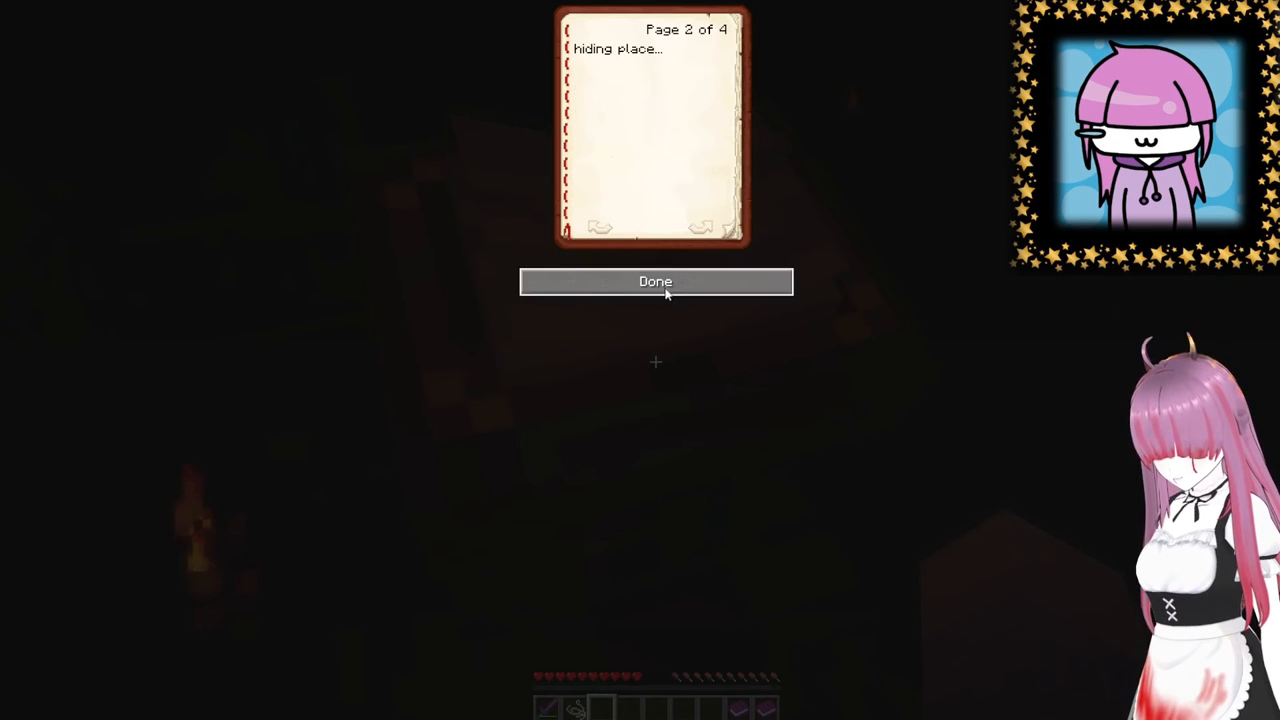
{"action": "left_click", "coordinate": [656, 280]}
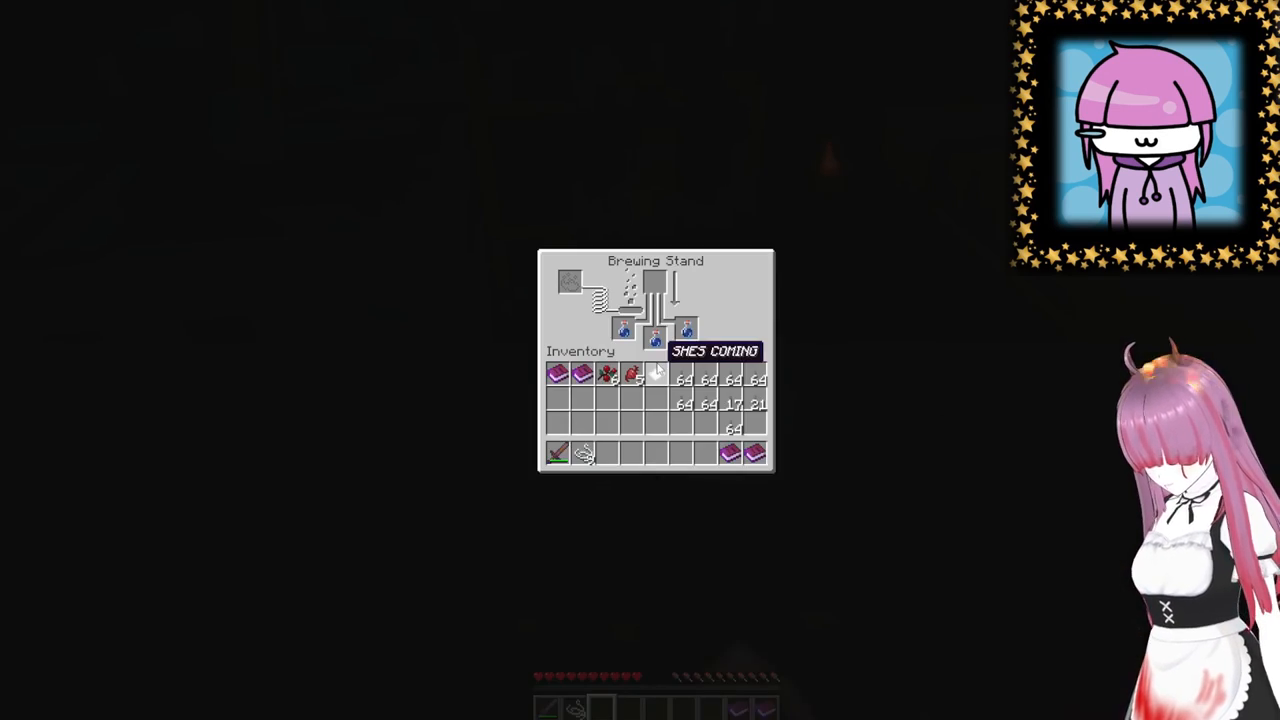
{"action": "mouse_move", "coordinate": [690, 330]}
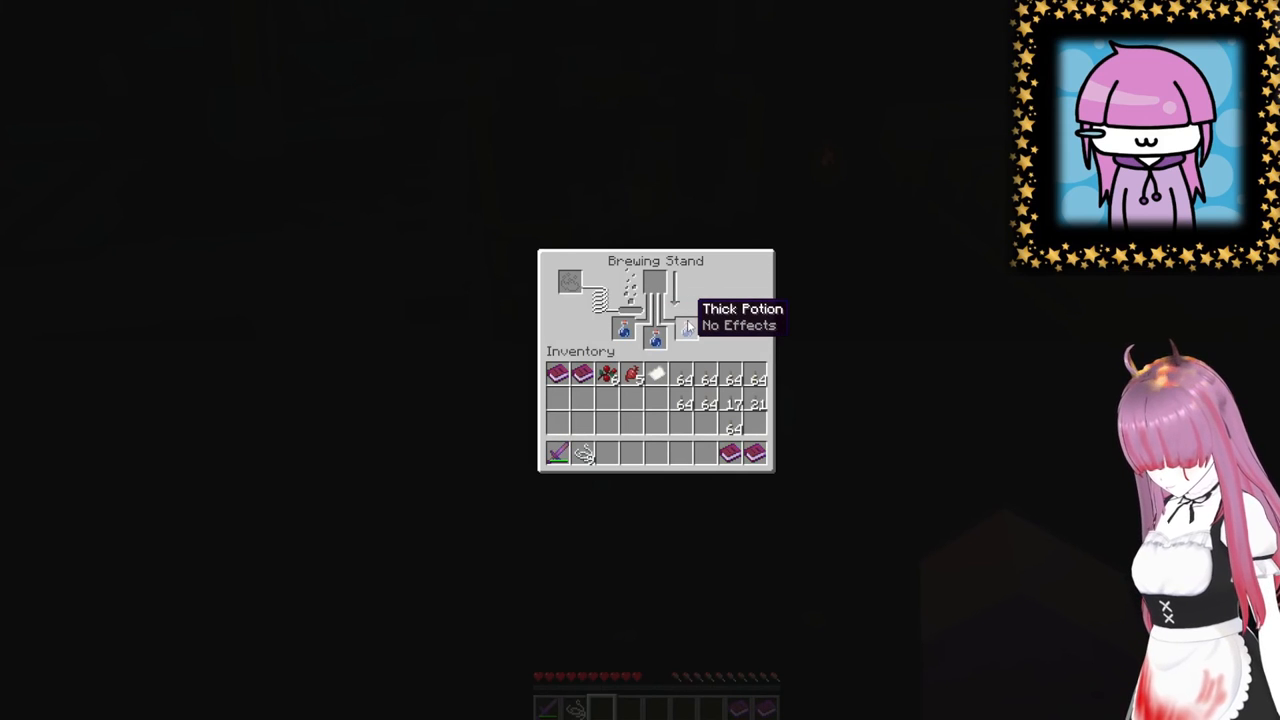